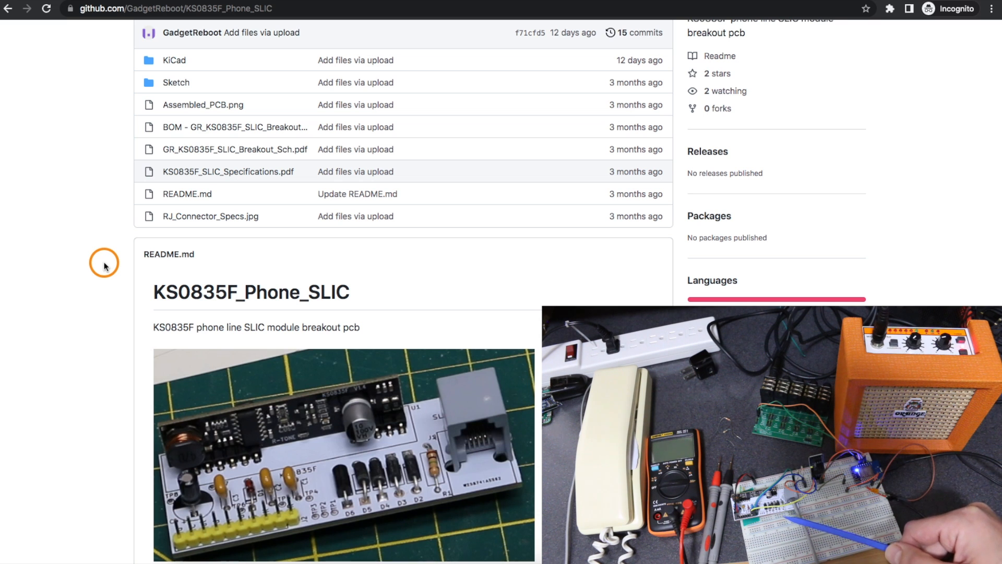
Send 'n' in the Serial Monitor to cycle the simulator's test tones.
scroll("down", 3)
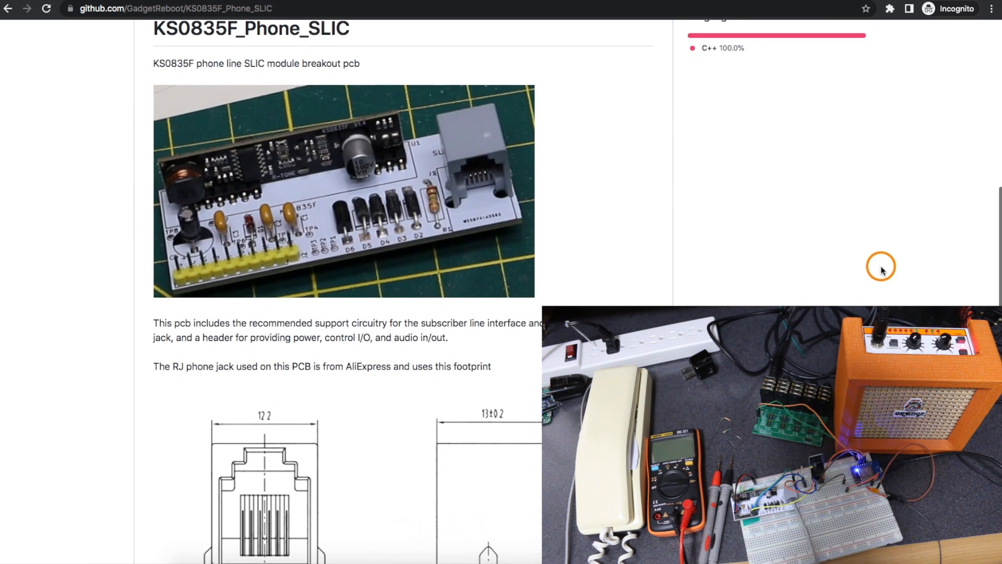
mouse_move(431, 224)
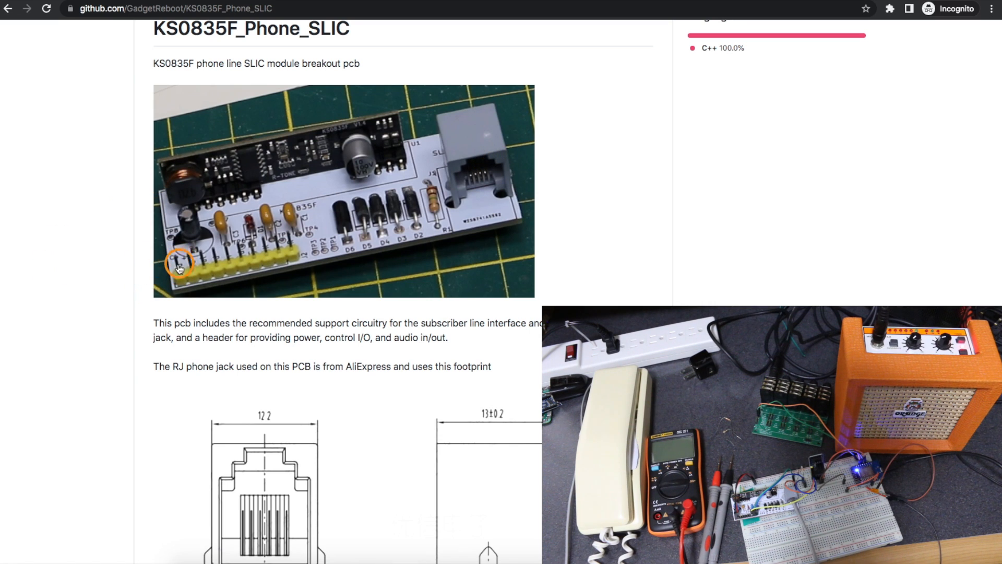
mouse_move(291, 251)
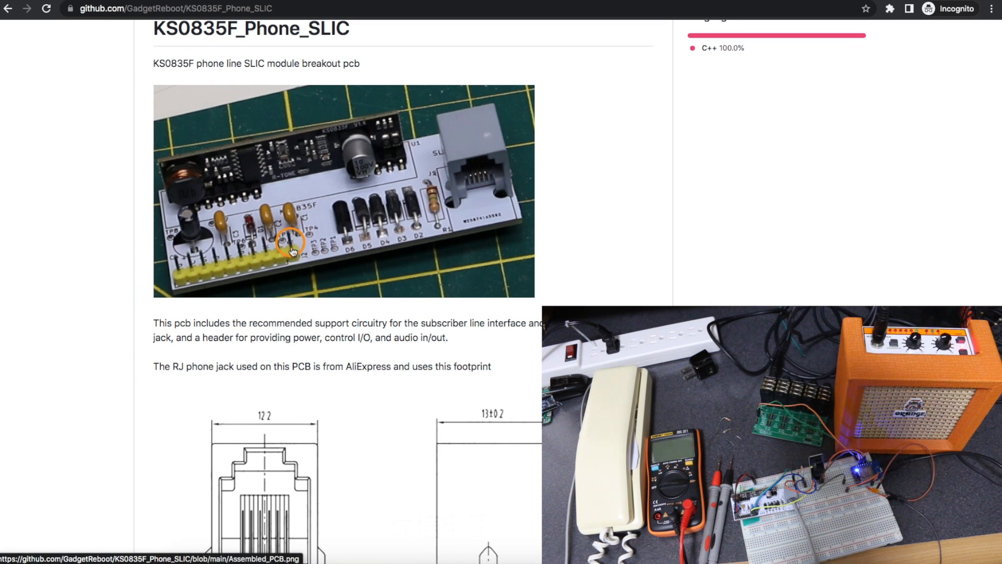
mouse_move(362, 208)
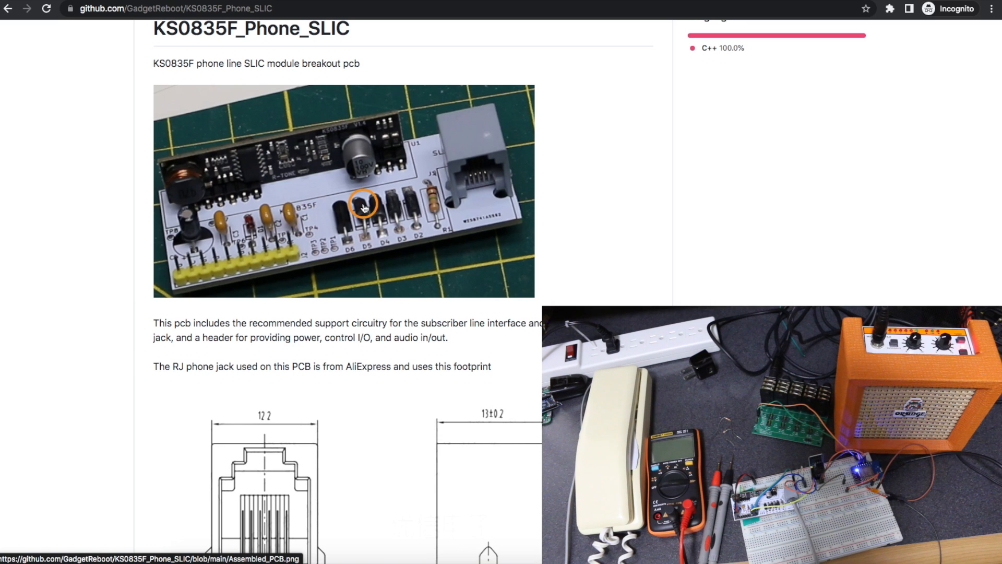
mouse_move(480, 194)
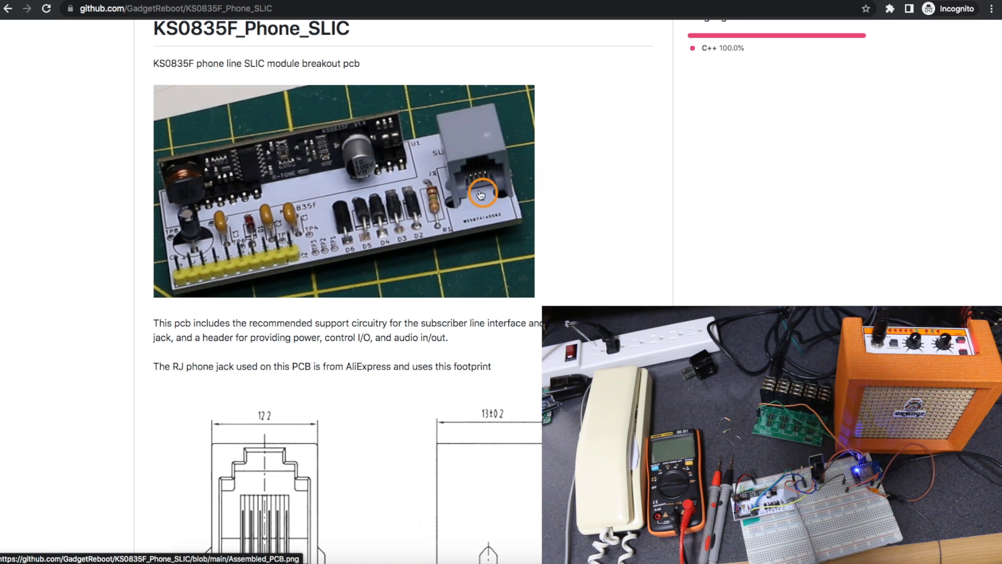
mouse_move(530, 189)
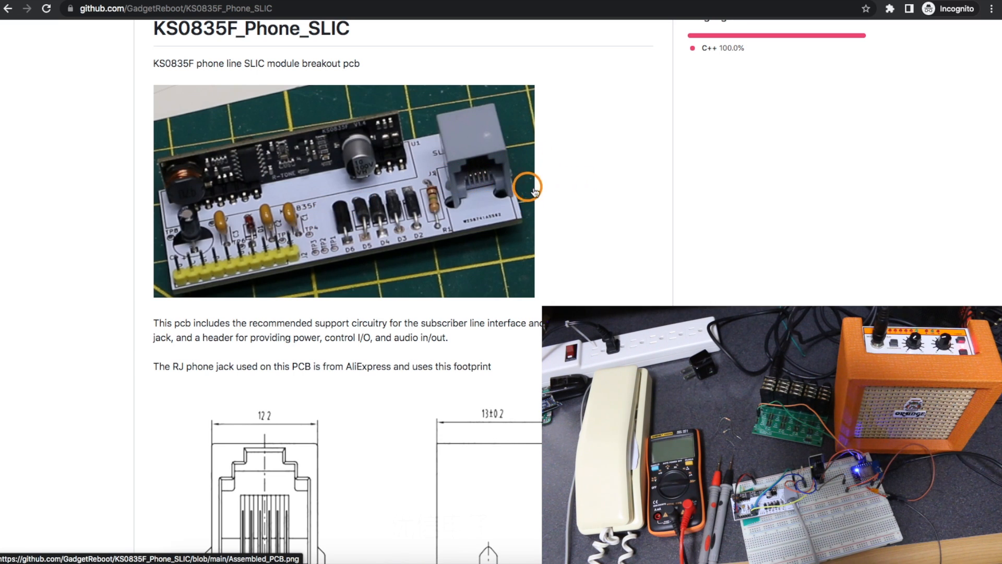
mouse_move(569, 201)
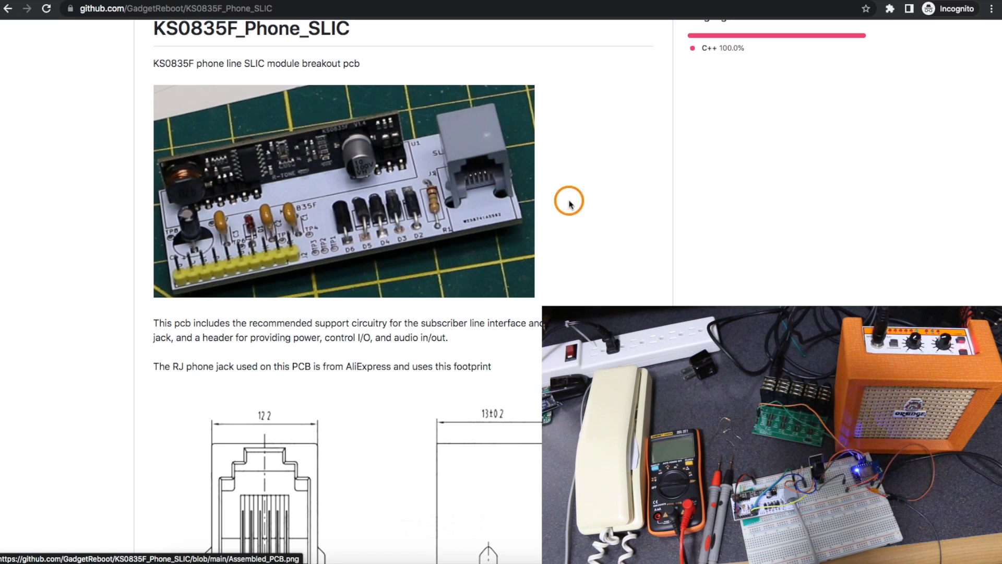
mouse_move(262, 283)
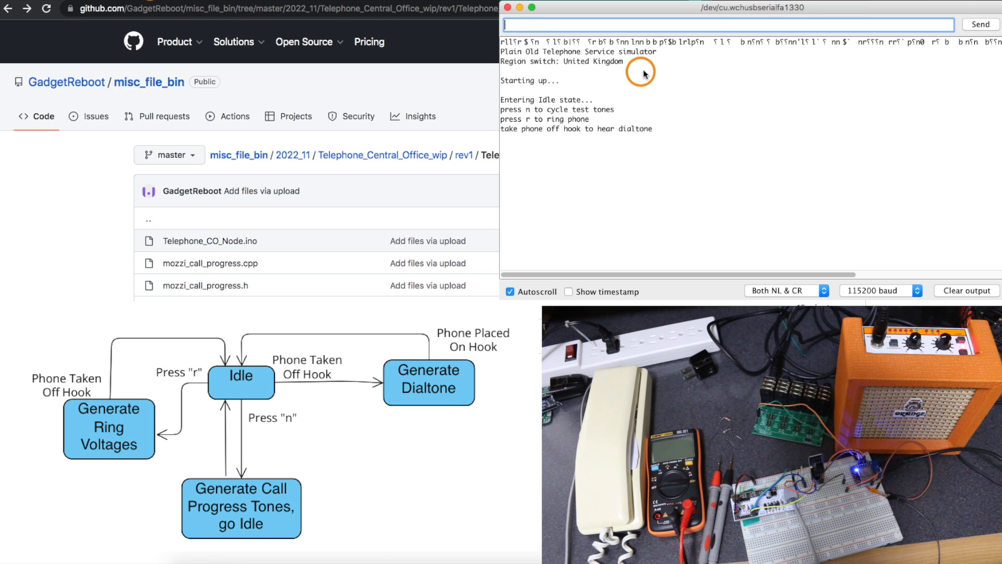
mouse_move(565, 66)
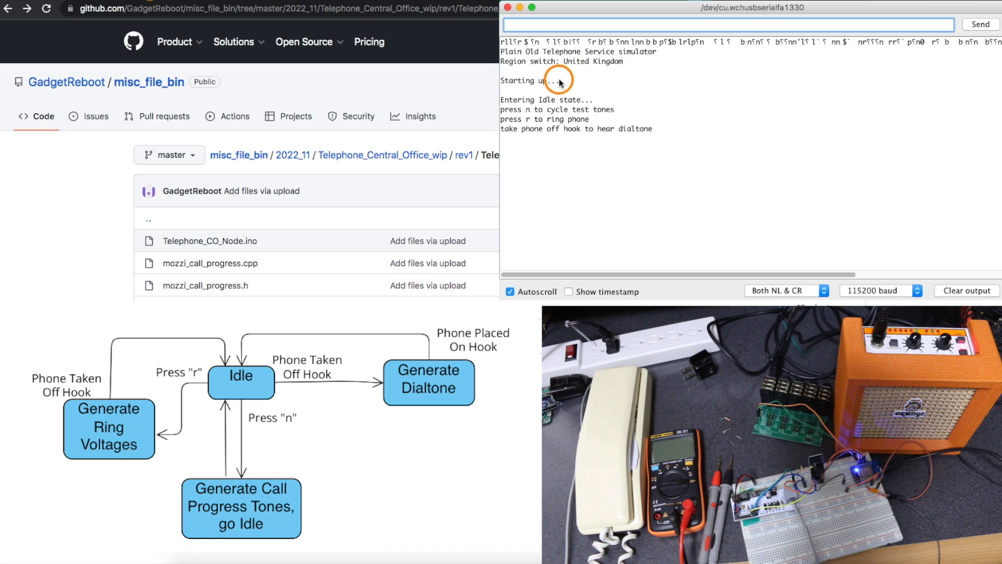
mouse_move(584, 99)
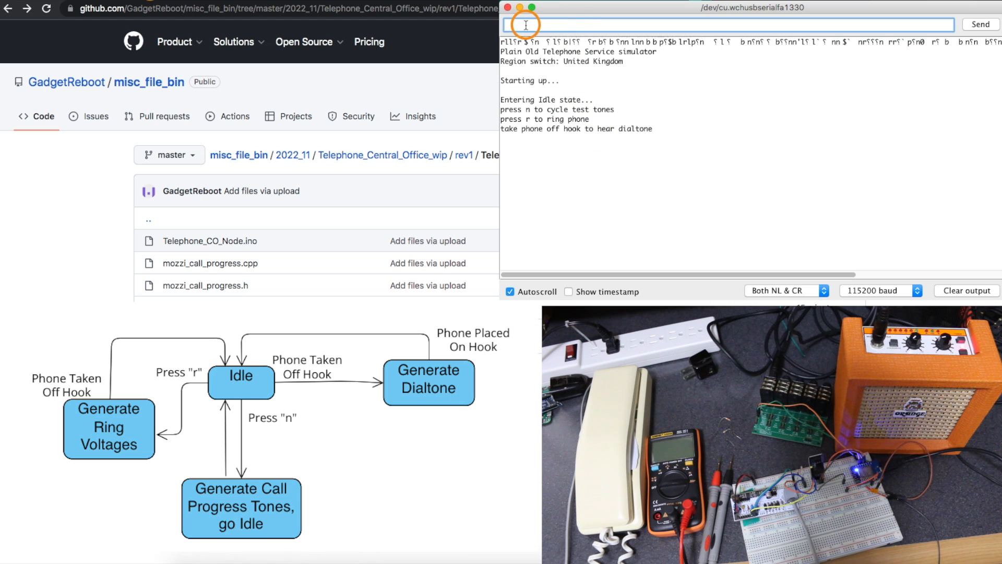
type("n")
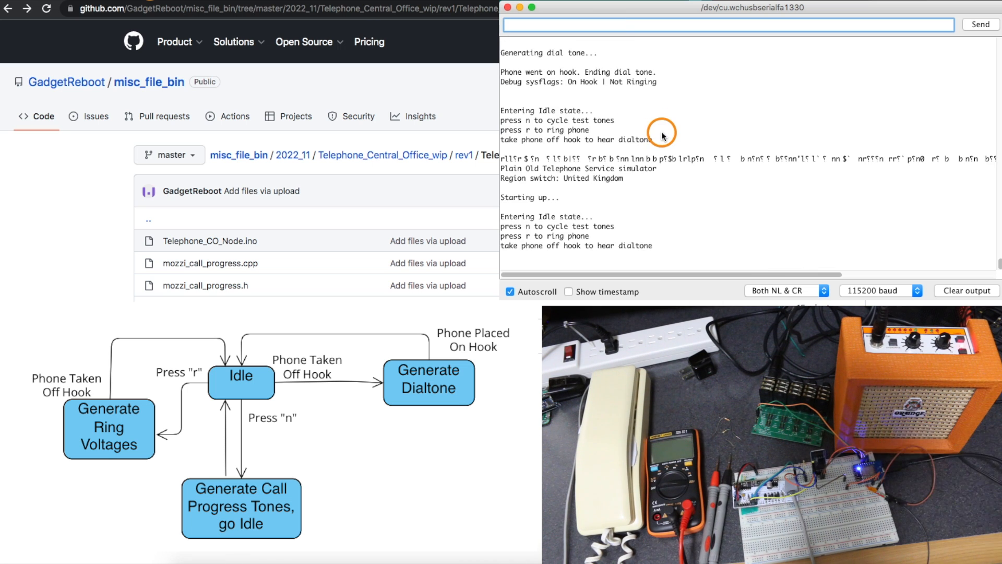
mouse_move(593, 62)
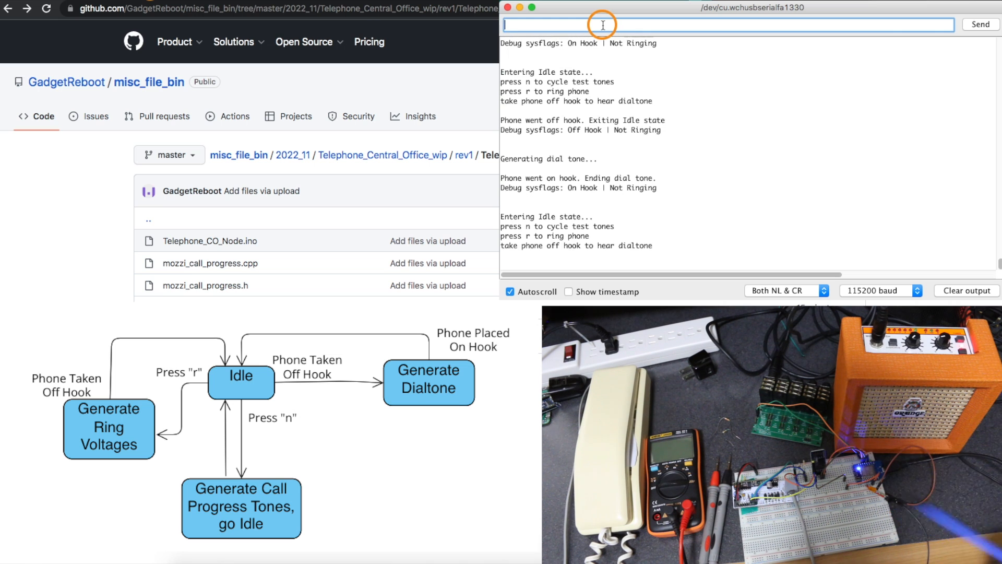
type("r")
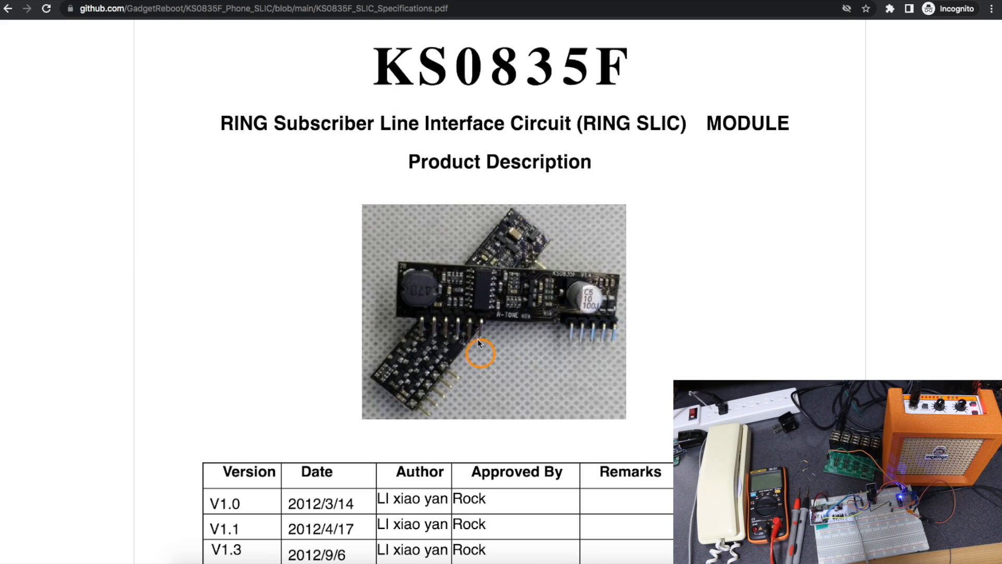
mouse_move(683, 326)
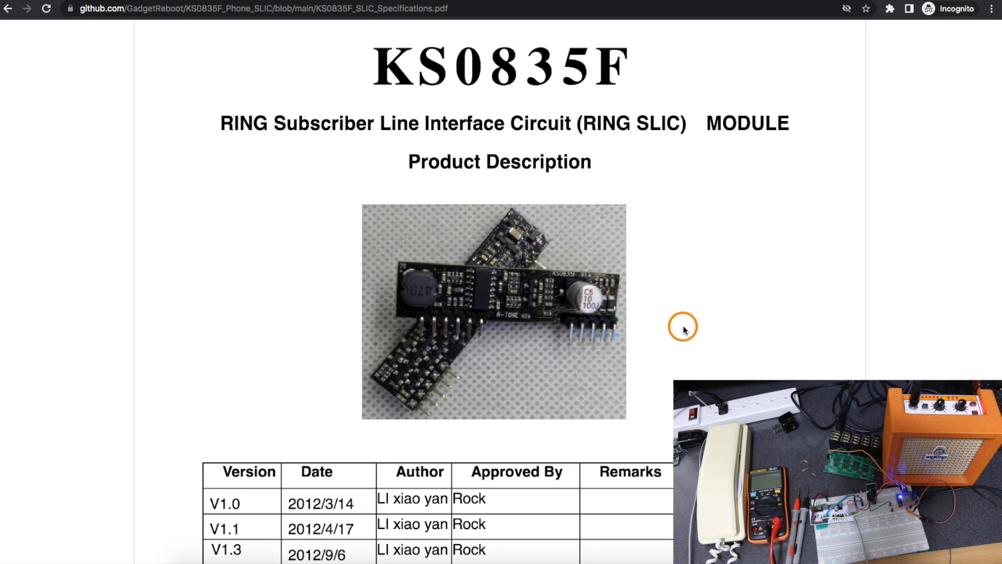
Page down the KS0835F_SLIC_Specifications.pdf from the Features page past absolute maximum ratings to the DC Electrical Characteristics table.
scroll("down", 3)
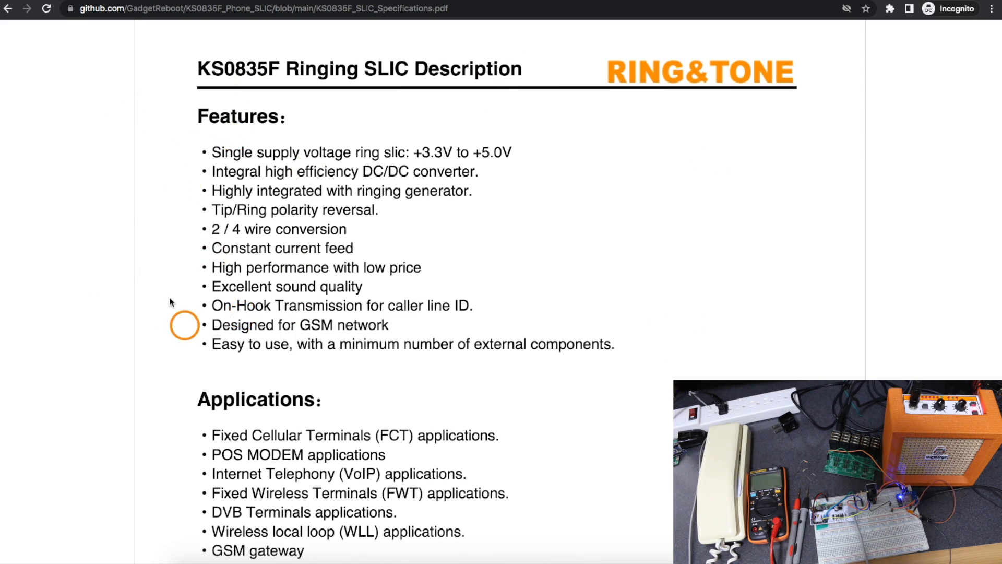
scroll("down", 3)
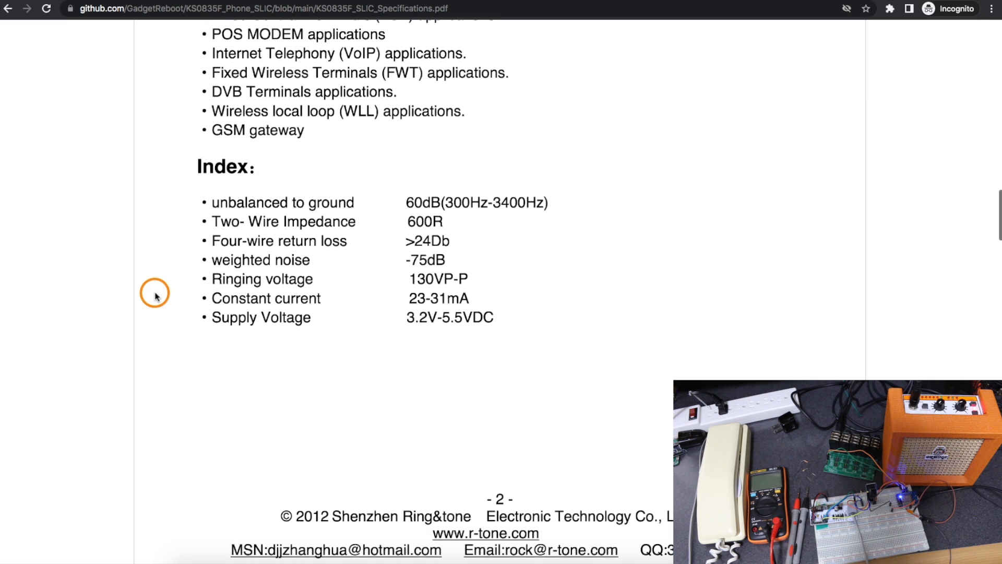
scroll("down", 3)
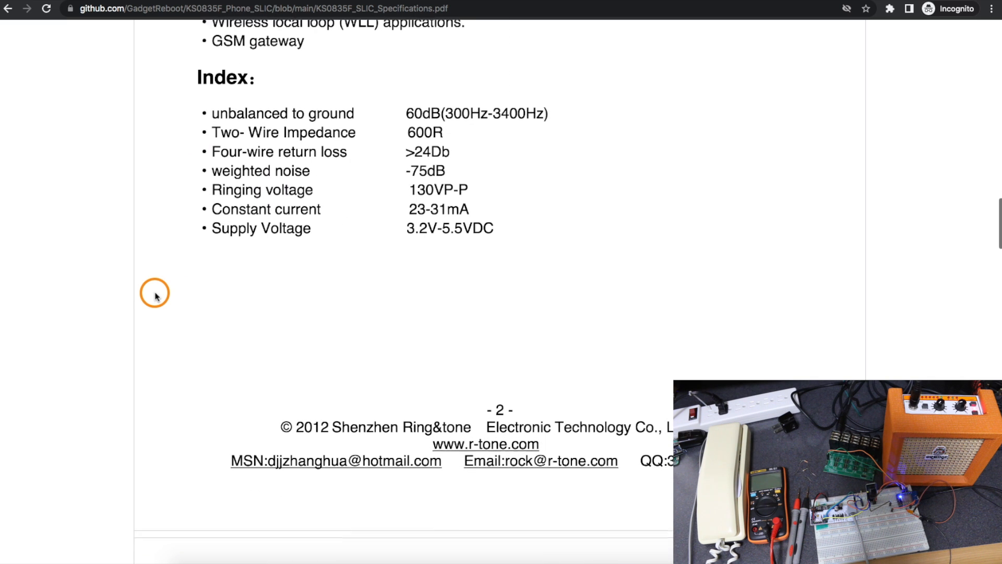
scroll("down", 3)
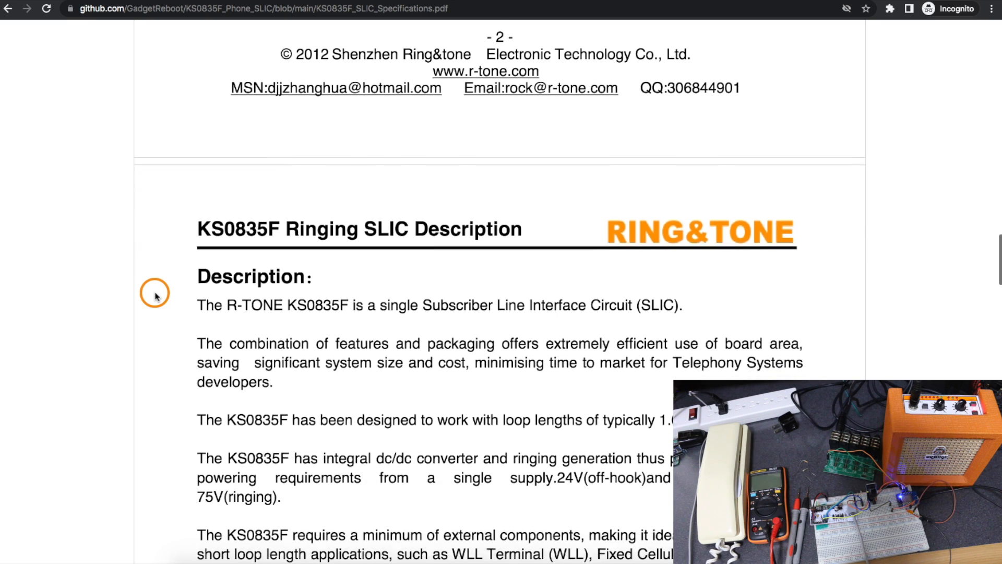
scroll("down", 3)
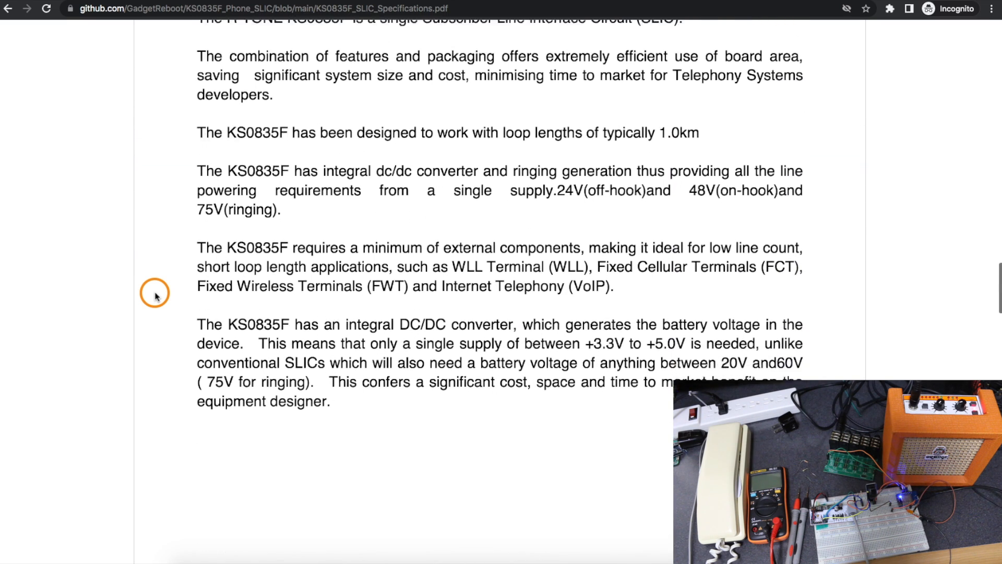
scroll("down", 3)
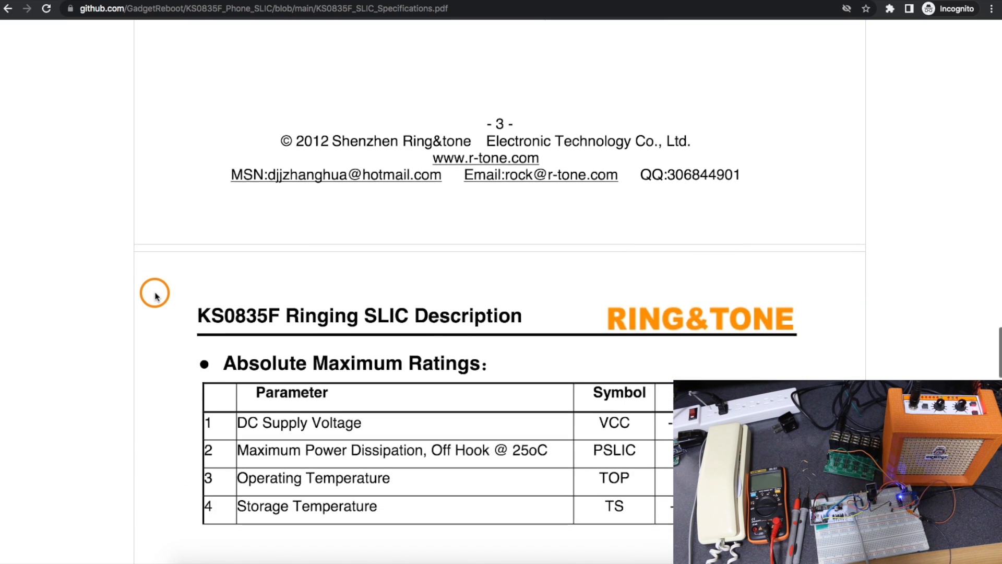
scroll("down", 3)
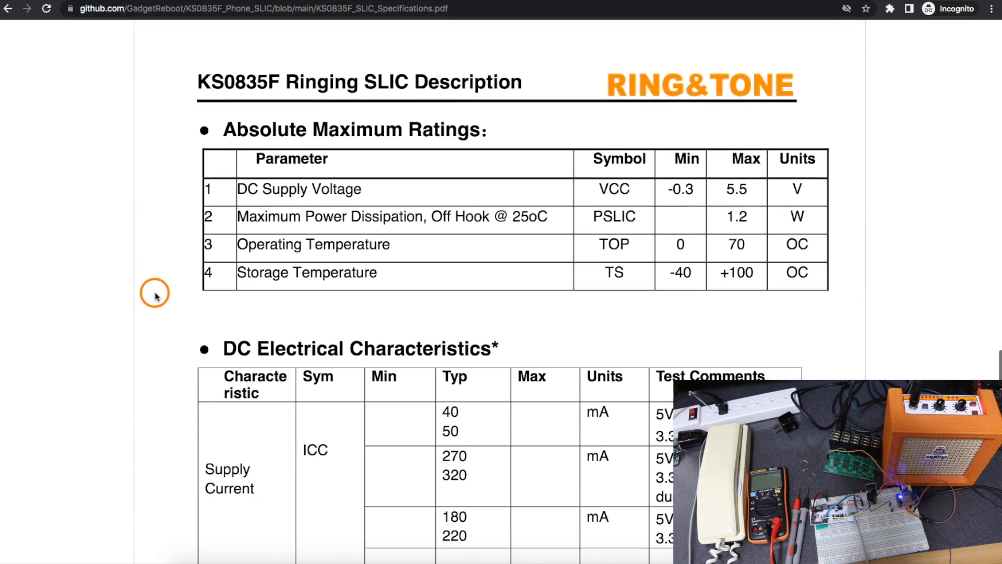
scroll("down", 3)
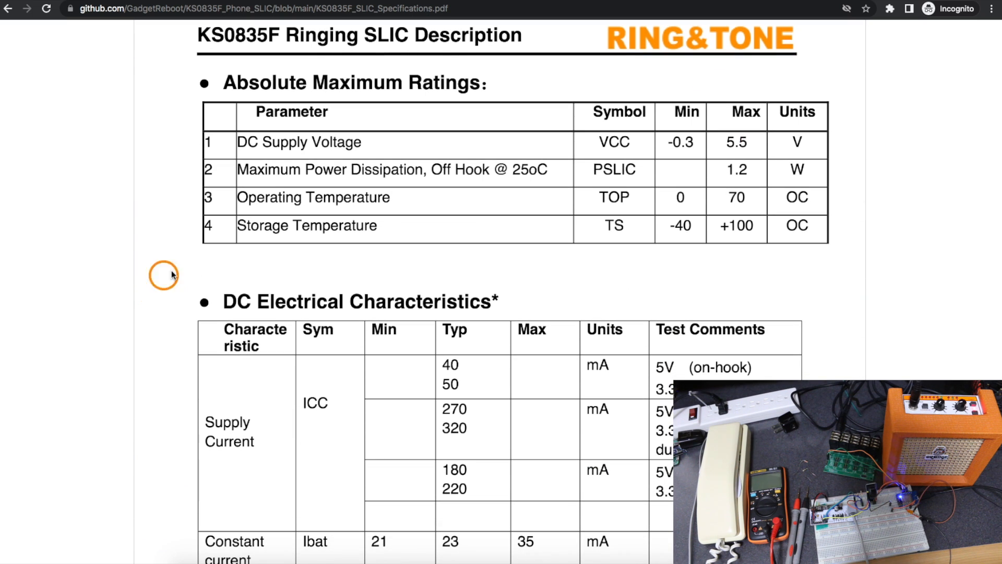
mouse_move(227, 281)
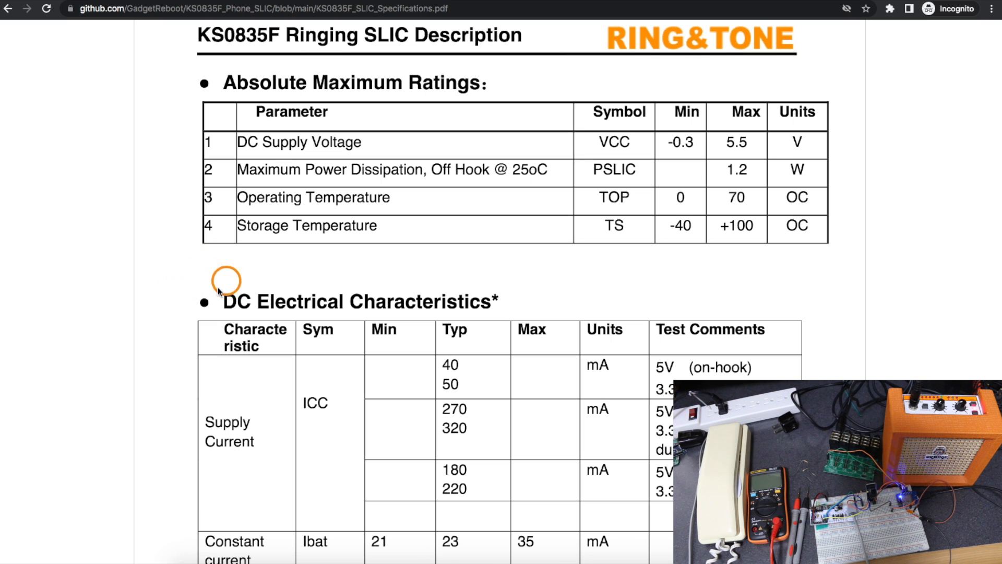
scroll("down", 3)
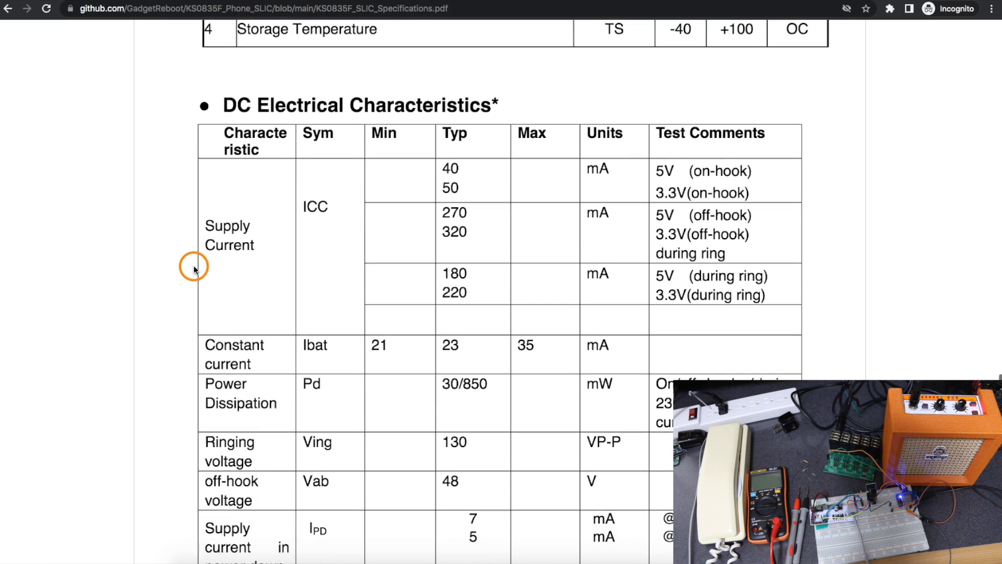
Bring the full DC Electrical Characteristics table into view, down to supply current in power down.
scroll("down", 3)
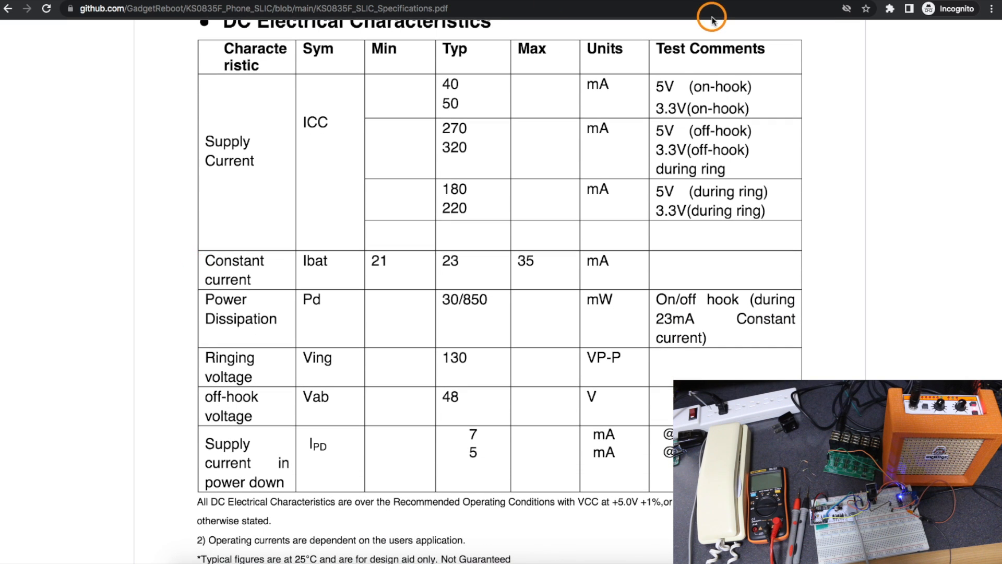
mouse_move(658, 82)
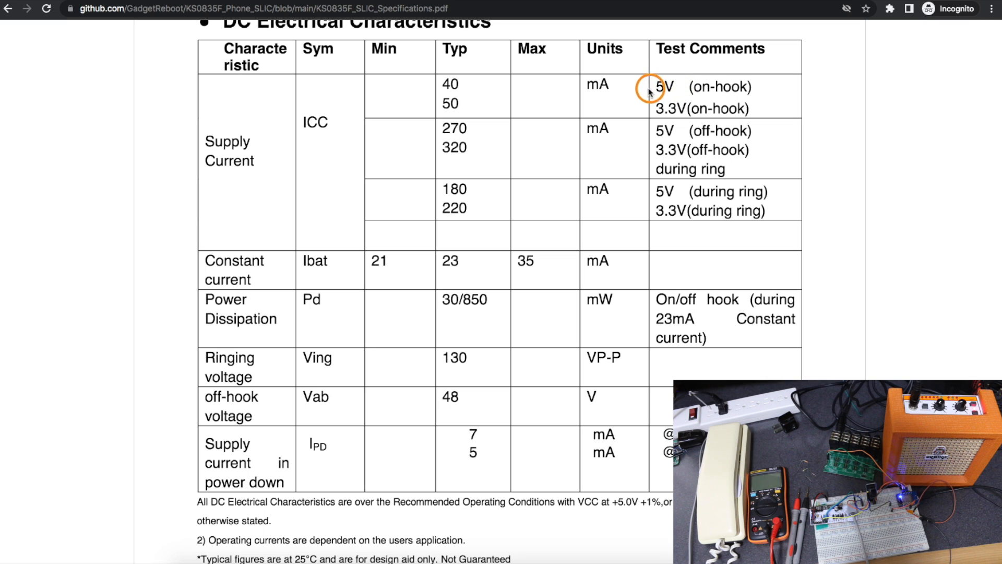
mouse_move(770, 91)
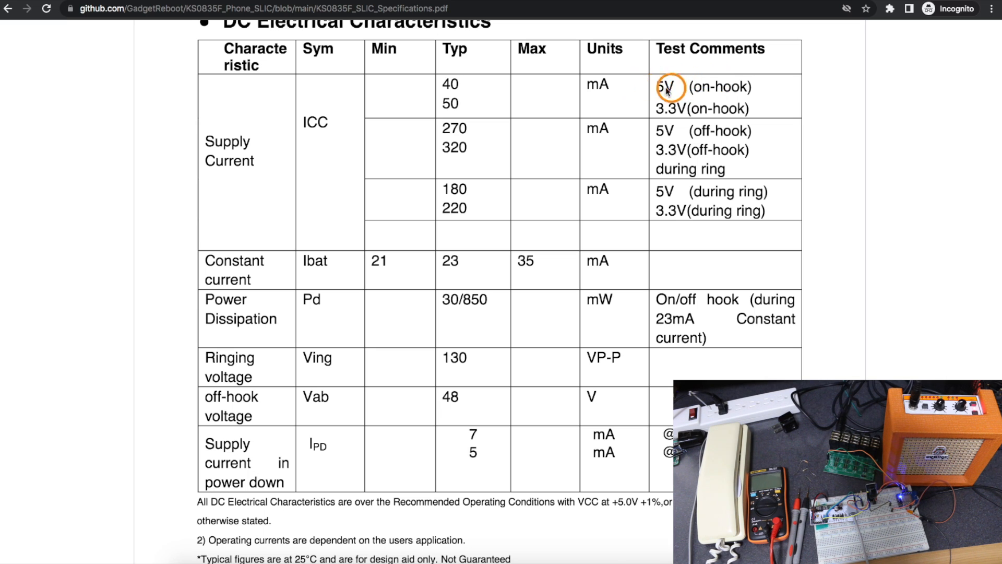
mouse_move(717, 84)
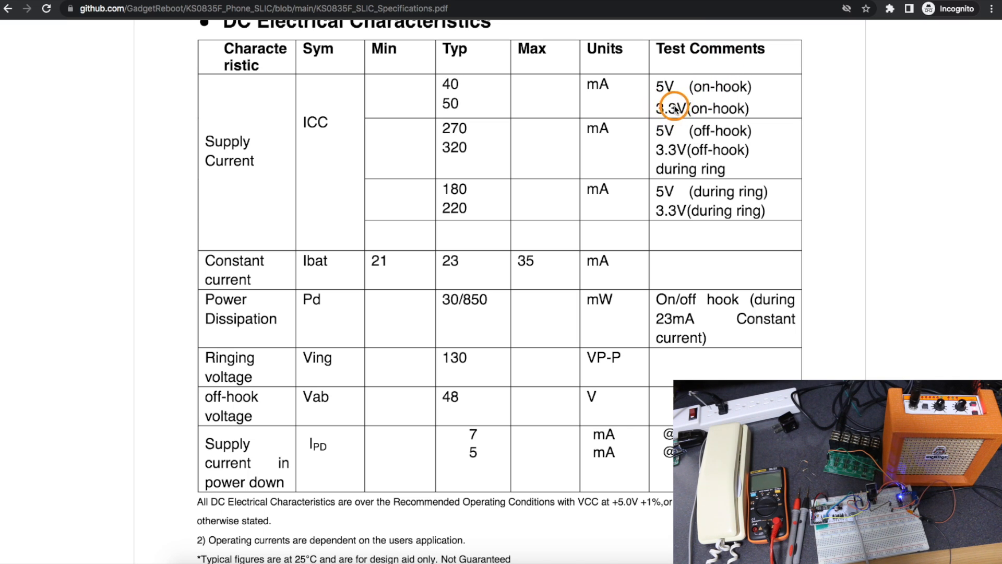
mouse_move(152, 184)
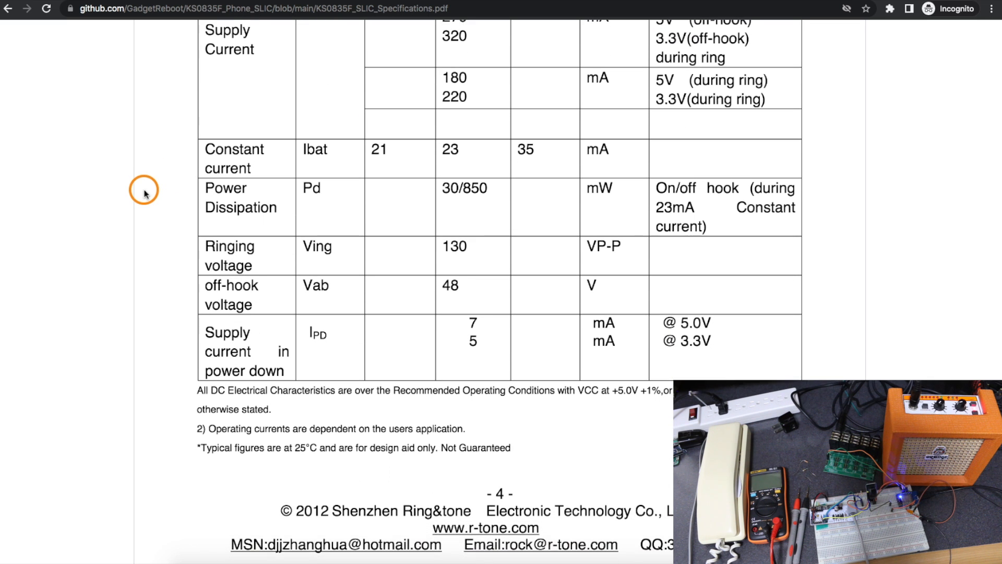
Scroll on through the remainder of the KS0835F specifications PDF.
scroll("down", 3)
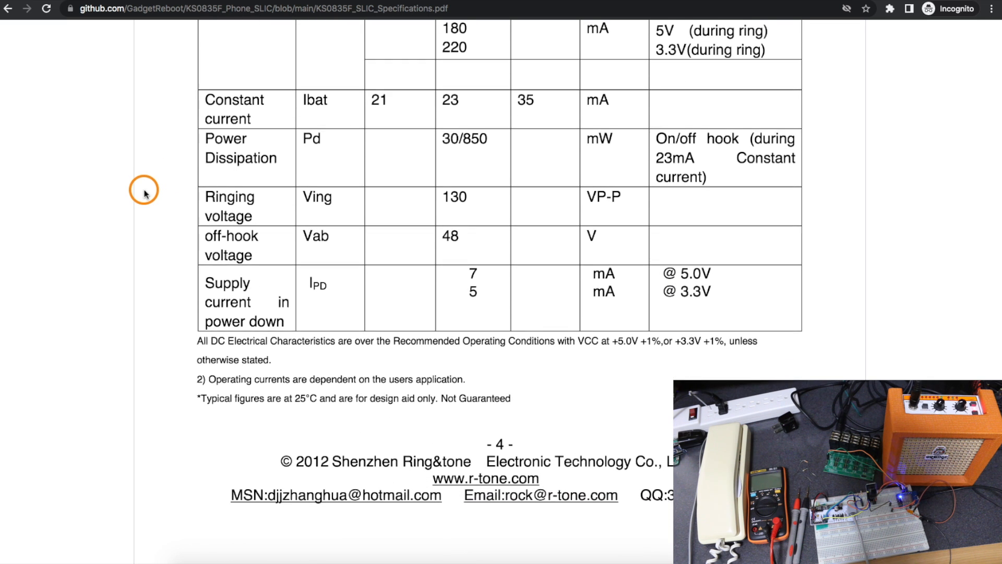
scroll("down", 3)
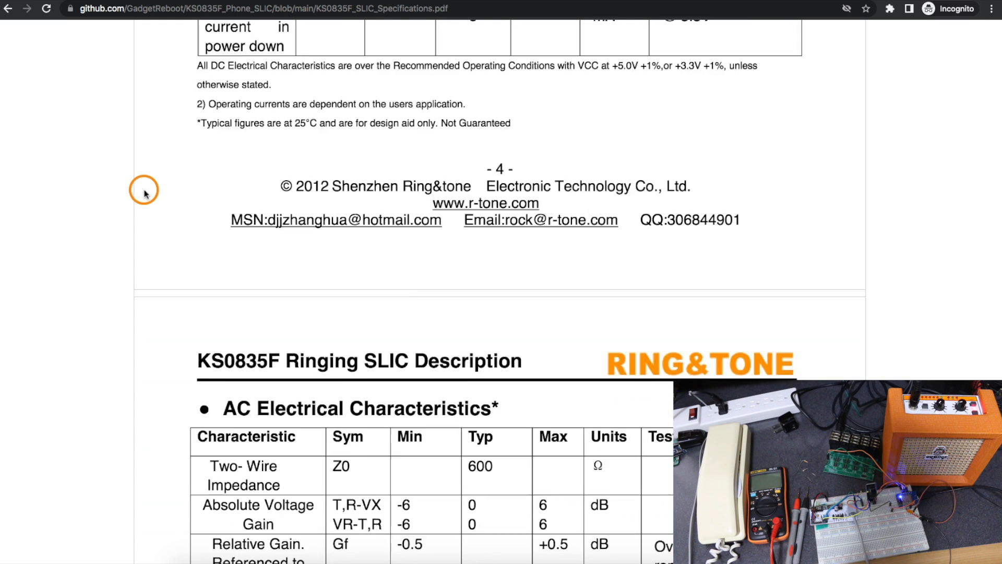
scroll("down", 3)
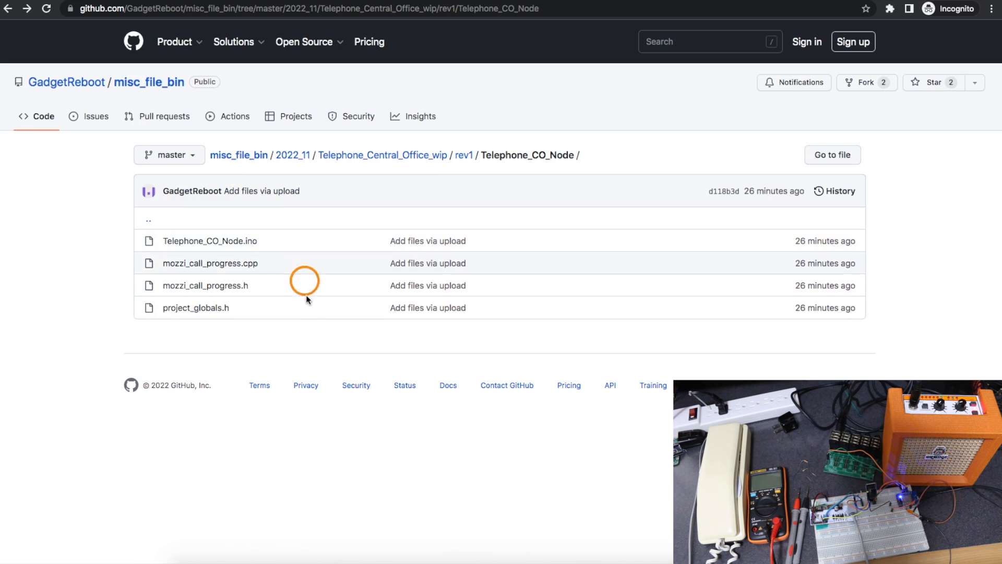
mouse_move(270, 277)
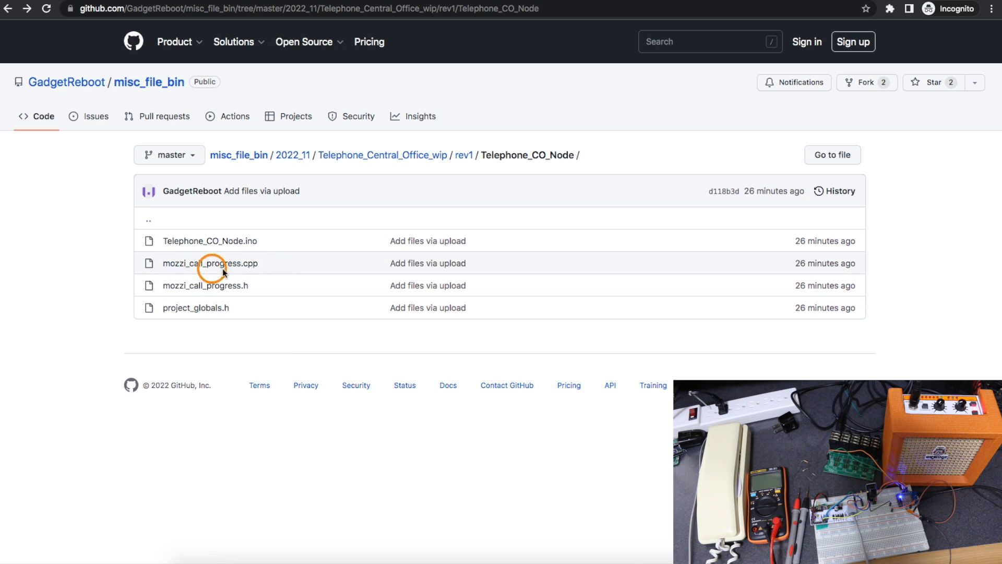
mouse_move(223, 293)
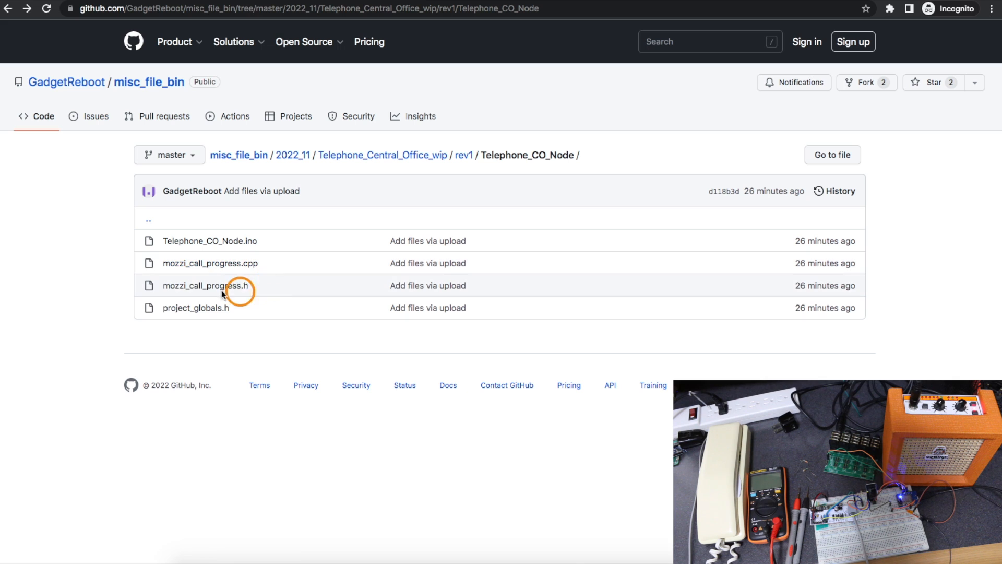
mouse_move(210, 241)
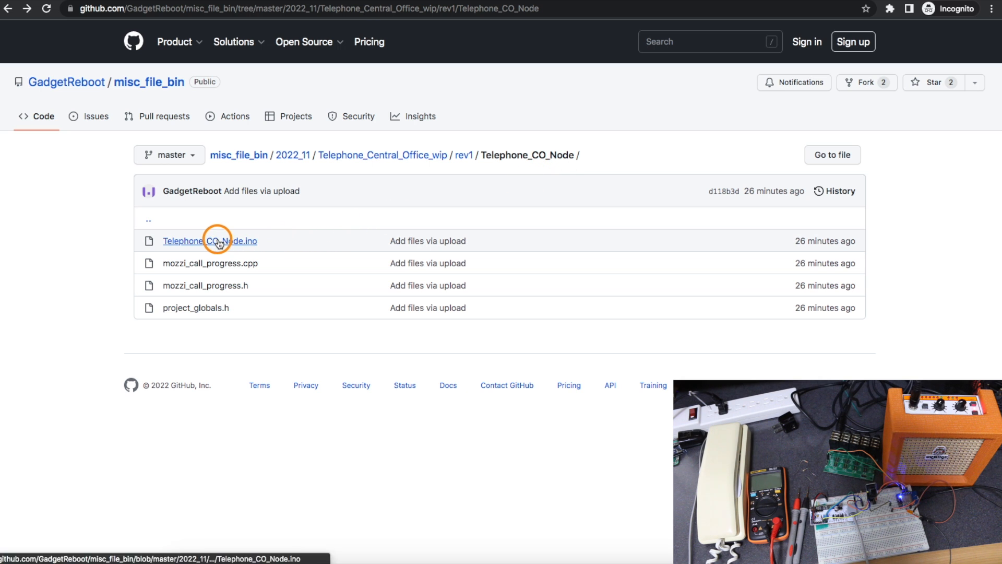
Open Telephone_CO_Node.ino and bring its header comments, includes and myRegion setting into view.
left_click(210, 242)
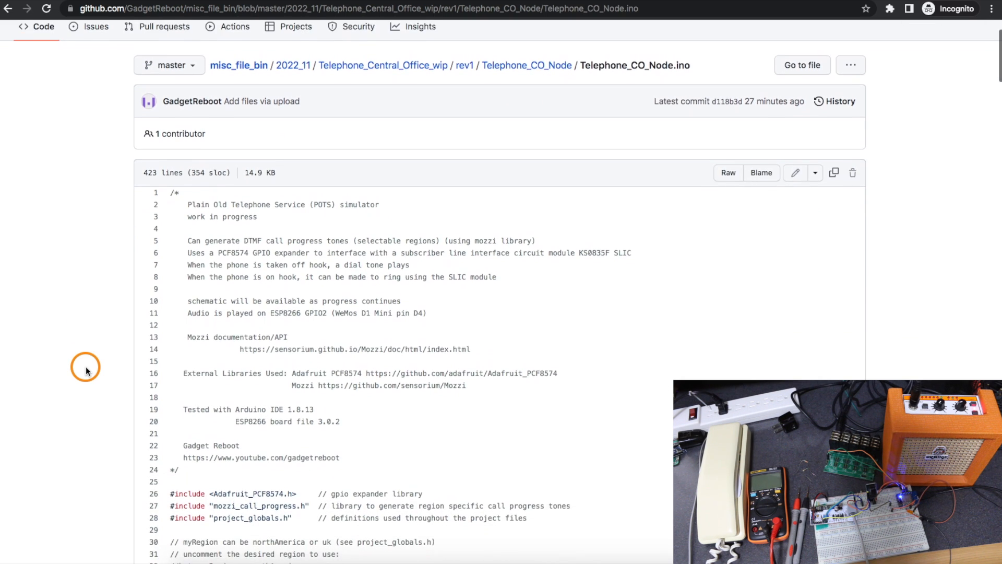
scroll("down", 3)
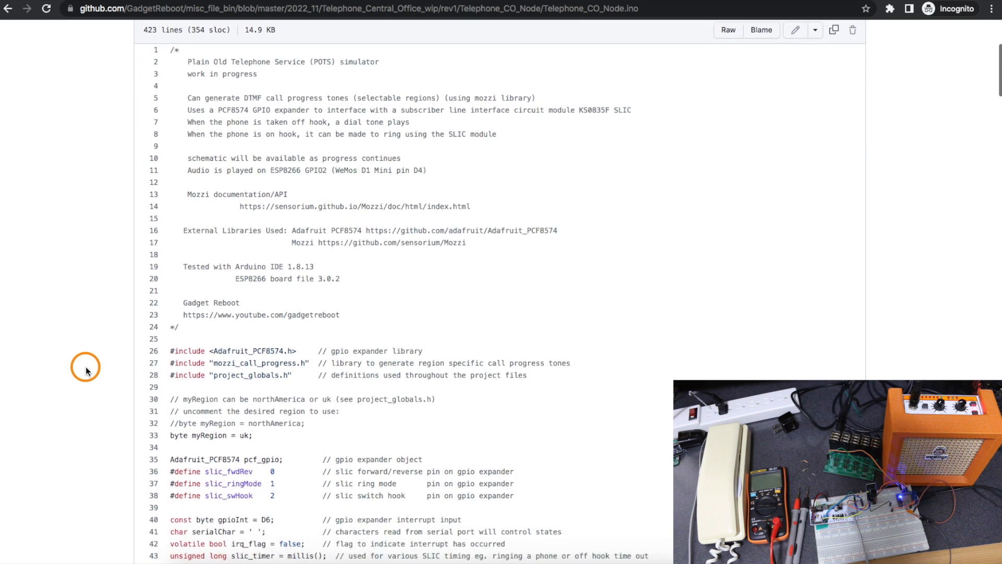
scroll("down", 3)
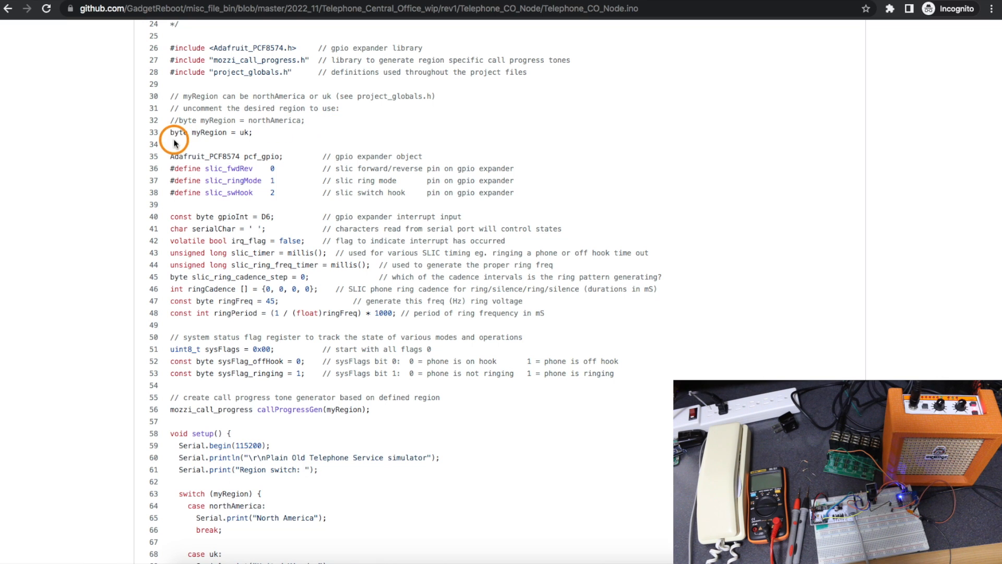
mouse_move(242, 134)
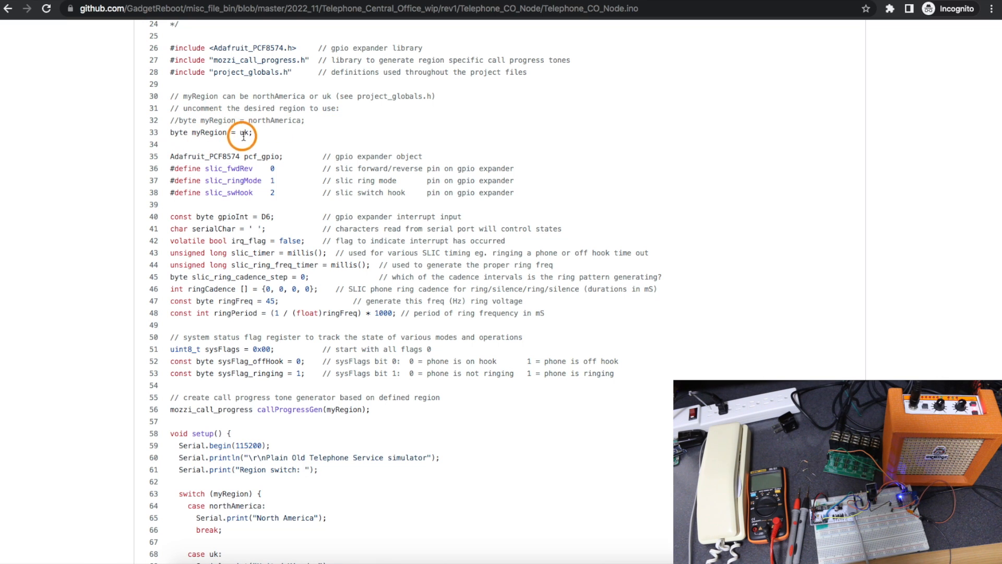
mouse_move(177, 139)
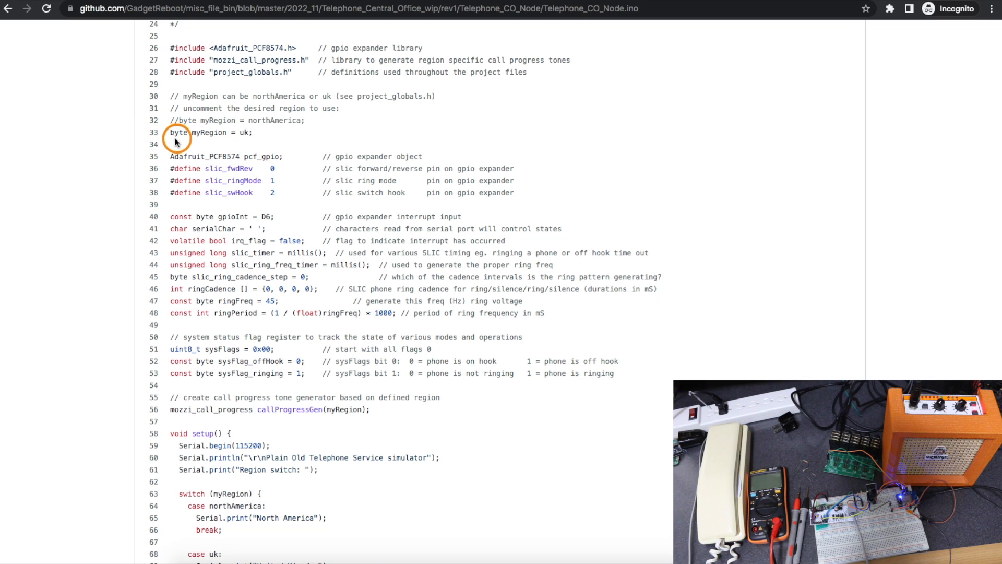
mouse_move(198, 142)
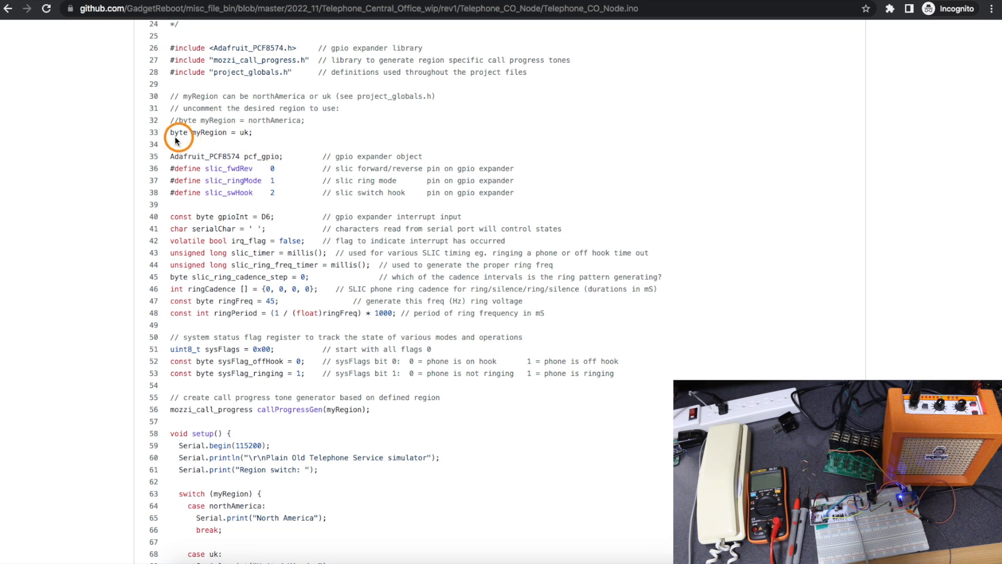
scroll("down", 3)
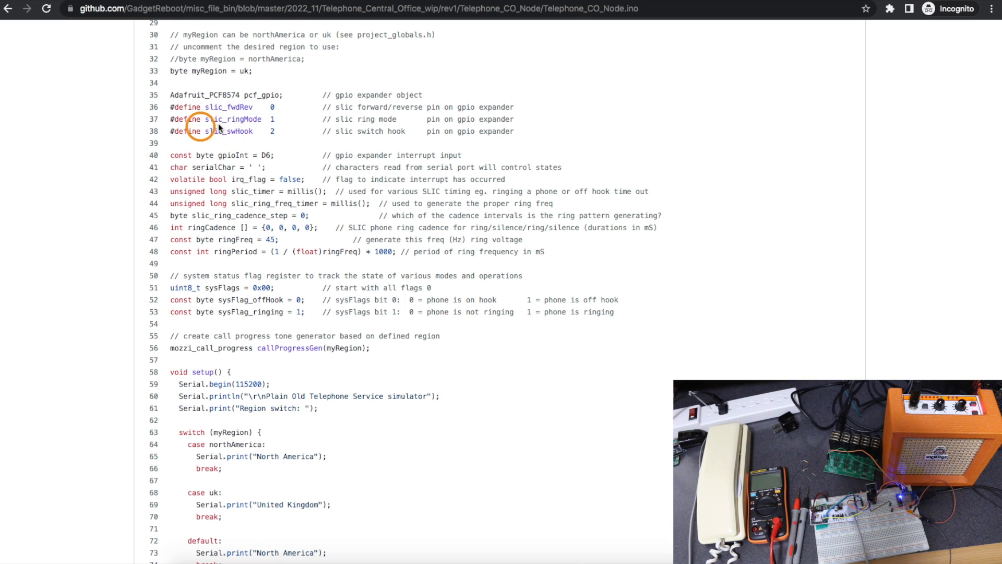
mouse_move(310, 140)
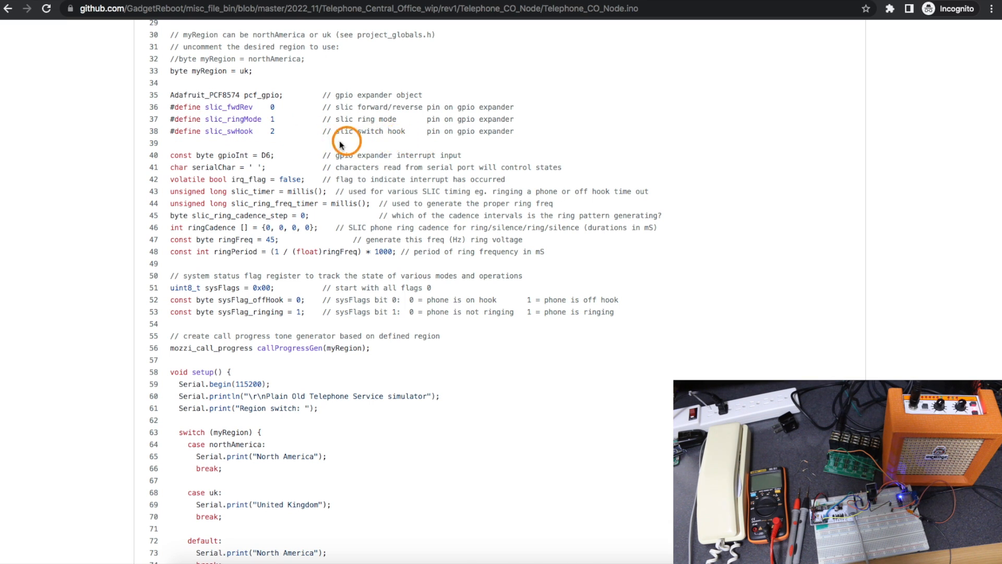
mouse_move(248, 119)
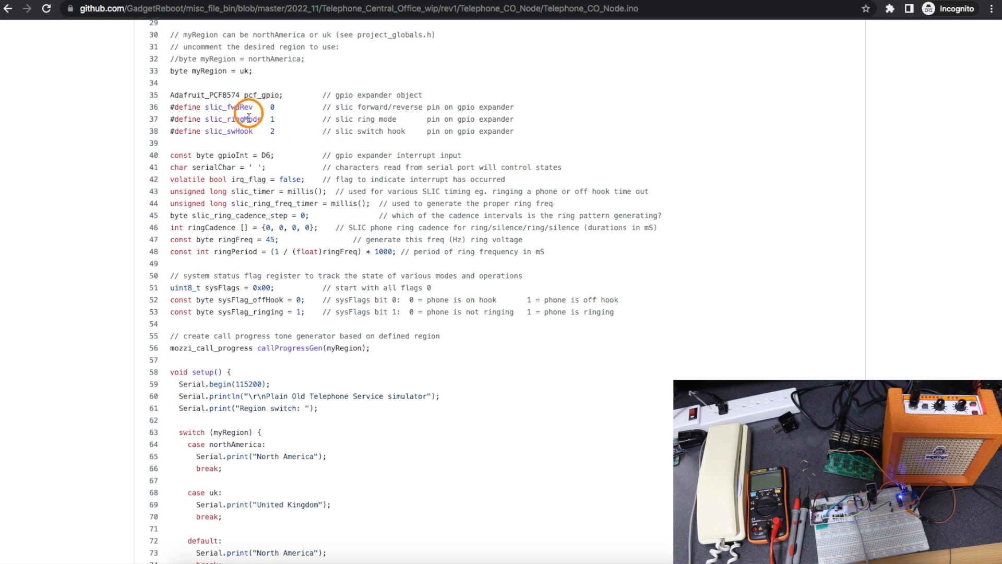
mouse_move(447, 96)
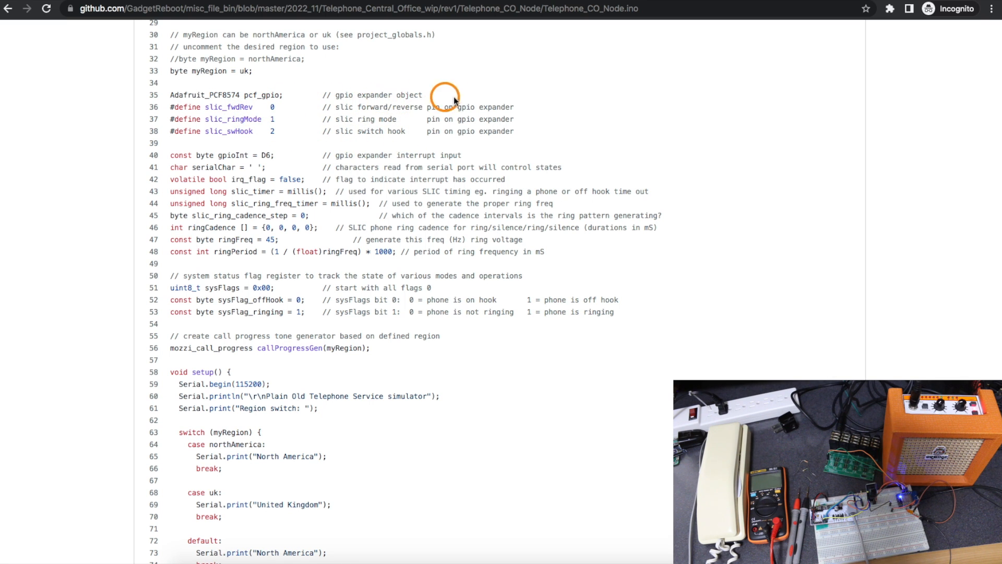
mouse_move(296, 116)
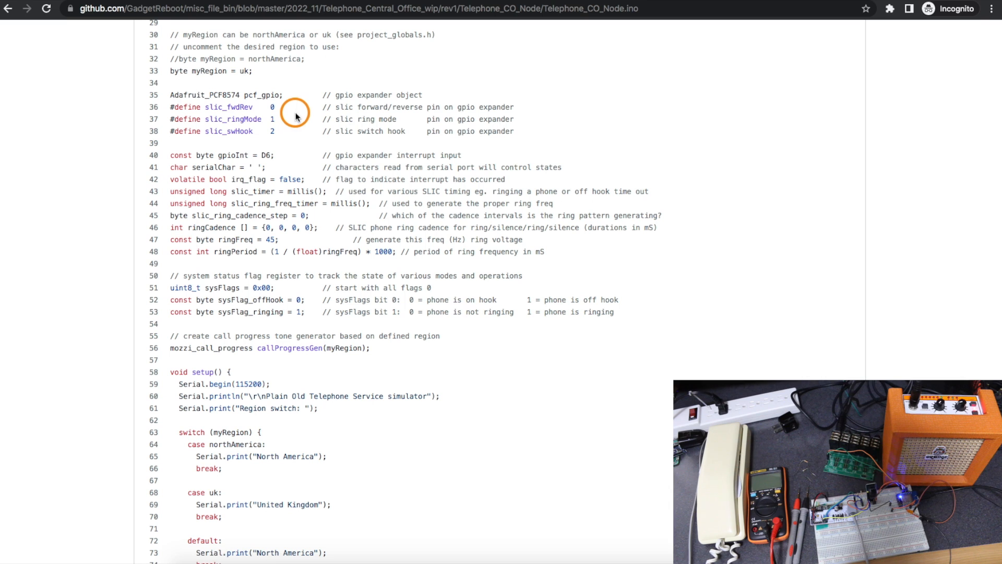
mouse_move(265, 110)
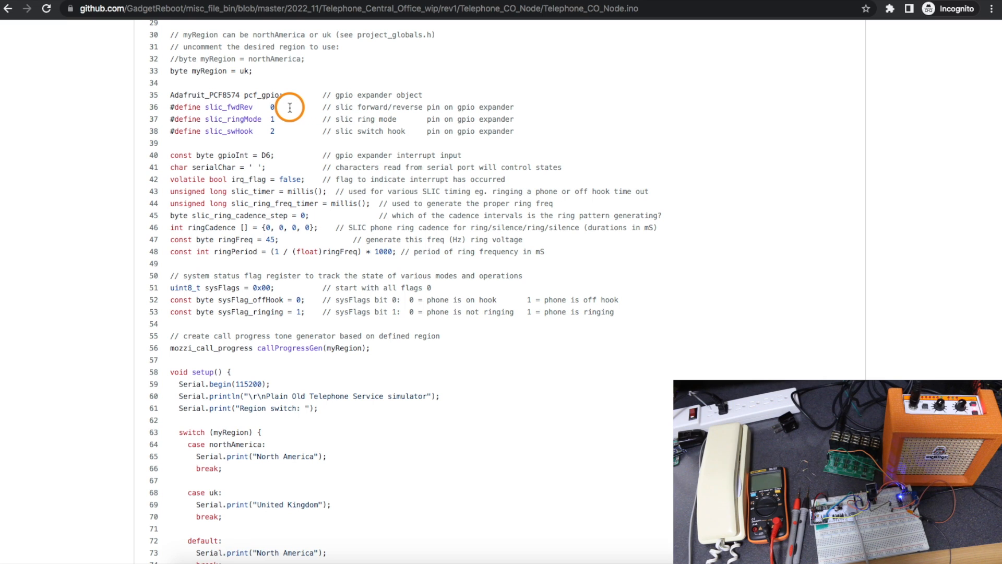
mouse_move(279, 101)
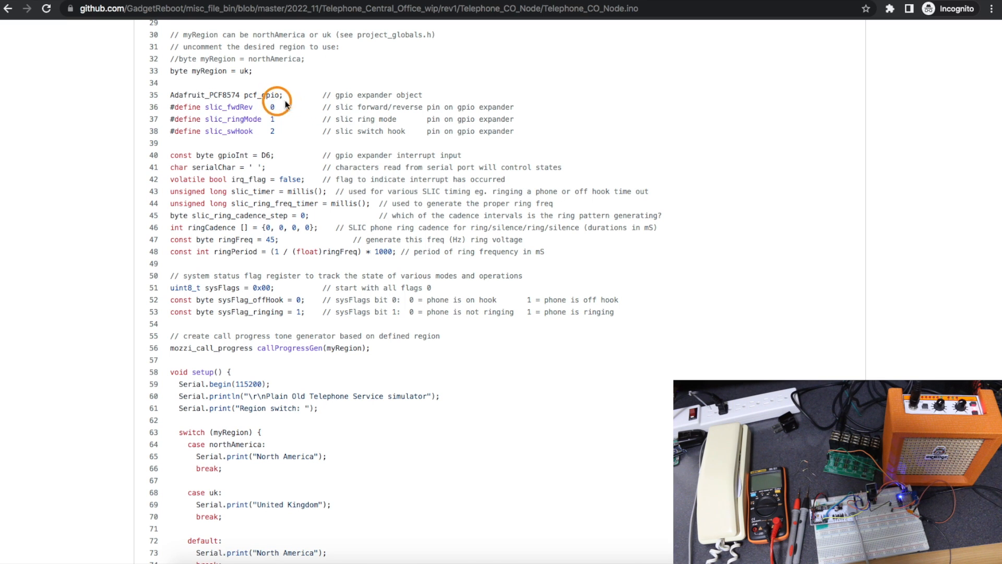
mouse_move(267, 105)
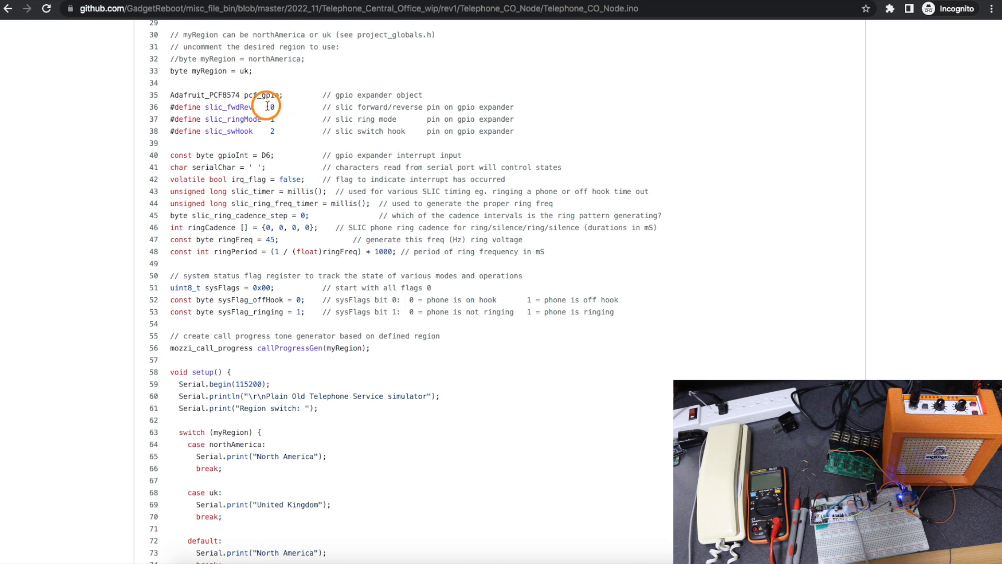
scroll("down", 3)
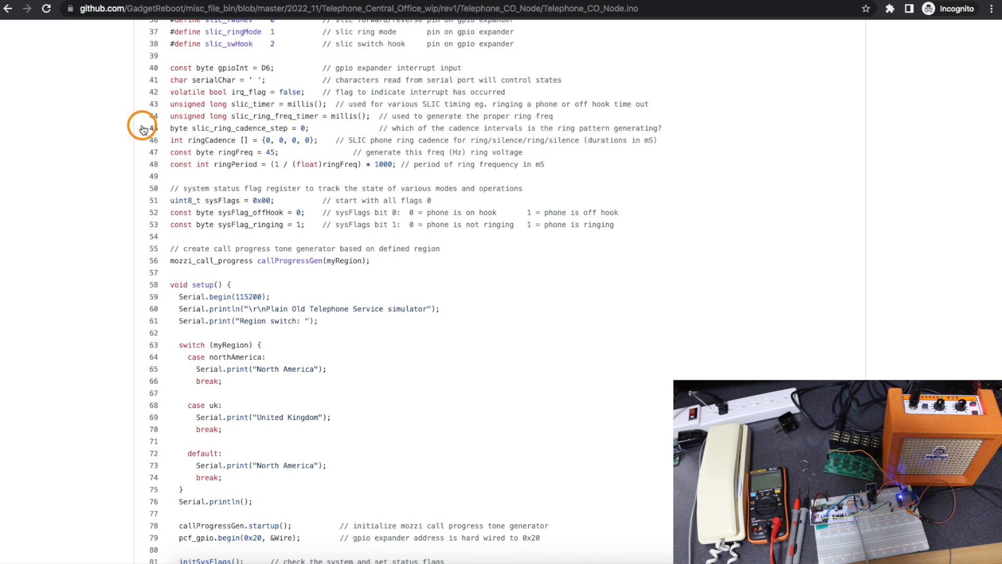
mouse_move(336, 128)
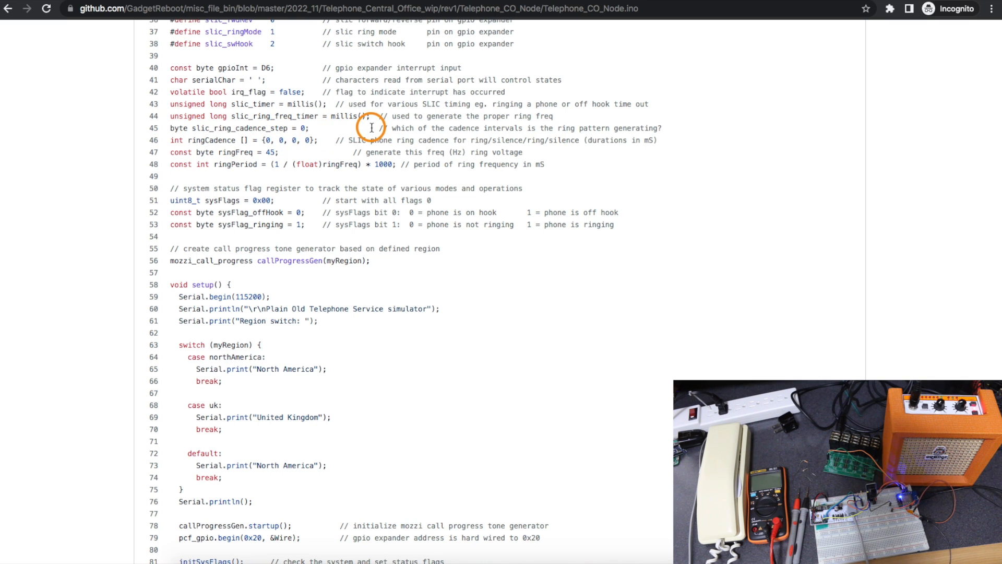
mouse_move(144, 152)
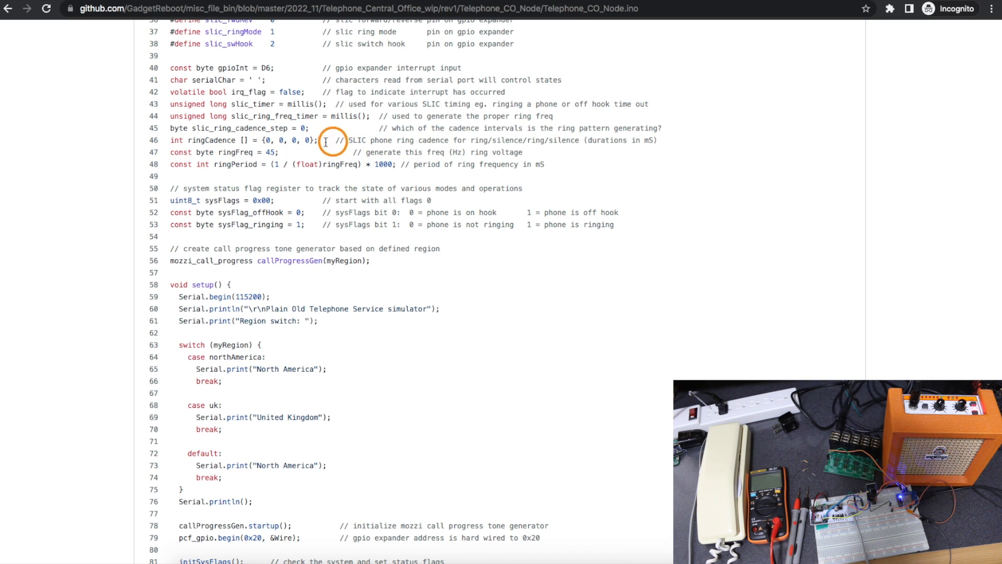
mouse_move(248, 169)
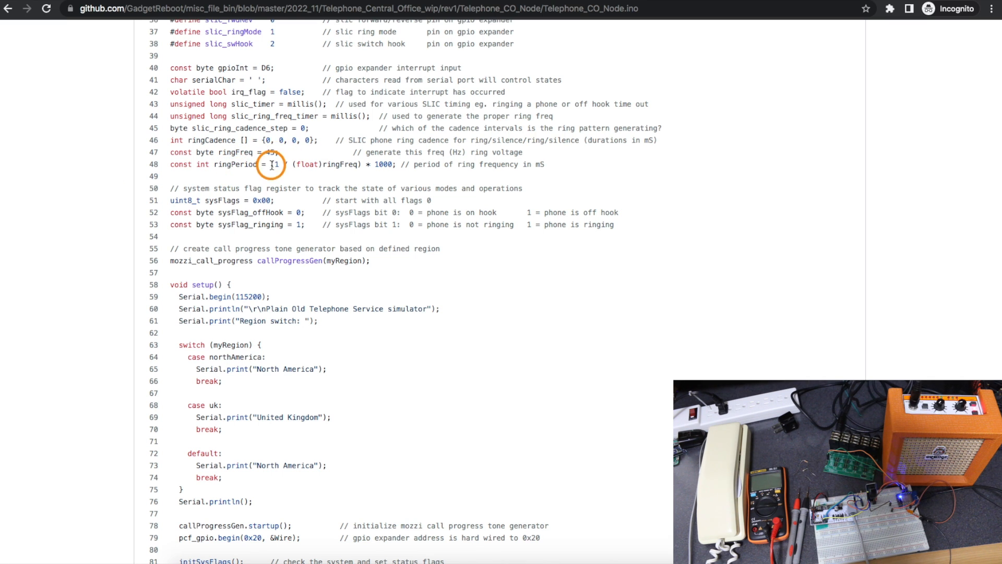
mouse_move(367, 171)
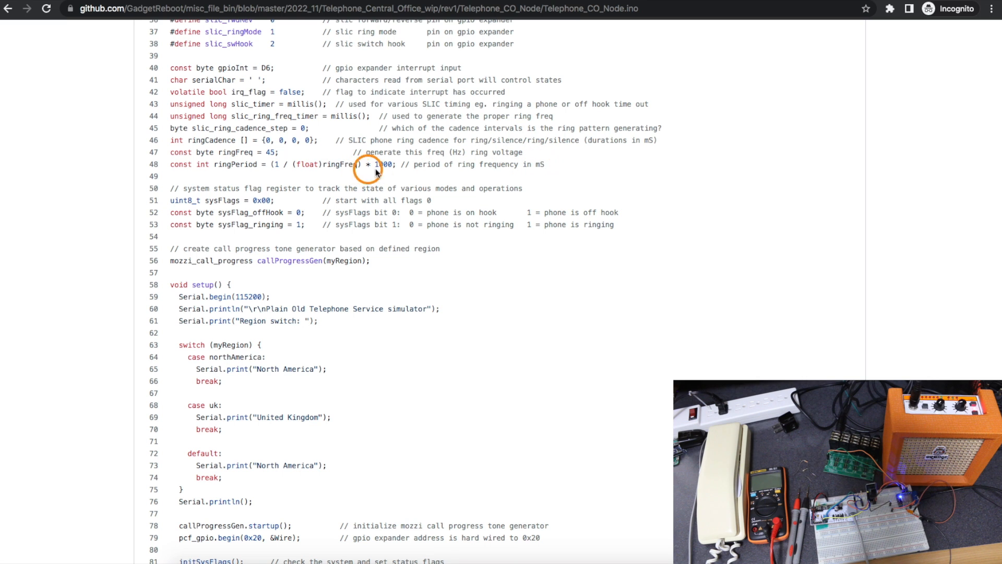
mouse_move(293, 176)
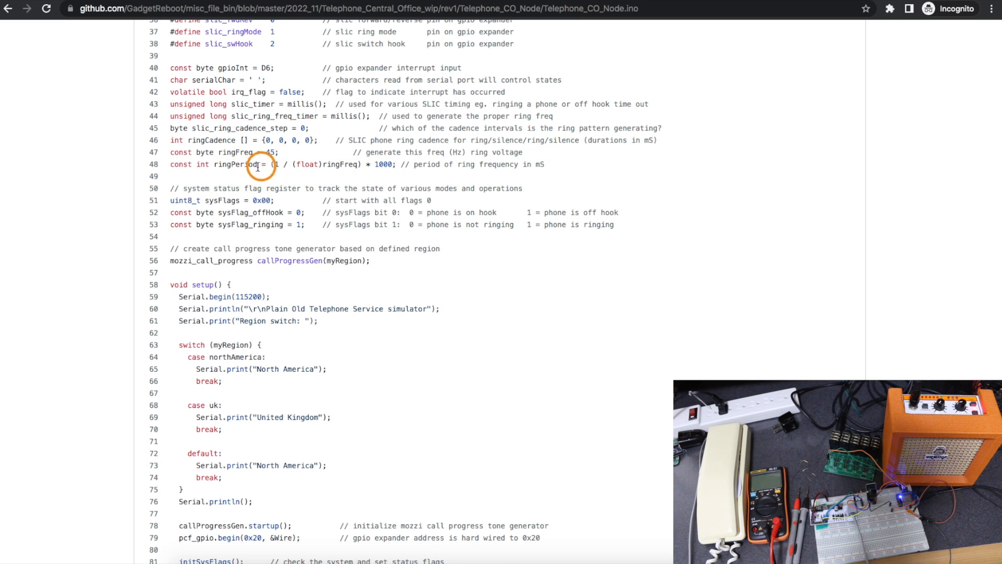
scroll("down", 3)
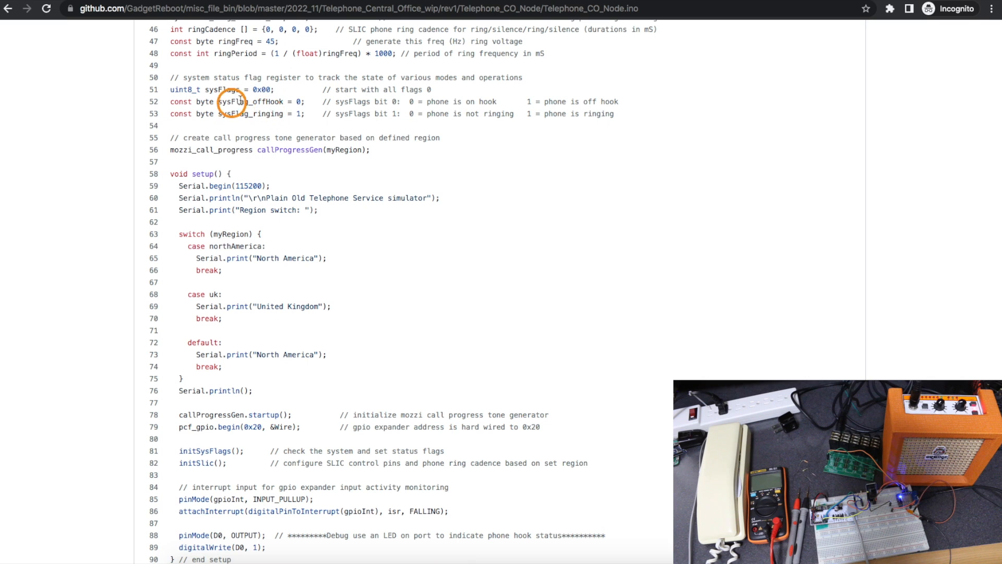
mouse_move(186, 132)
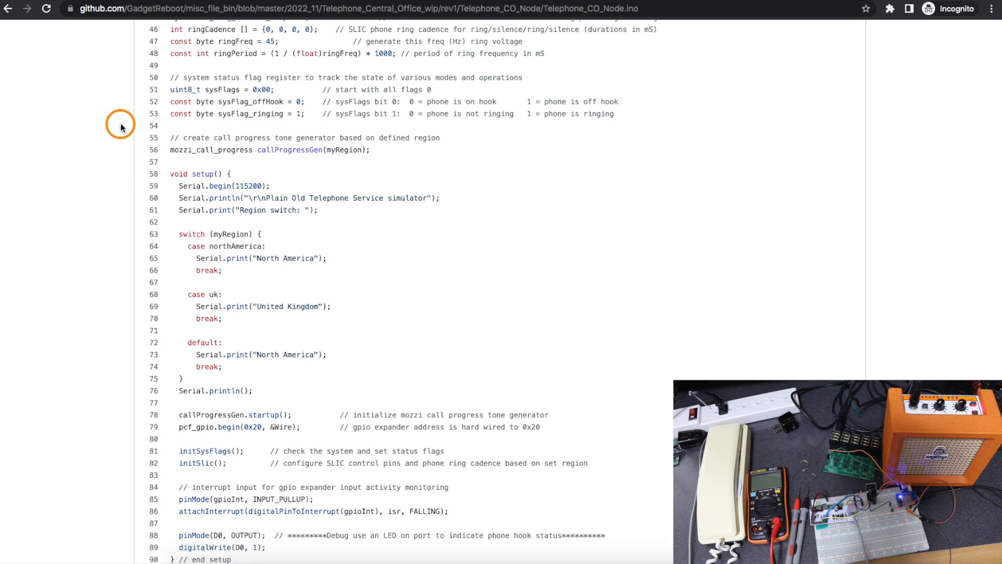
mouse_move(275, 103)
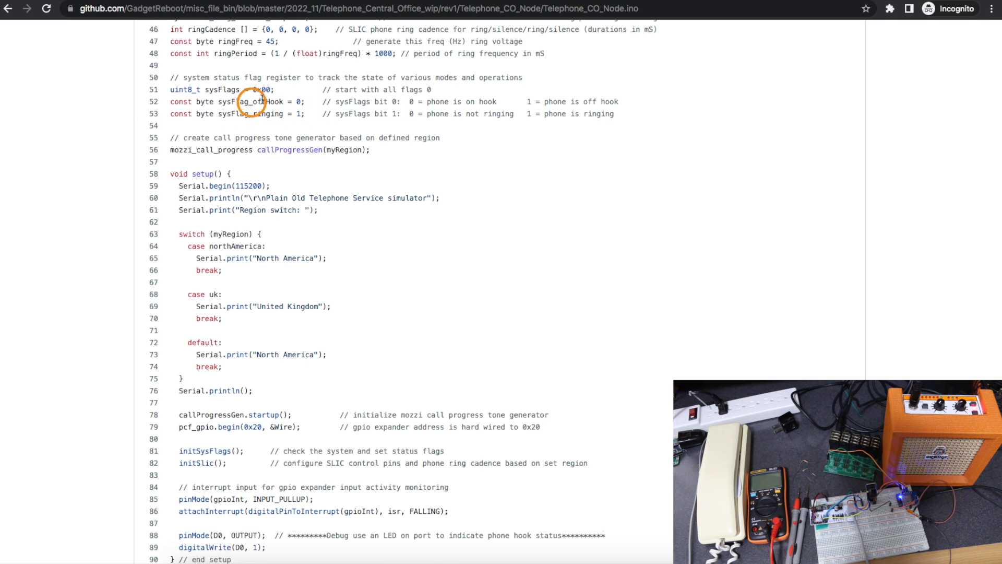
mouse_move(228, 114)
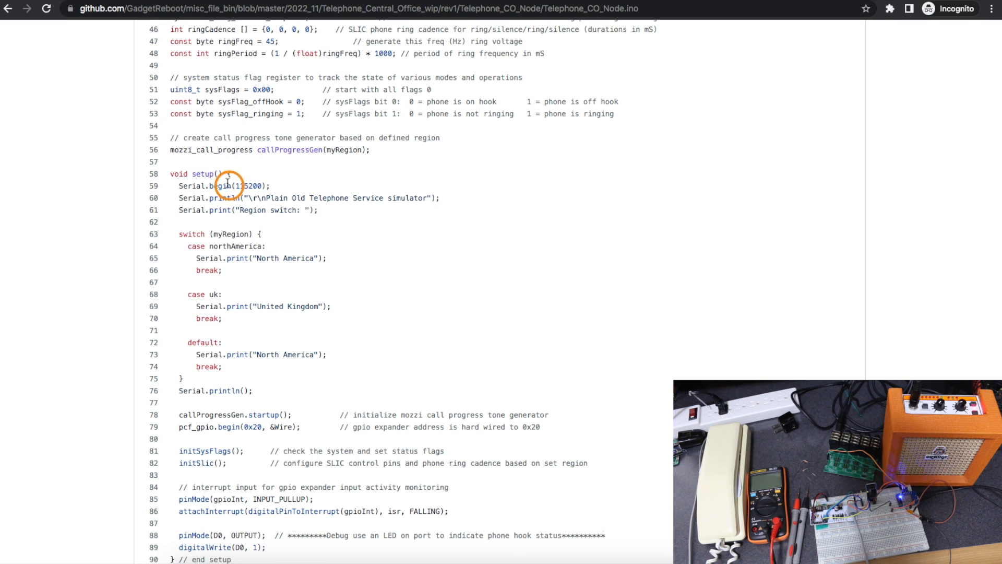
mouse_move(291, 102)
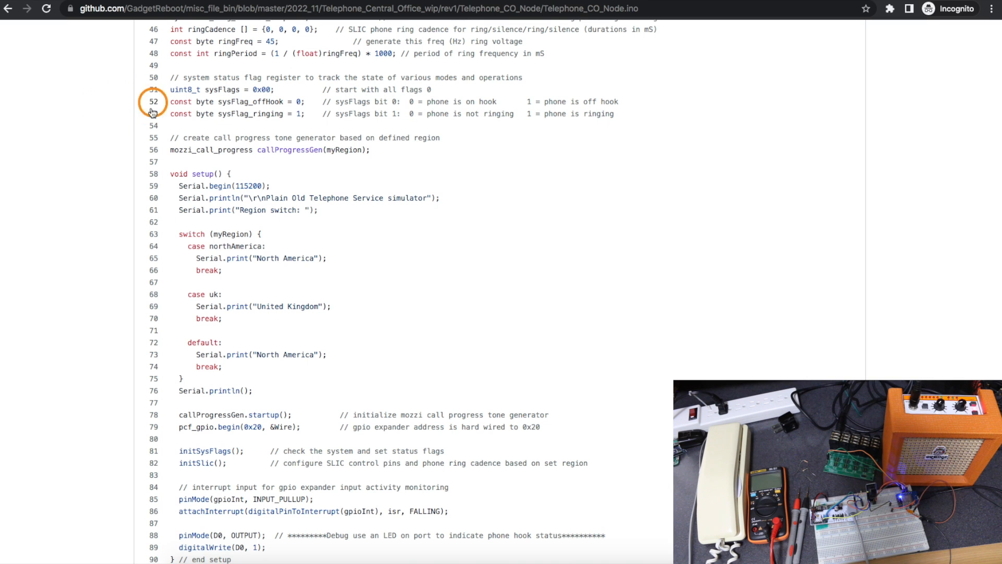
mouse_move(114, 115)
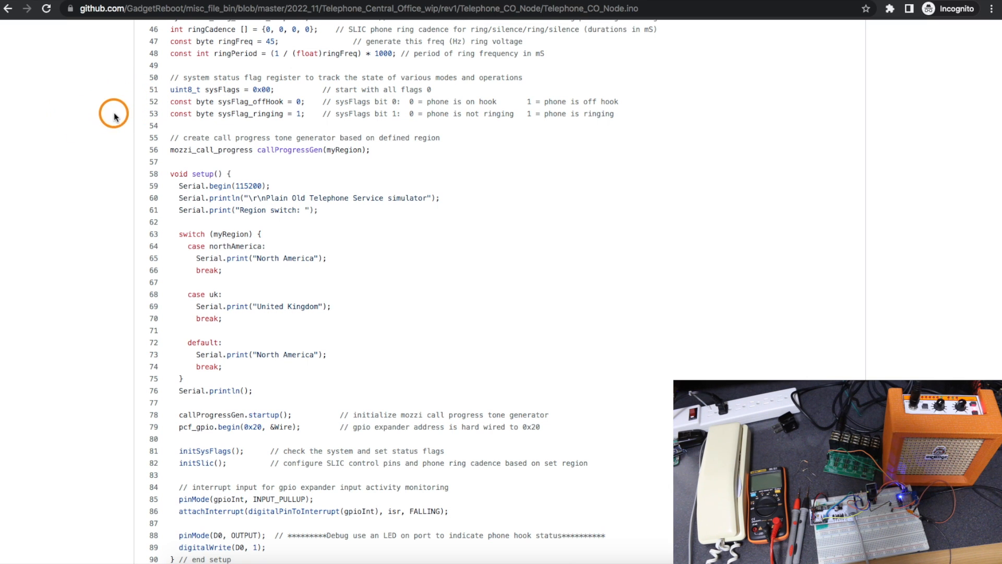
mouse_move(226, 120)
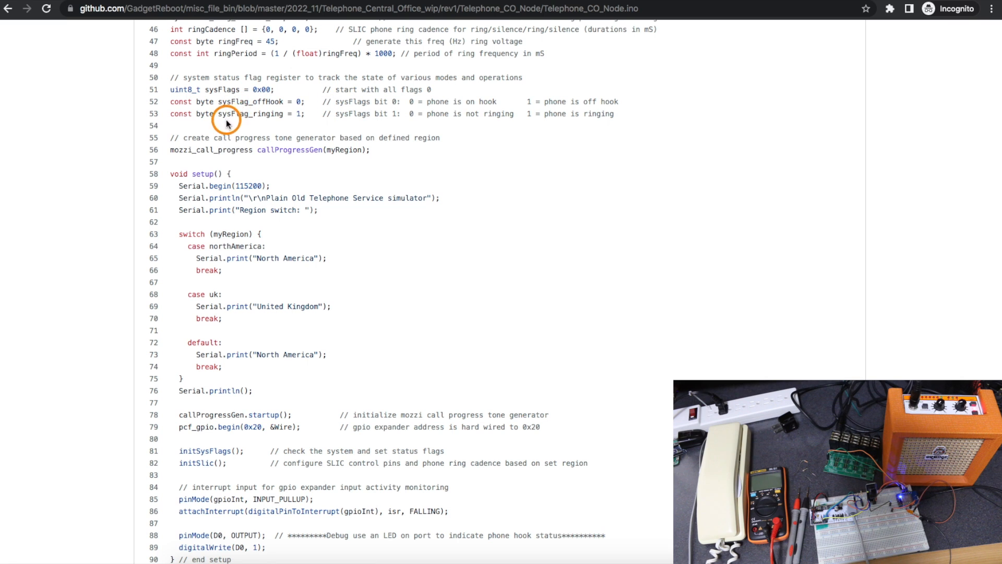
mouse_move(261, 111)
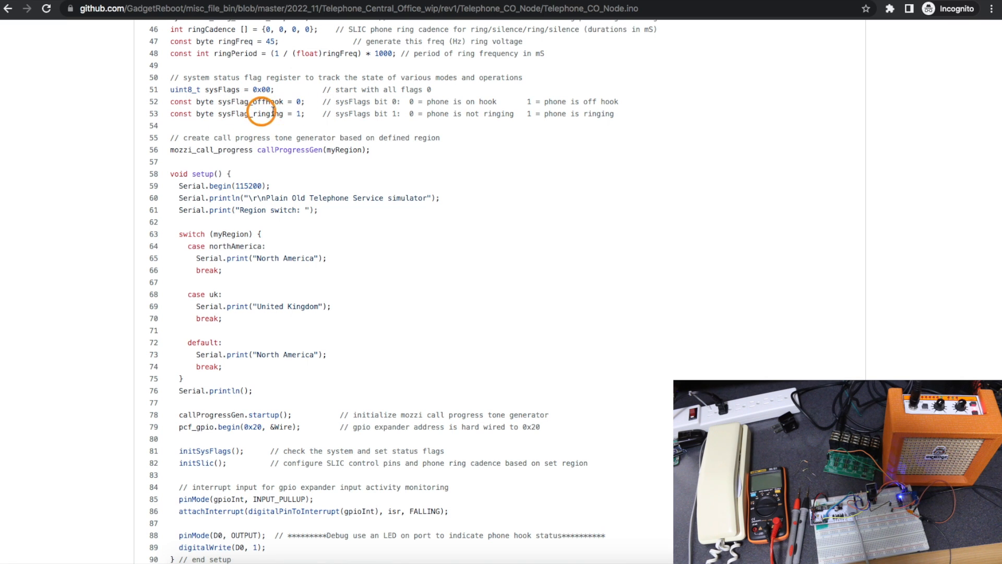
mouse_move(256, 97)
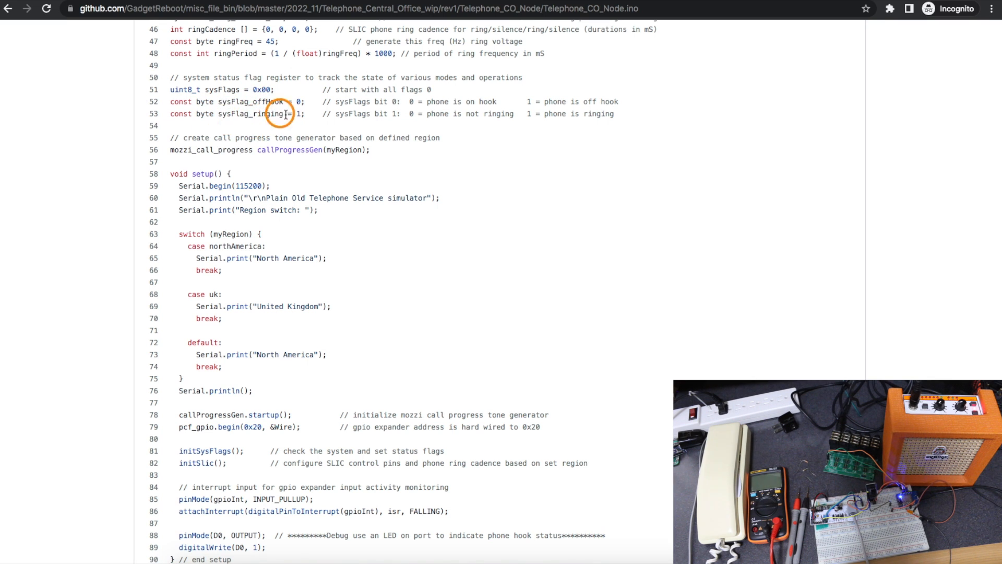
Scroll past setup() to the loop() function handling ringing, serial input and the state machine, and the isr() routine.
scroll("down", 3)
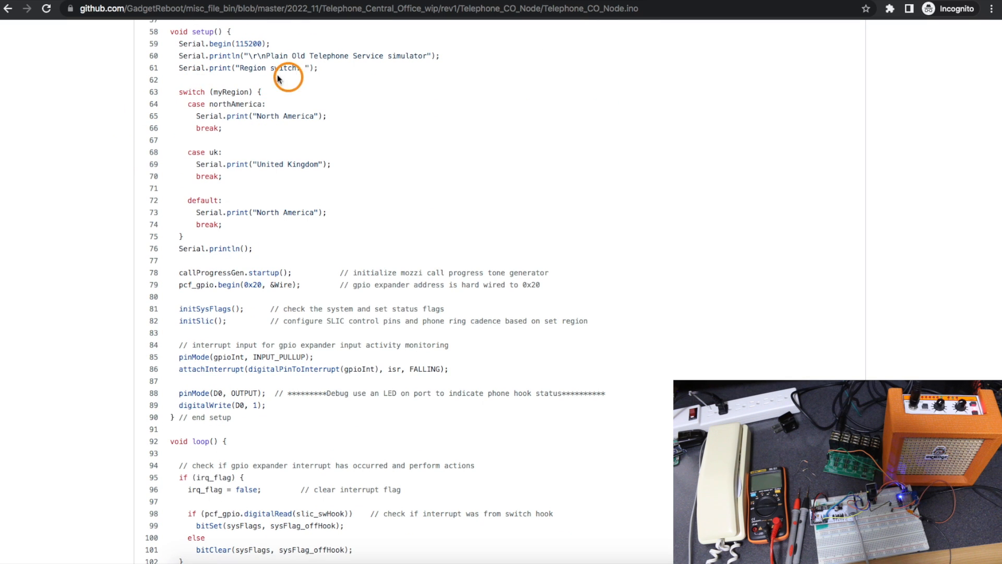
mouse_move(326, 116)
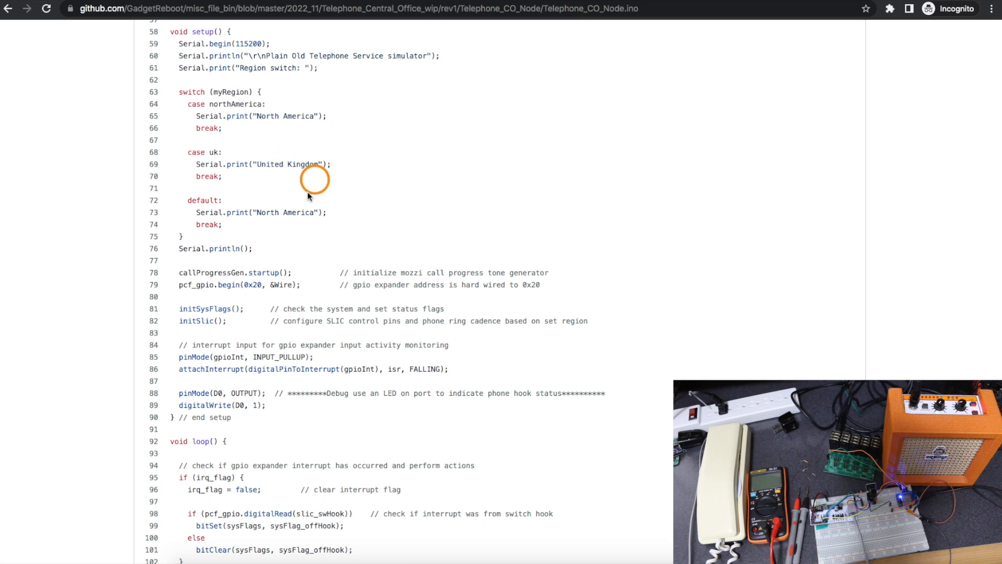
scroll("down", 3)
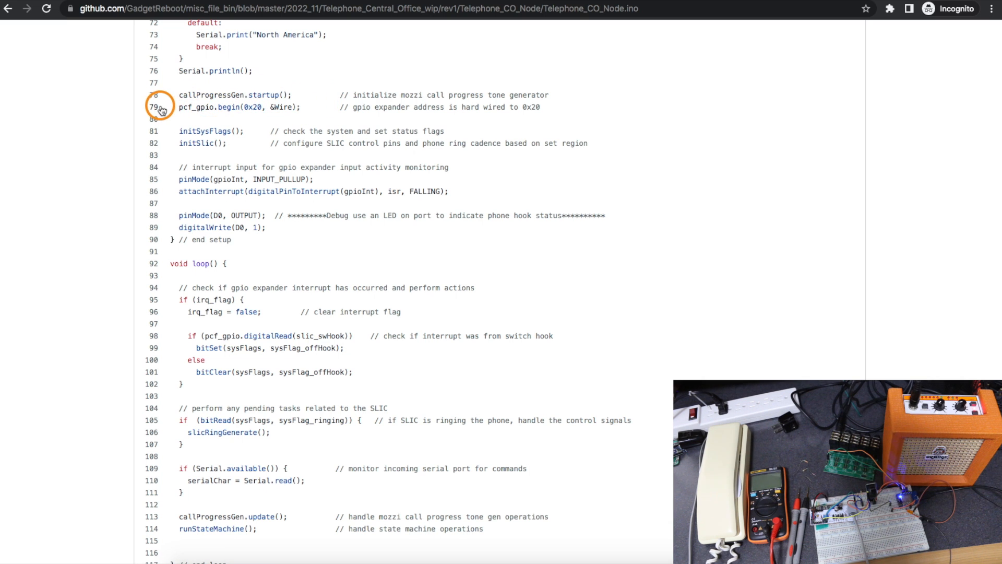
mouse_move(369, 116)
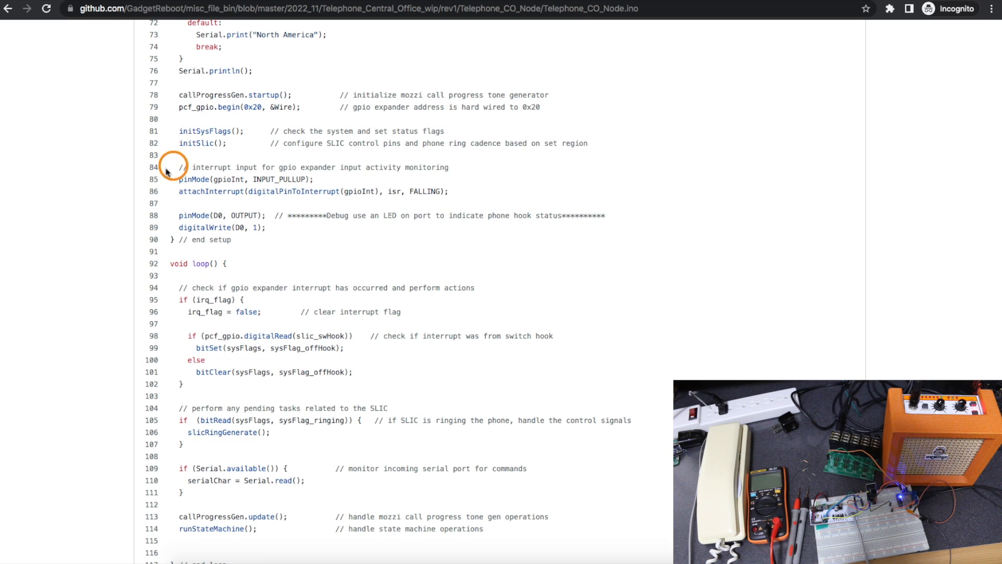
scroll("down", 3)
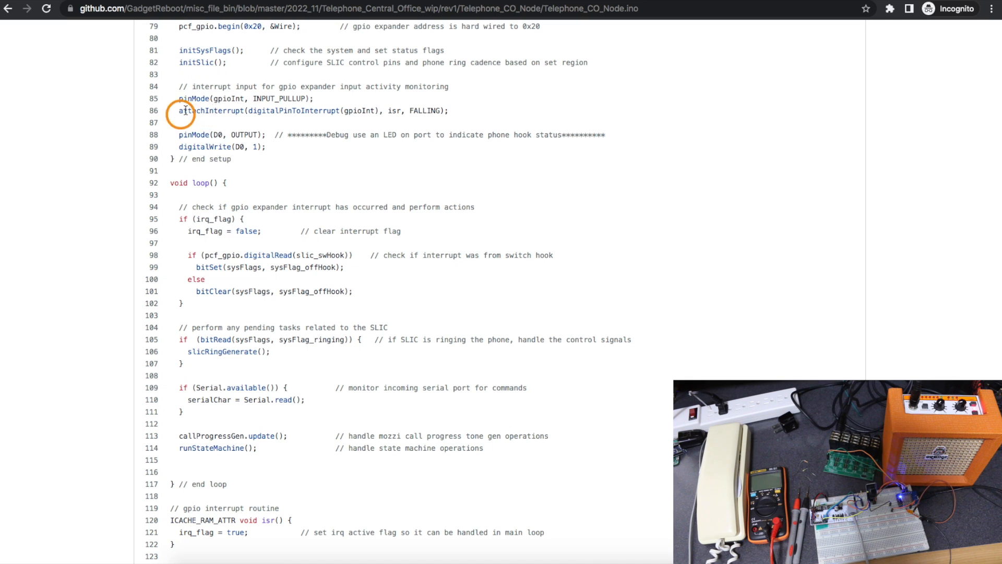
mouse_move(404, 120)
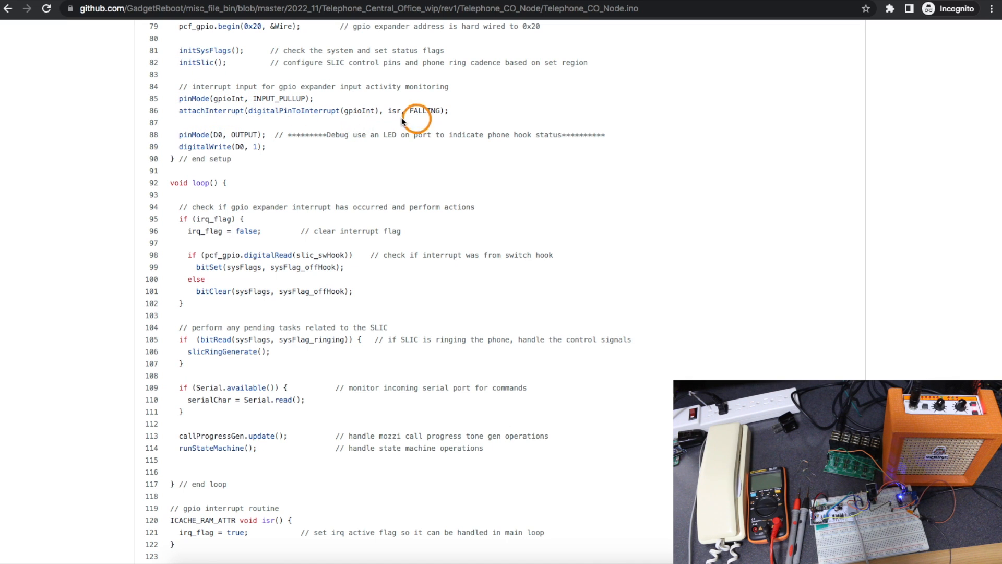
mouse_move(225, 142)
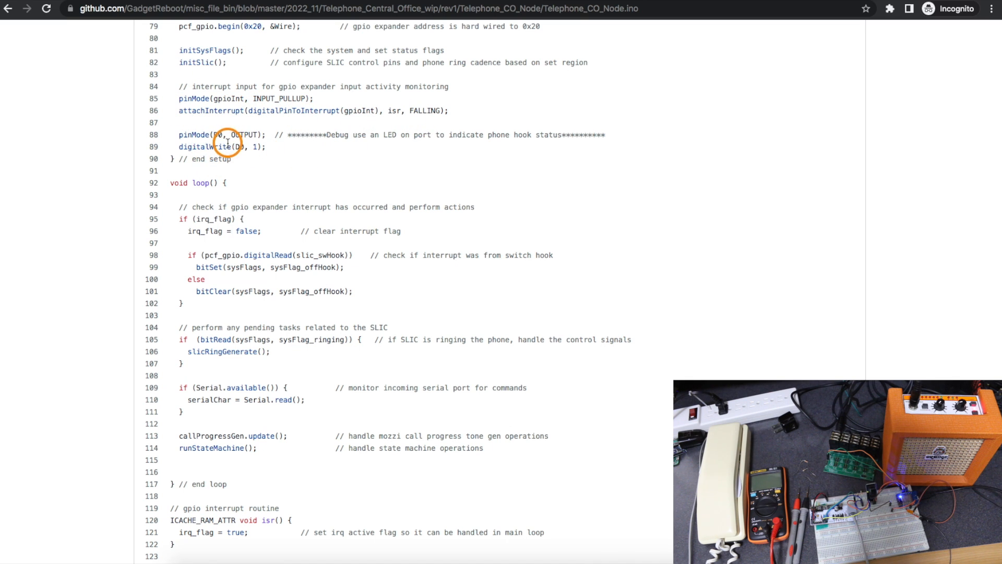
mouse_move(438, 147)
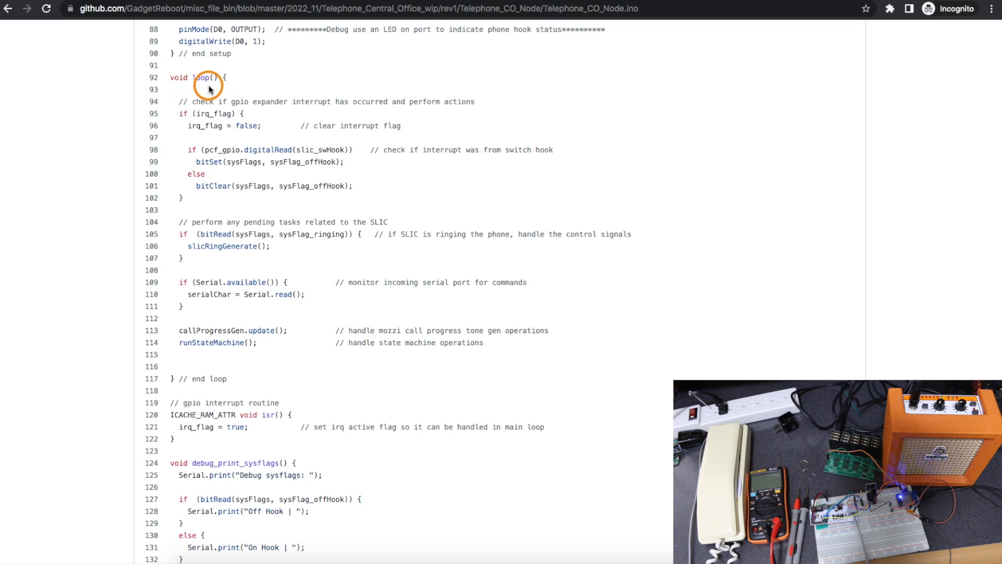
double_click(179, 77)
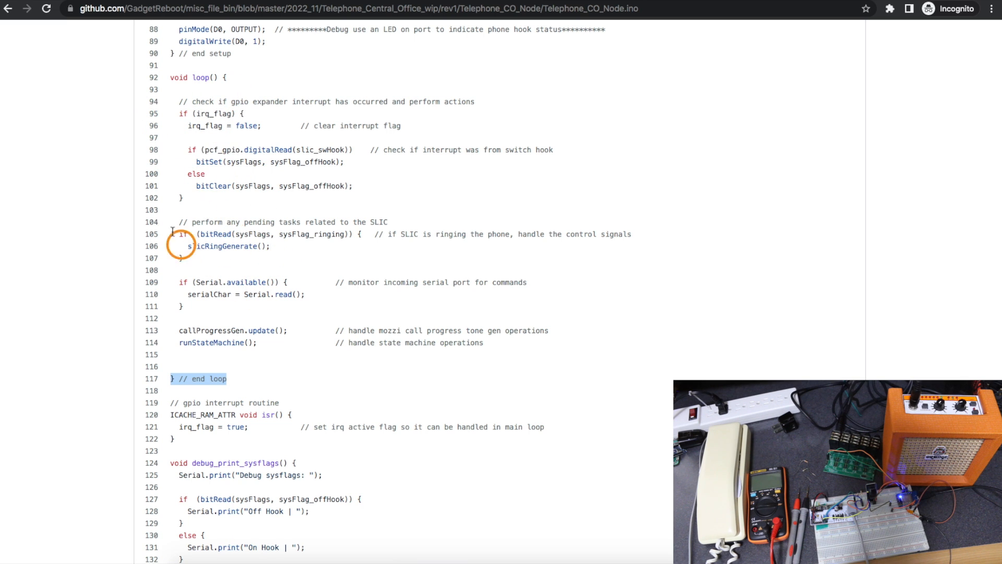
mouse_move(236, 134)
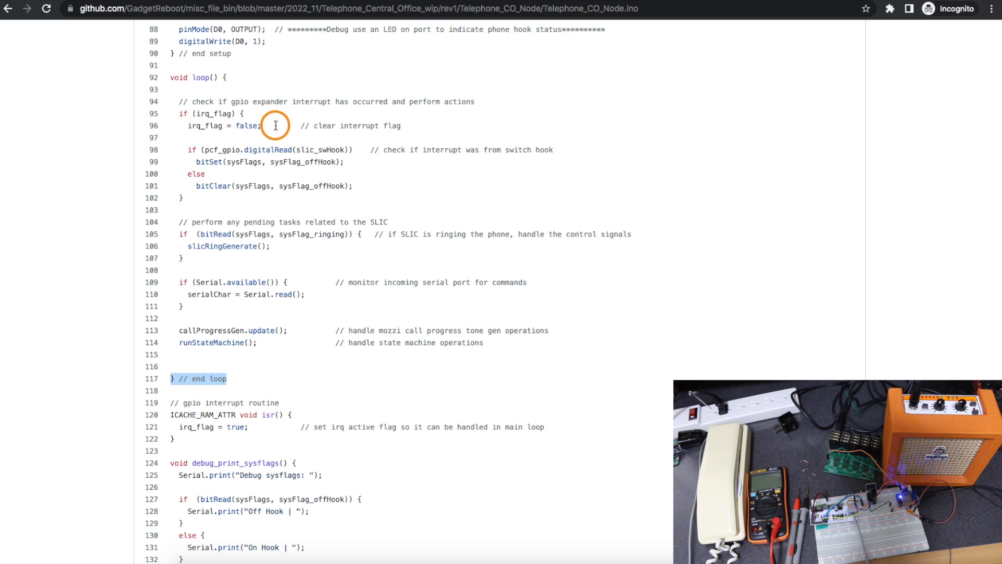
mouse_move(196, 126)
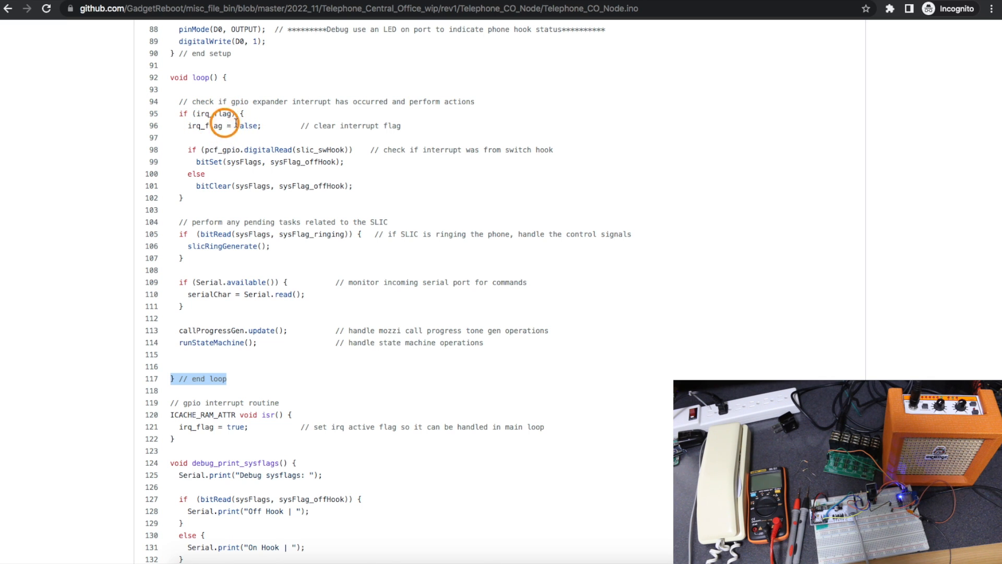
mouse_move(322, 173)
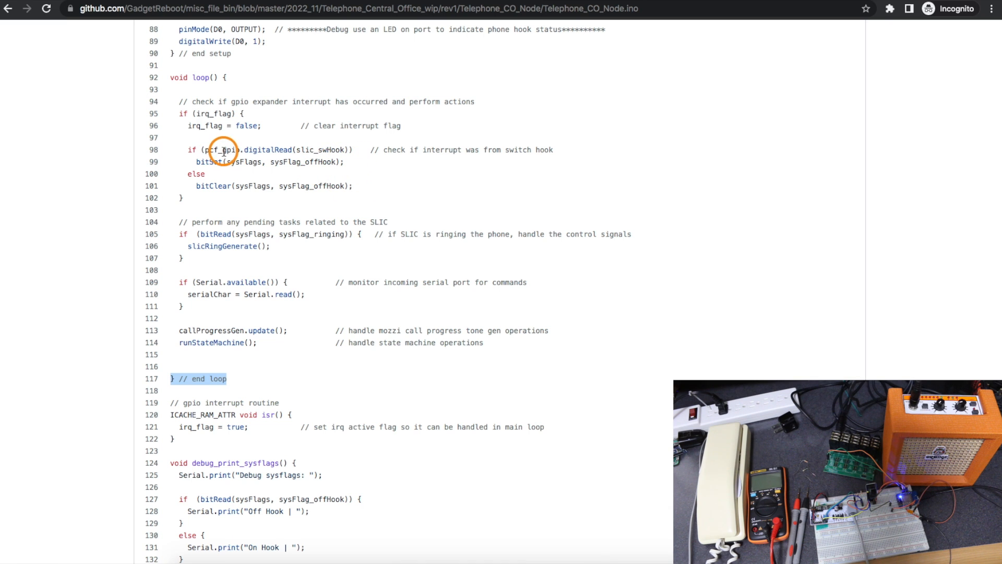
mouse_move(321, 247)
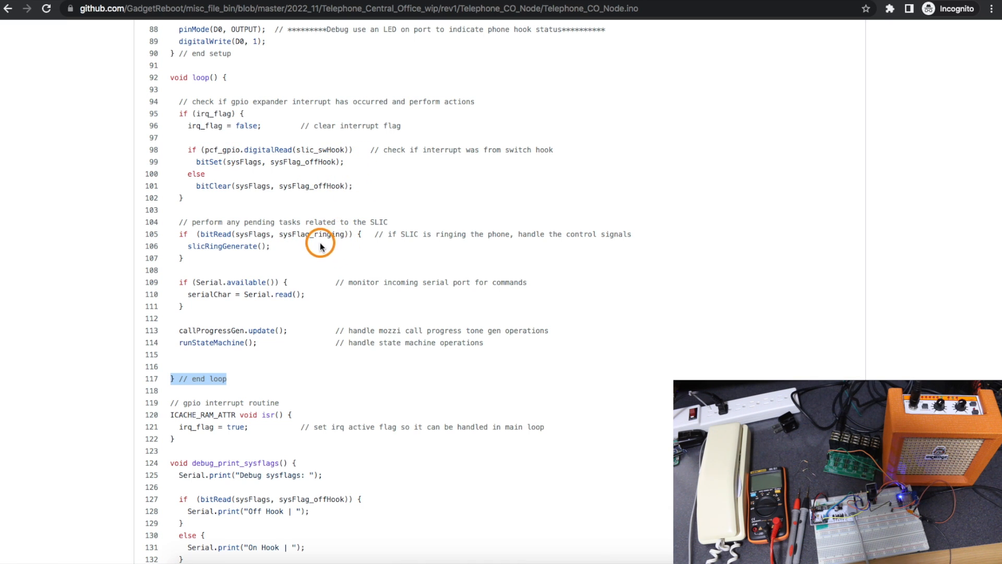
mouse_move(192, 248)
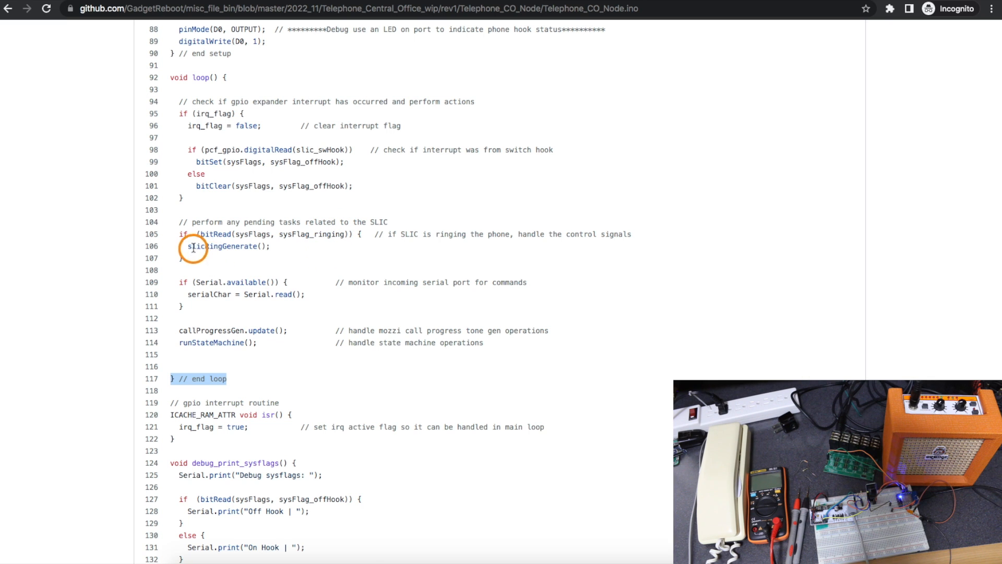
mouse_move(128, 248)
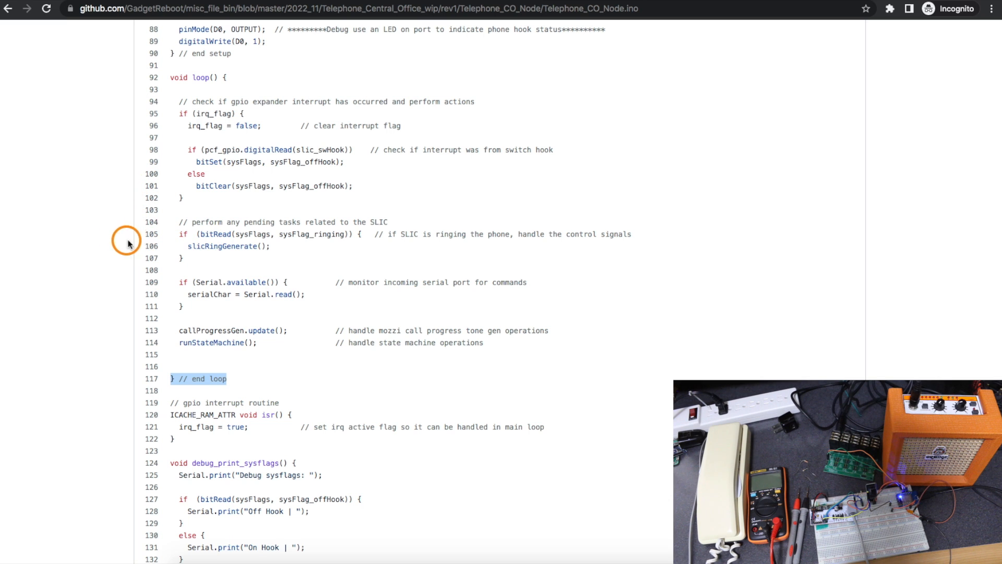
mouse_move(154, 232)
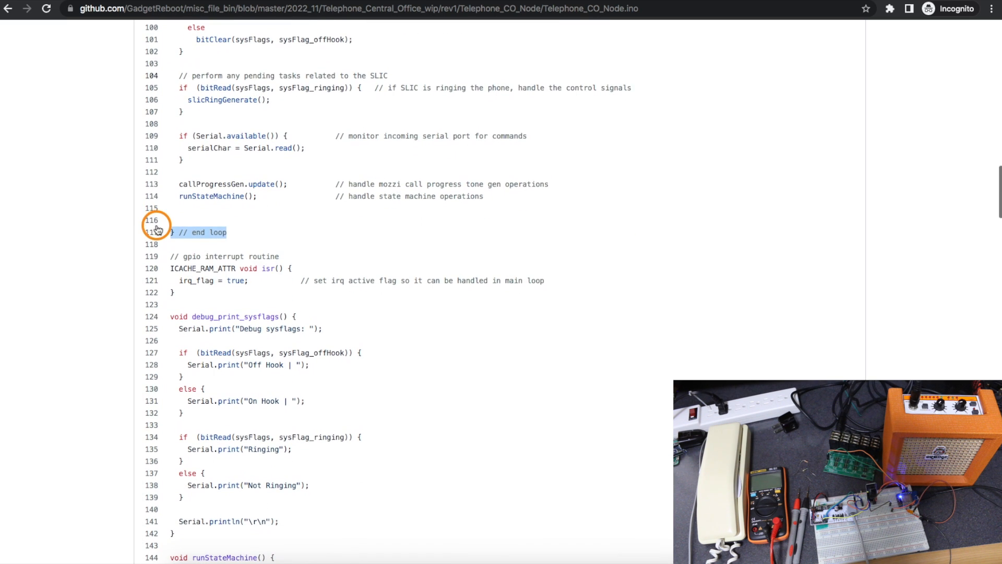
mouse_move(112, 149)
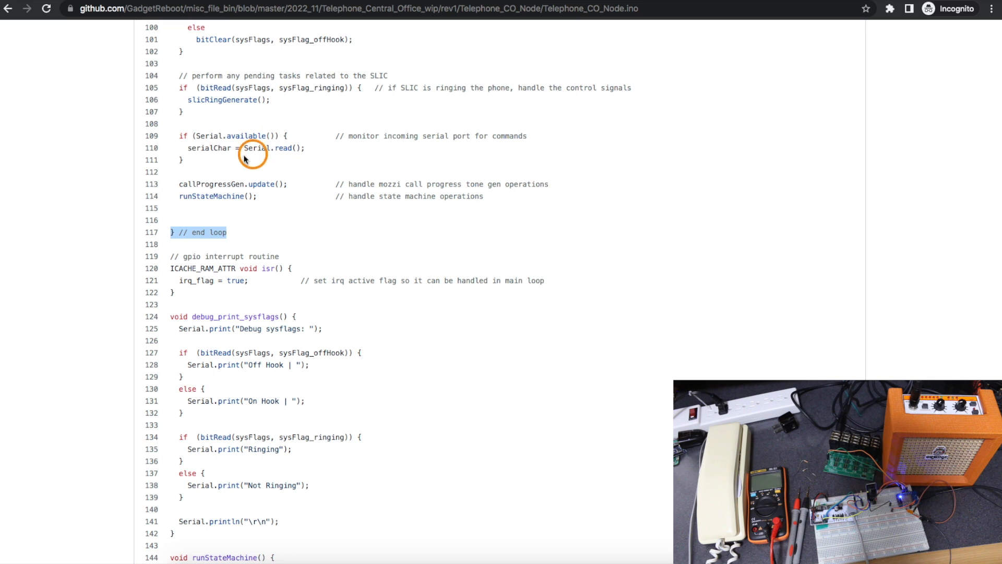
mouse_move(165, 199)
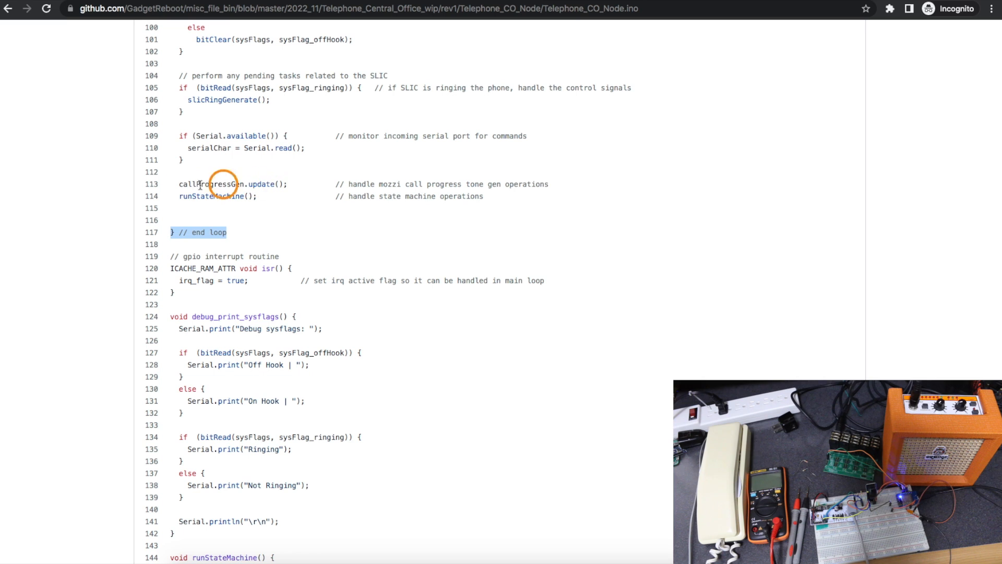
mouse_move(171, 216)
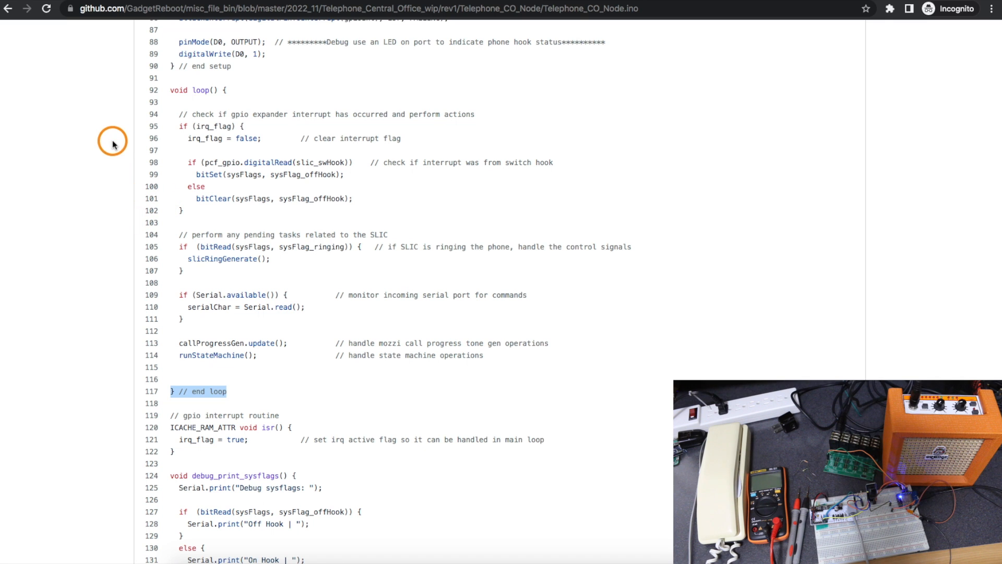
mouse_move(133, 171)
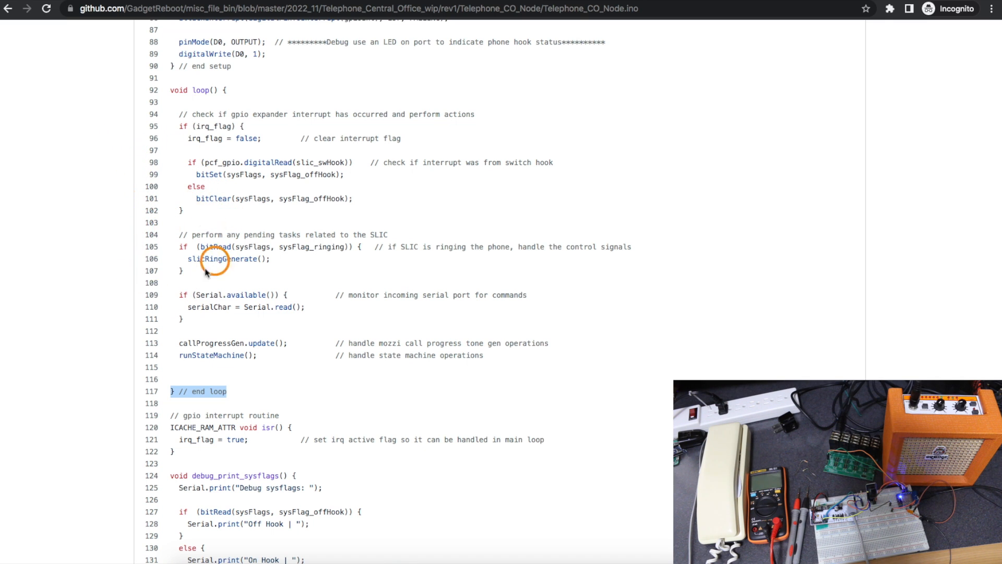
mouse_move(182, 211)
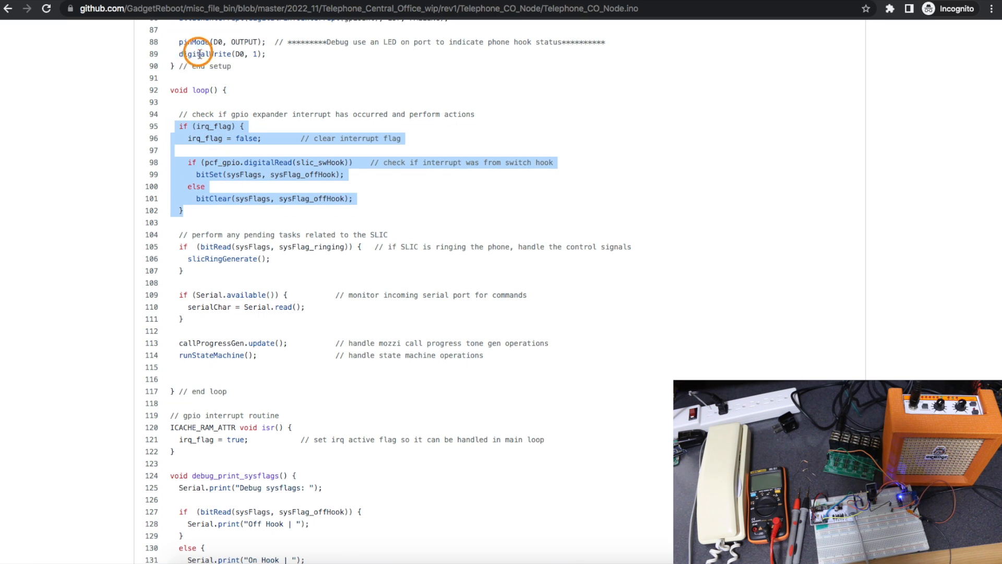
mouse_move(232, 162)
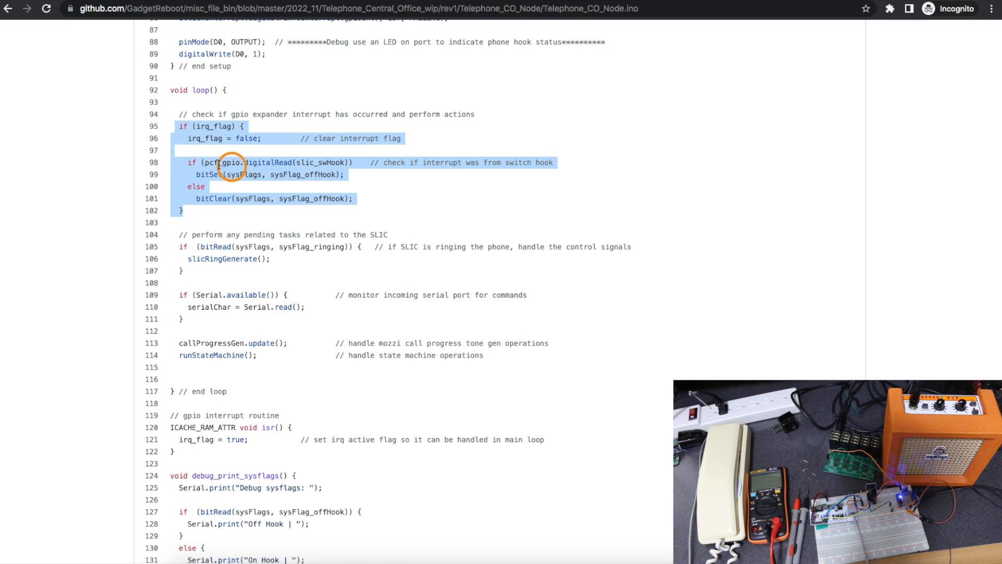
mouse_move(202, 275)
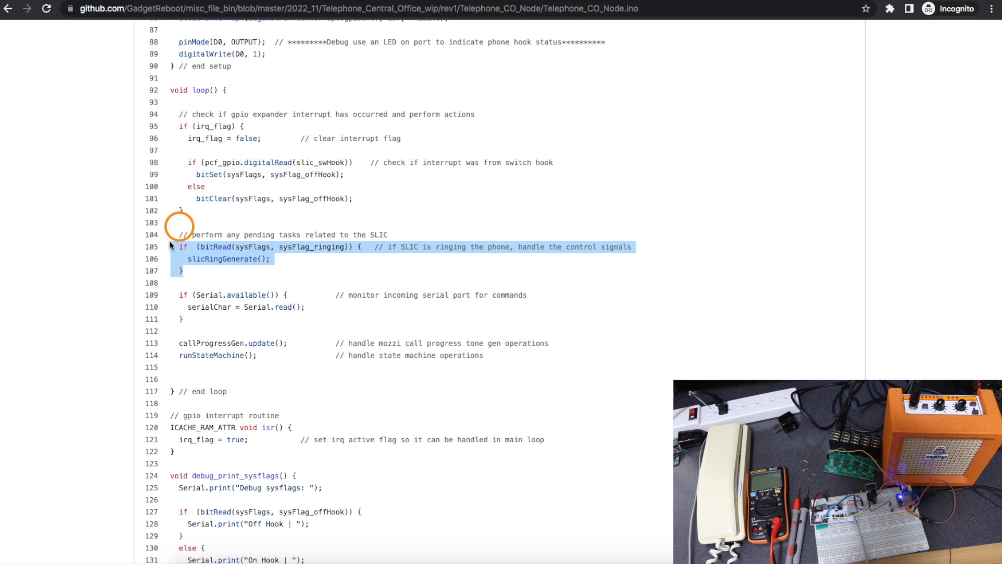
mouse_move(191, 139)
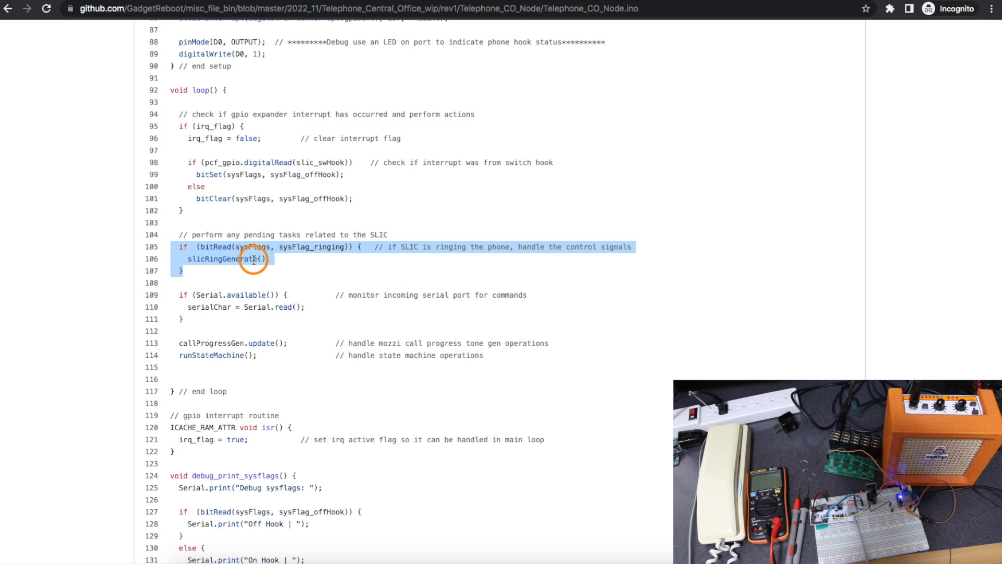
mouse_move(213, 245)
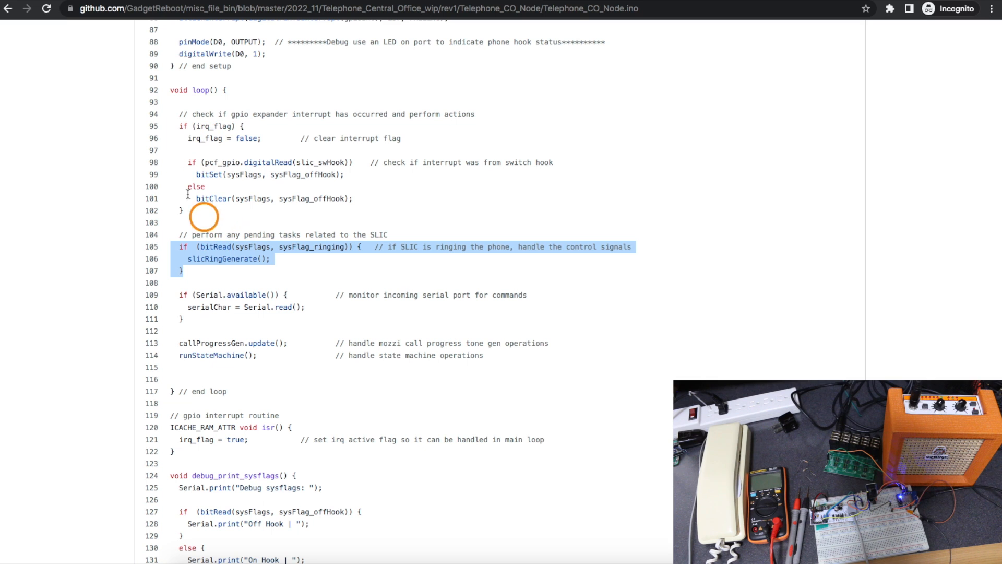
mouse_move(181, 162)
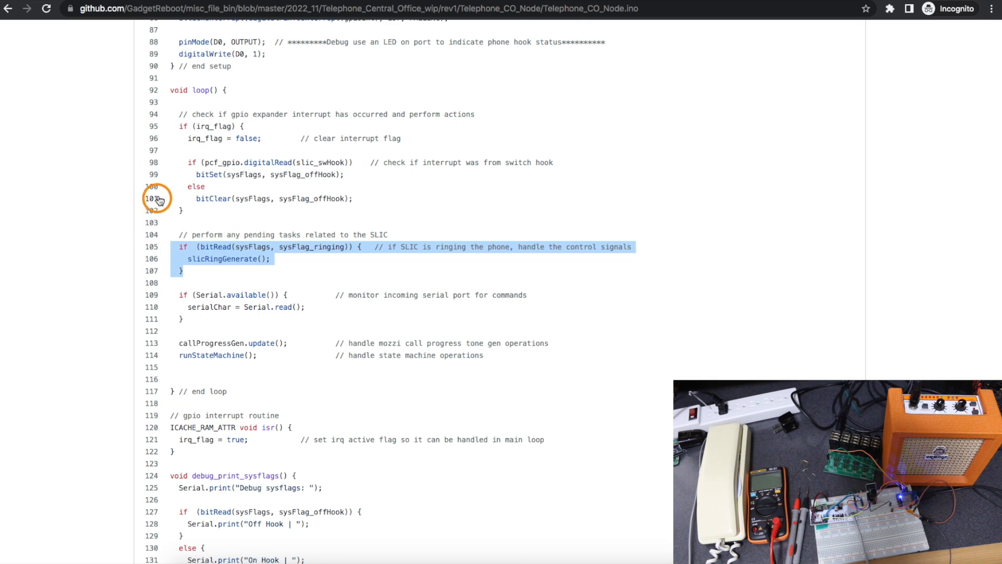
mouse_move(169, 119)
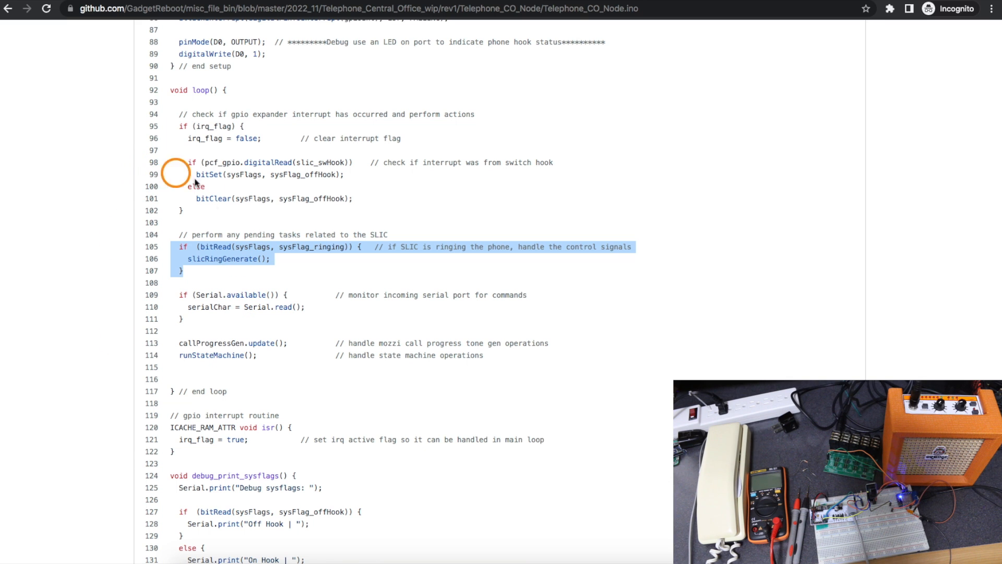
scroll("down", 3)
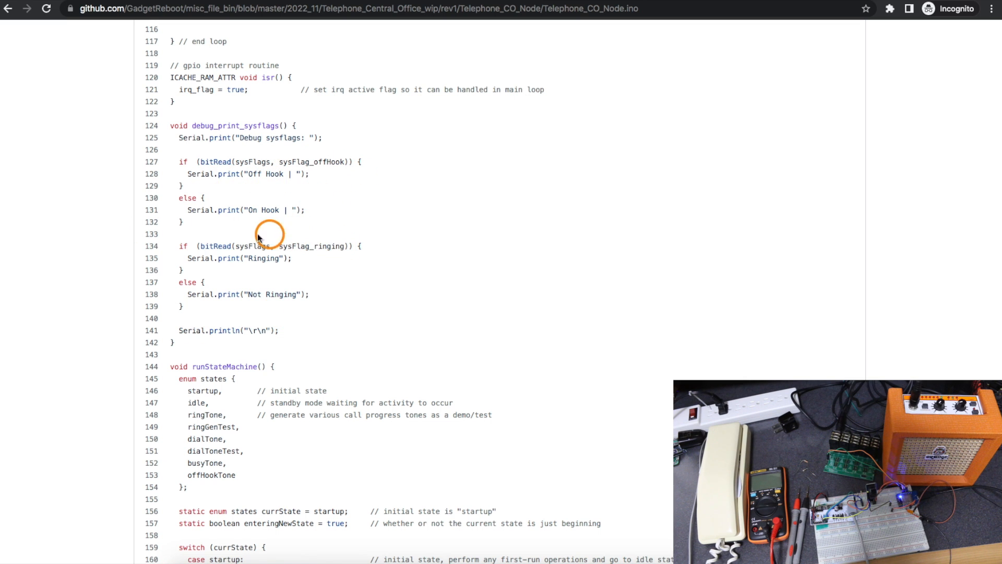
mouse_move(275, 196)
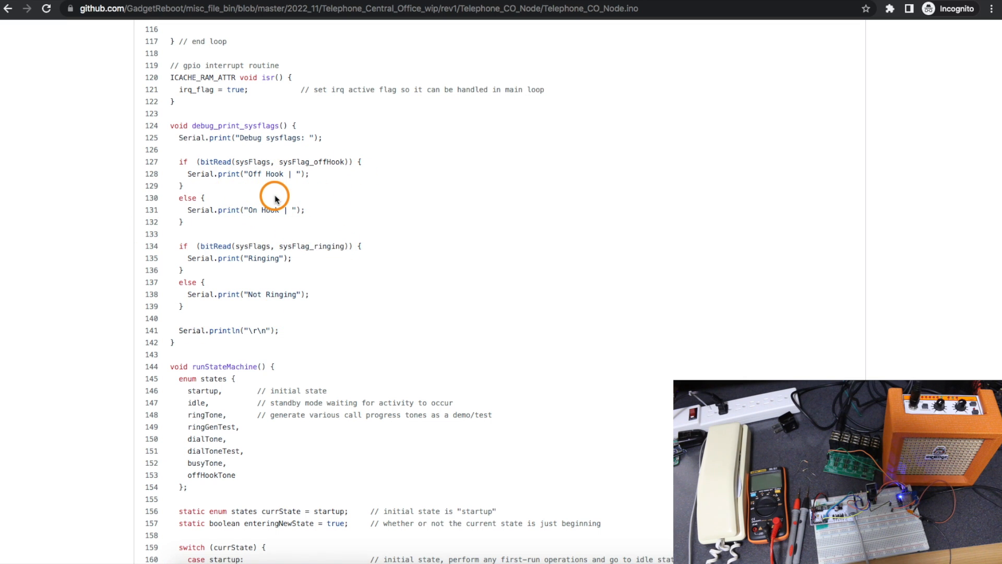
mouse_move(250, 256)
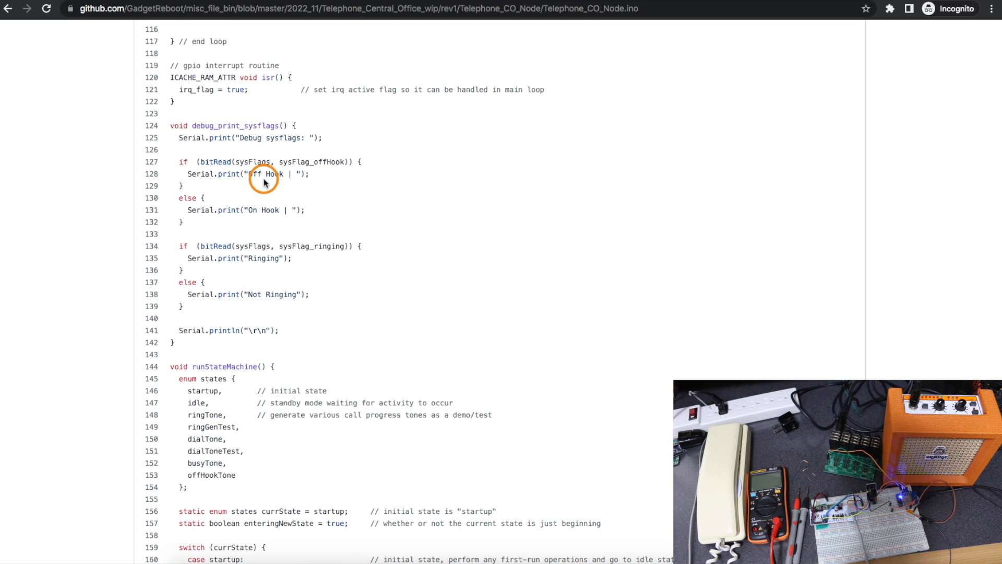
mouse_move(244, 267)
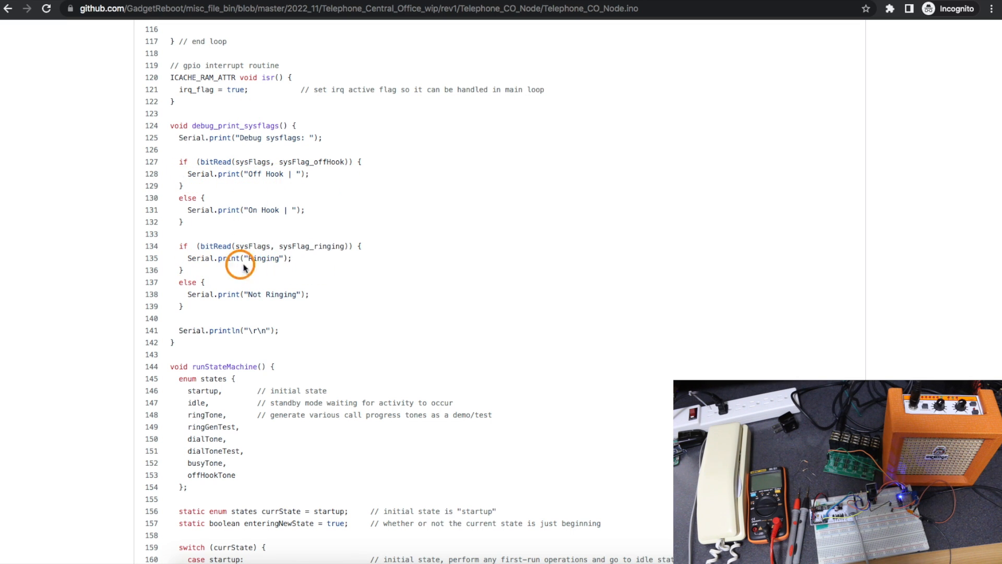
mouse_move(137, 214)
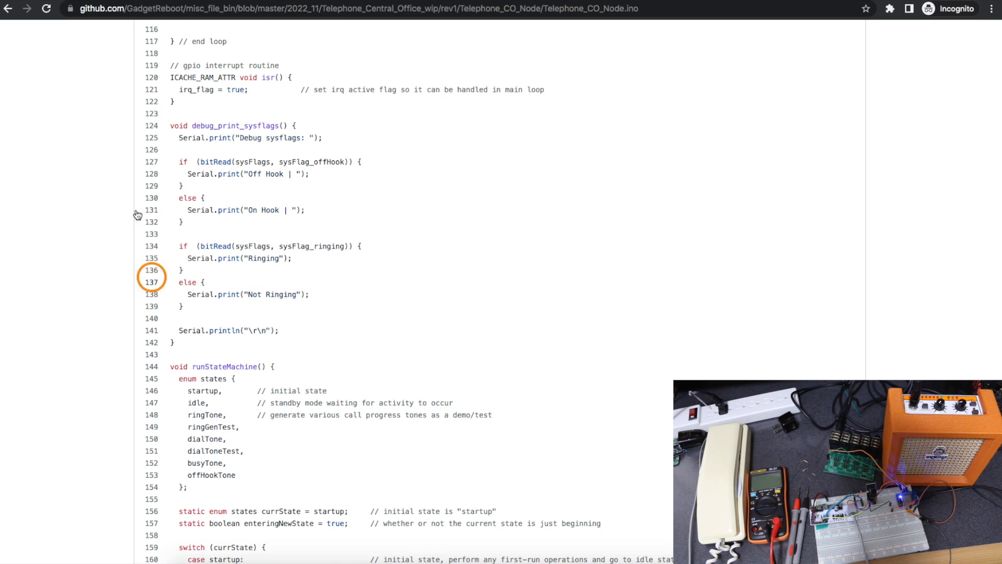
Scroll past debug_print_sysflags() to runStateMachine's switch with its startup and idle cases.
scroll("down", 3)
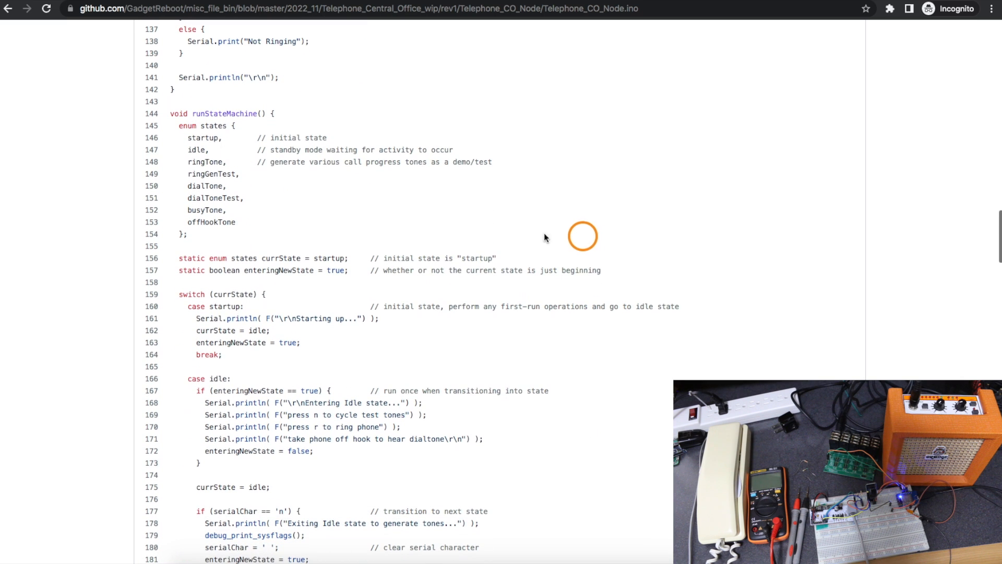
Scroll through the busyTone and offHookTone cases to the switch's end, reaching initSysFlags and the ring cadence functions.
scroll("down", 3)
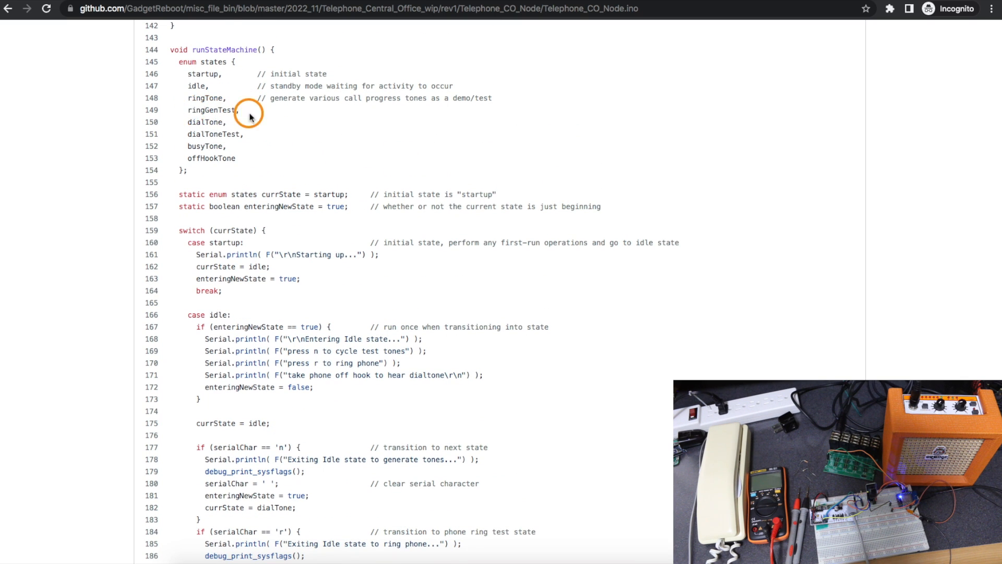
mouse_move(231, 138)
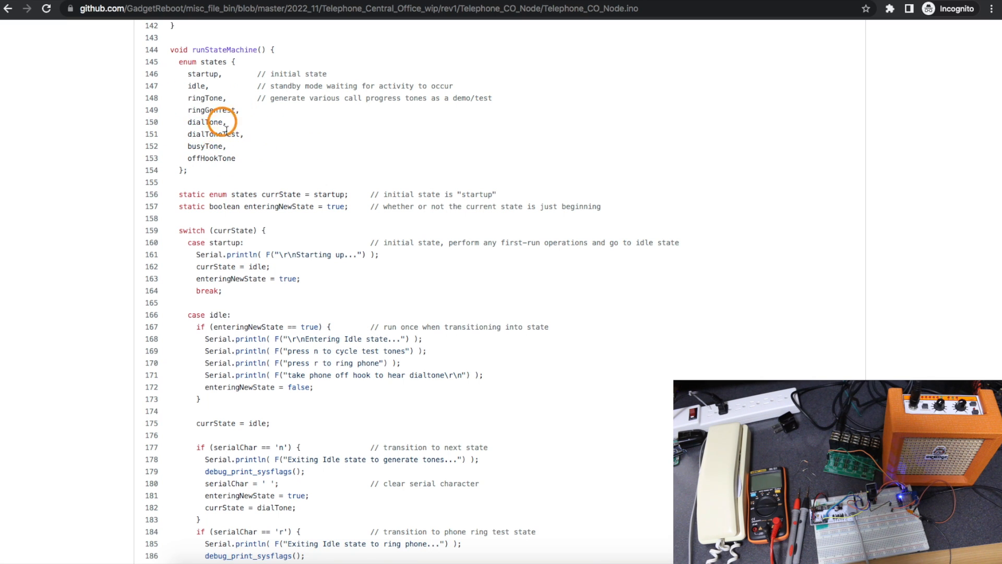
mouse_move(298, 155)
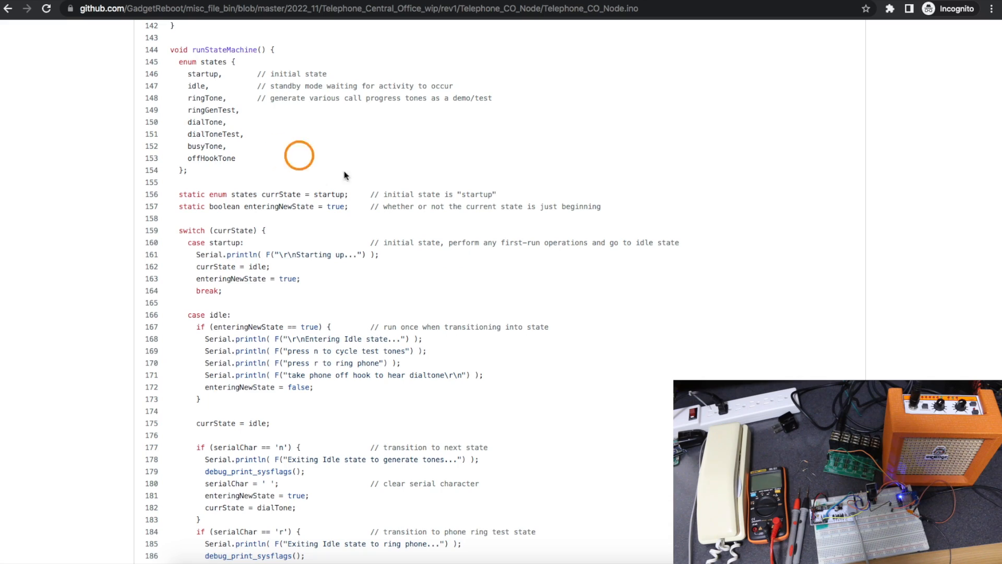
scroll("down", 3)
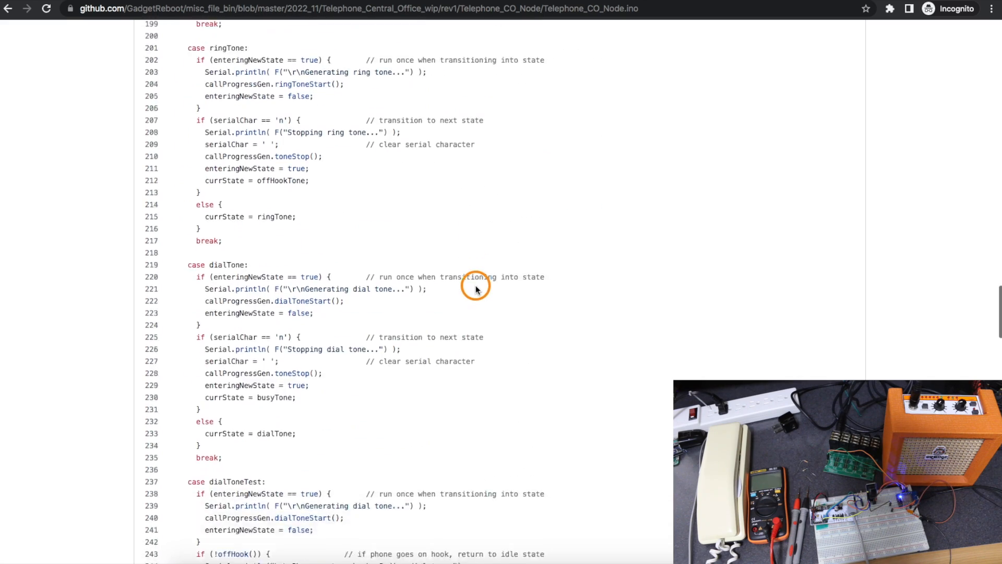
scroll("down", 3)
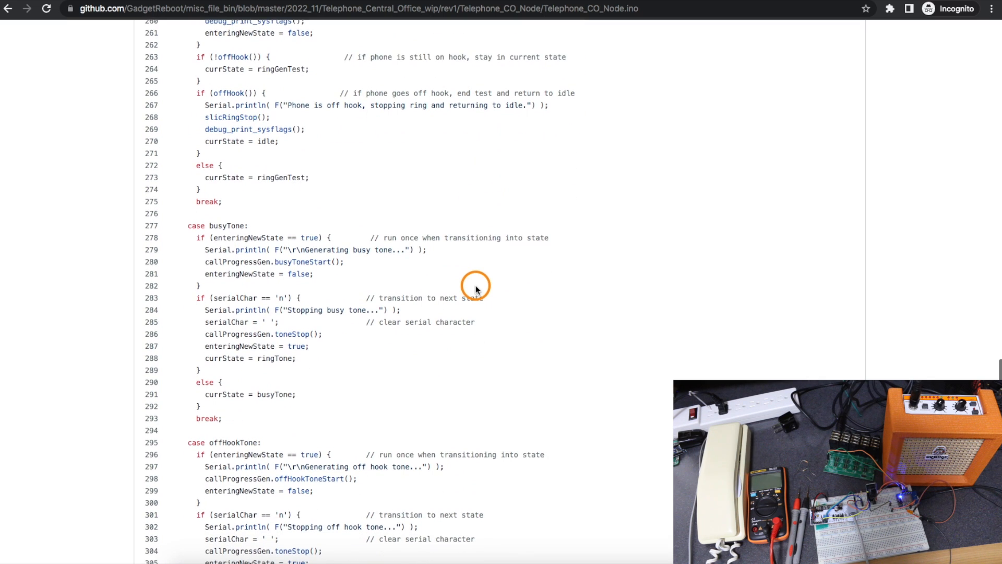
scroll("down", 3)
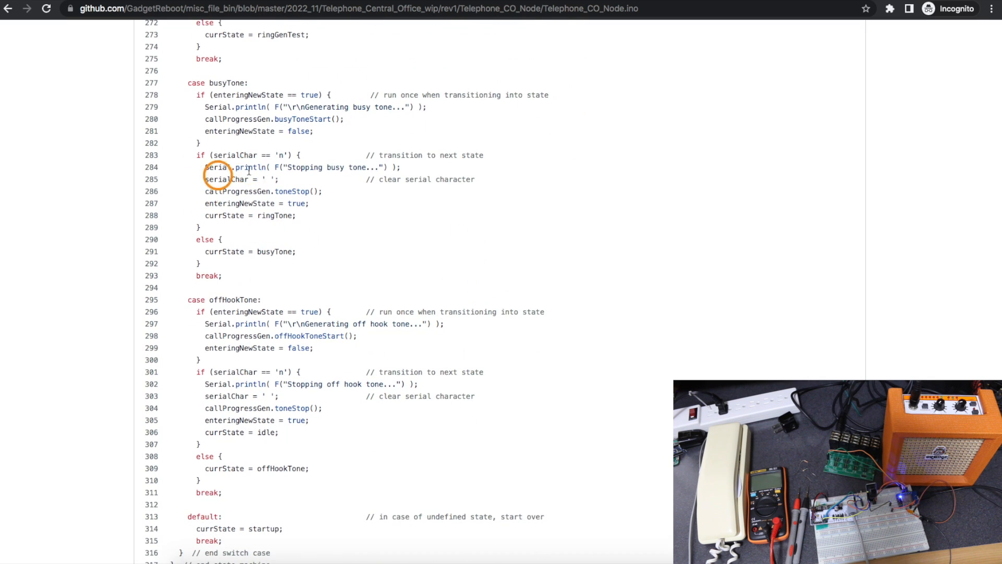
scroll("down", 3)
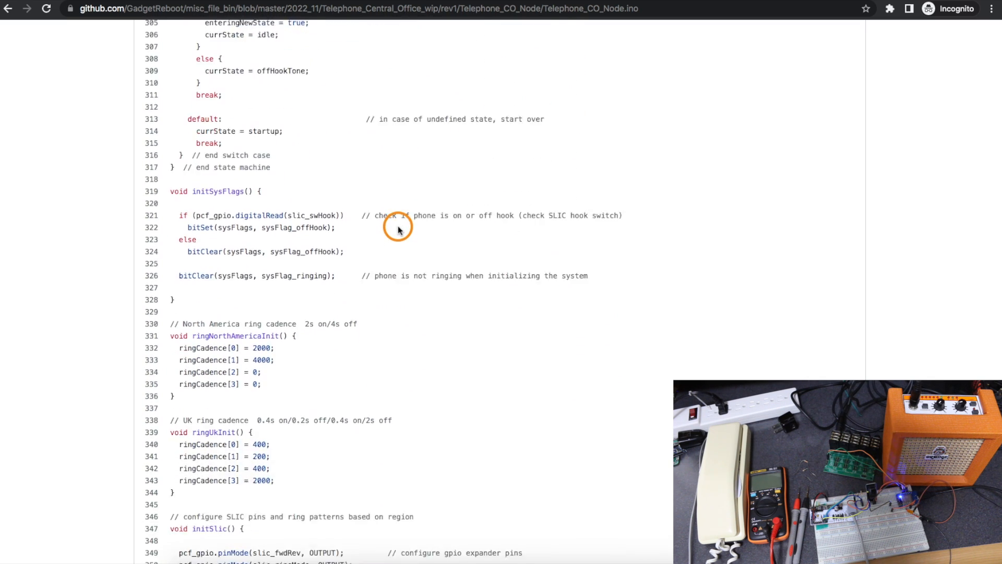
scroll("down", 3)
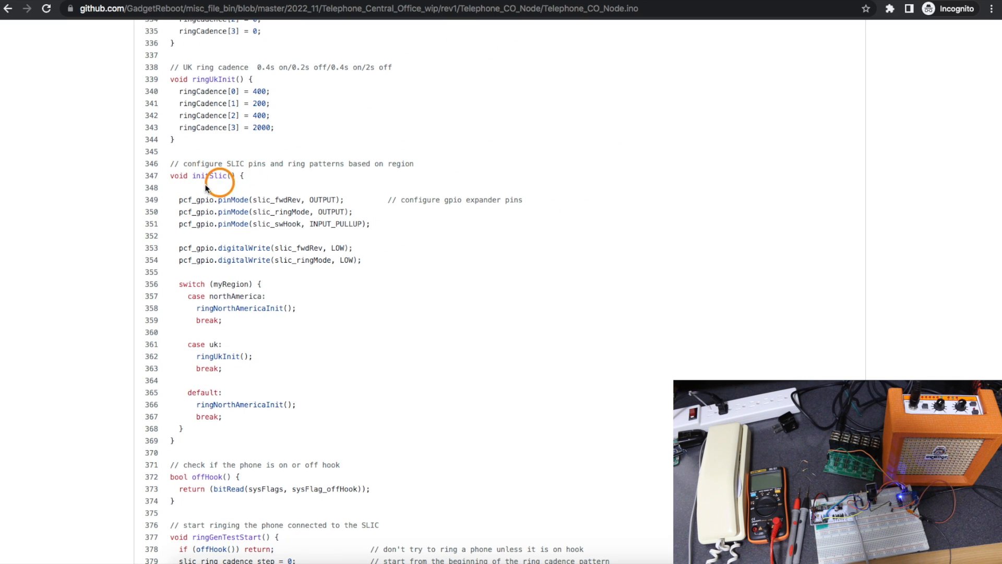
mouse_move(310, 211)
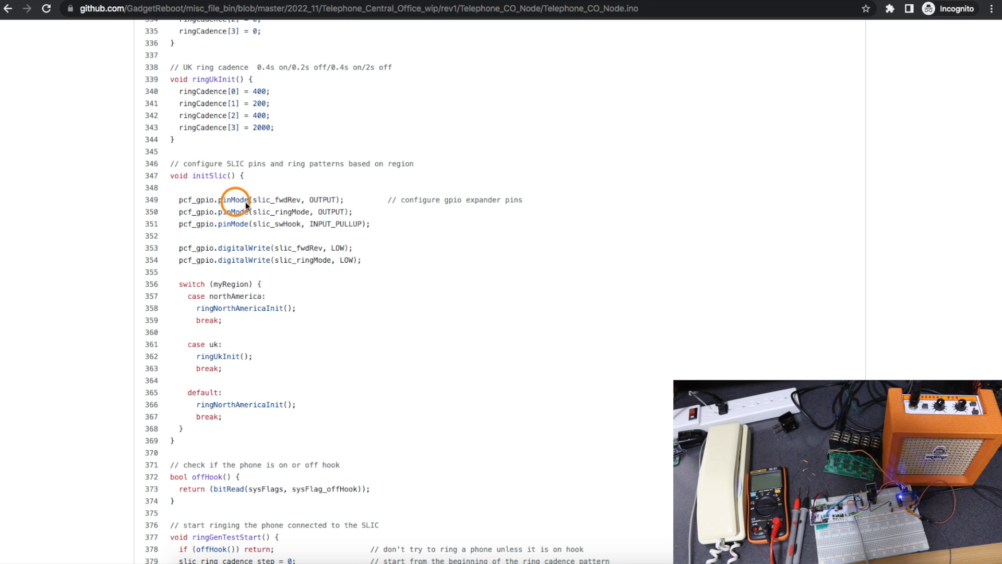
mouse_move(344, 220)
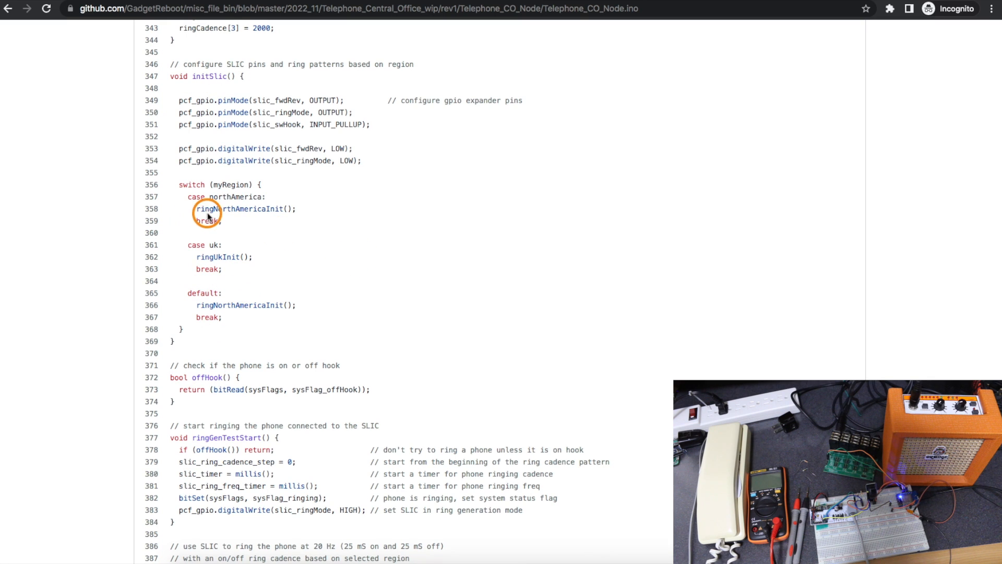
mouse_move(207, 315)
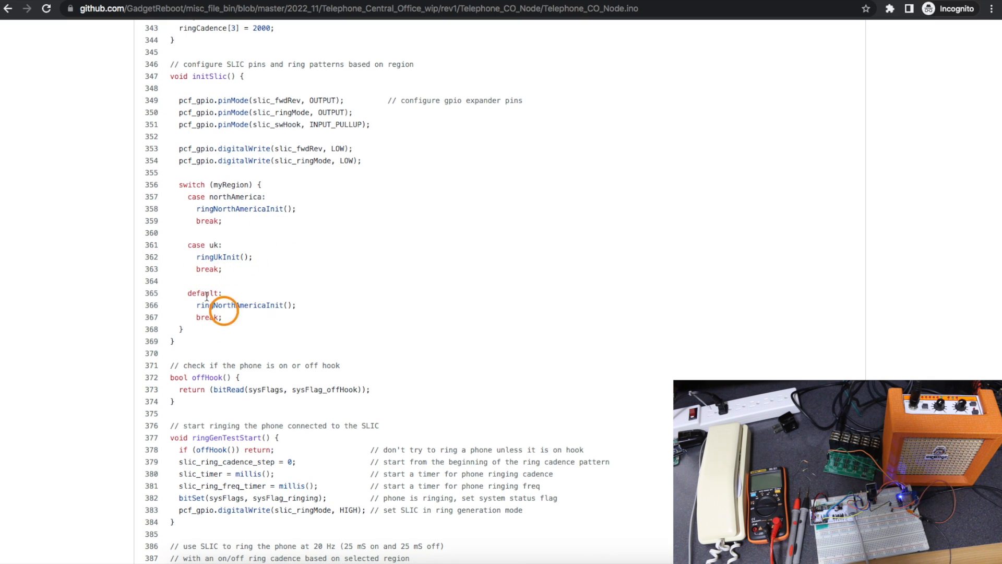
scroll("down", 3)
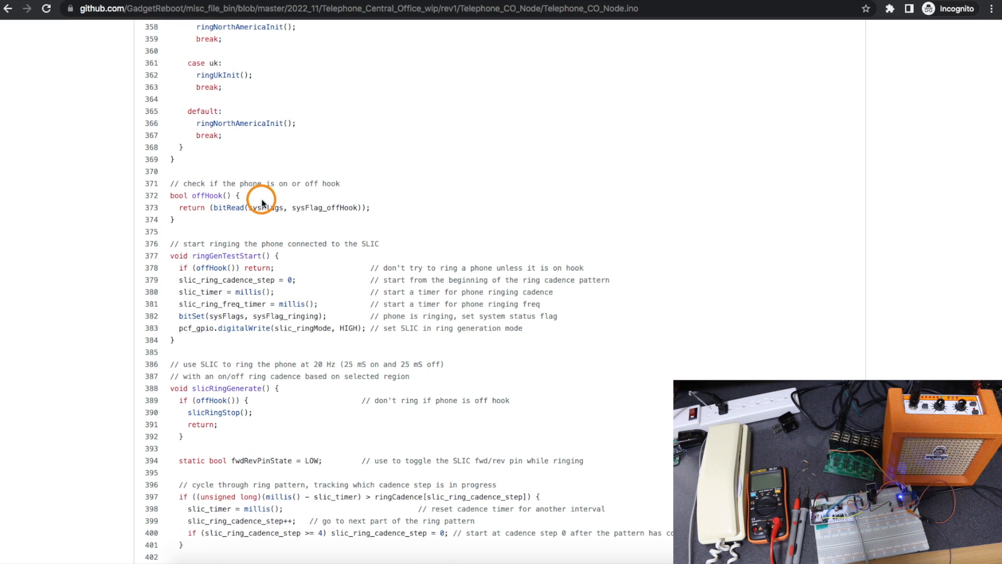
mouse_move(230, 195)
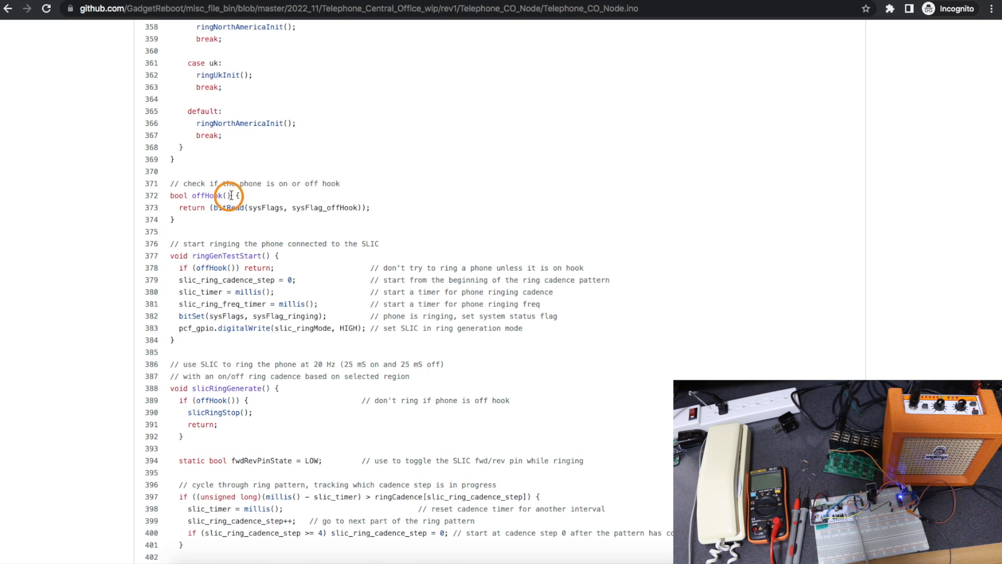
mouse_move(348, 213)
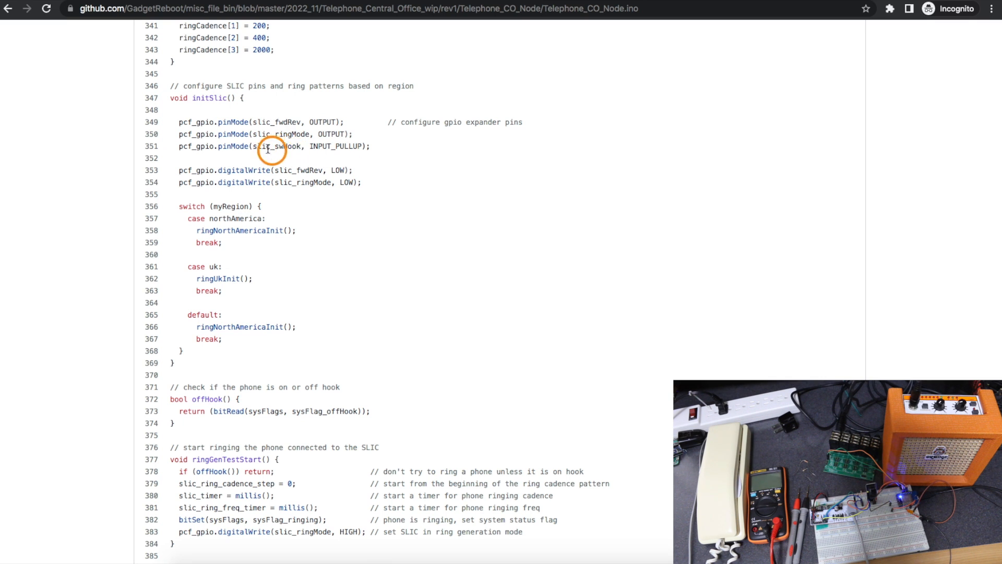
mouse_move(416, 188)
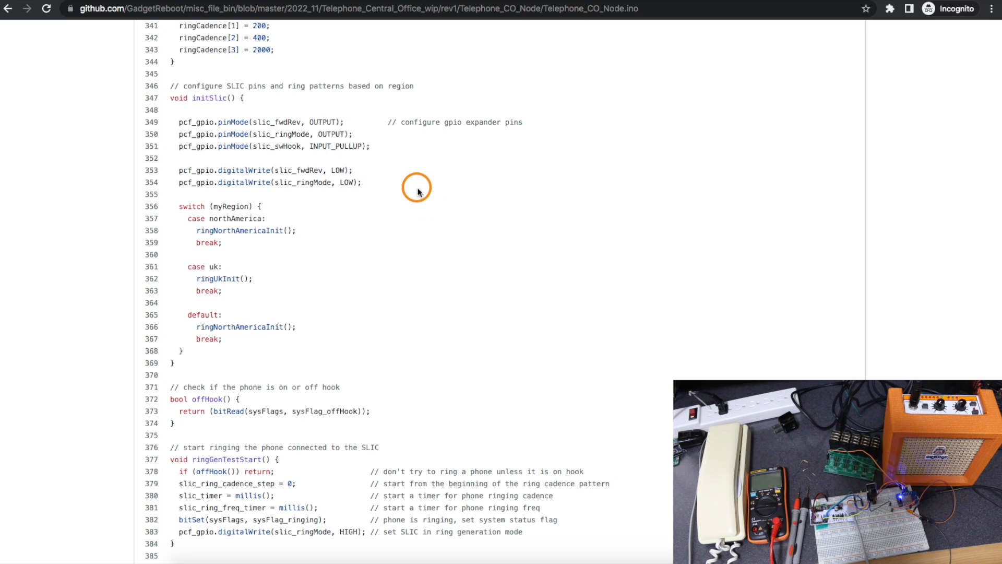
scroll("down", 3)
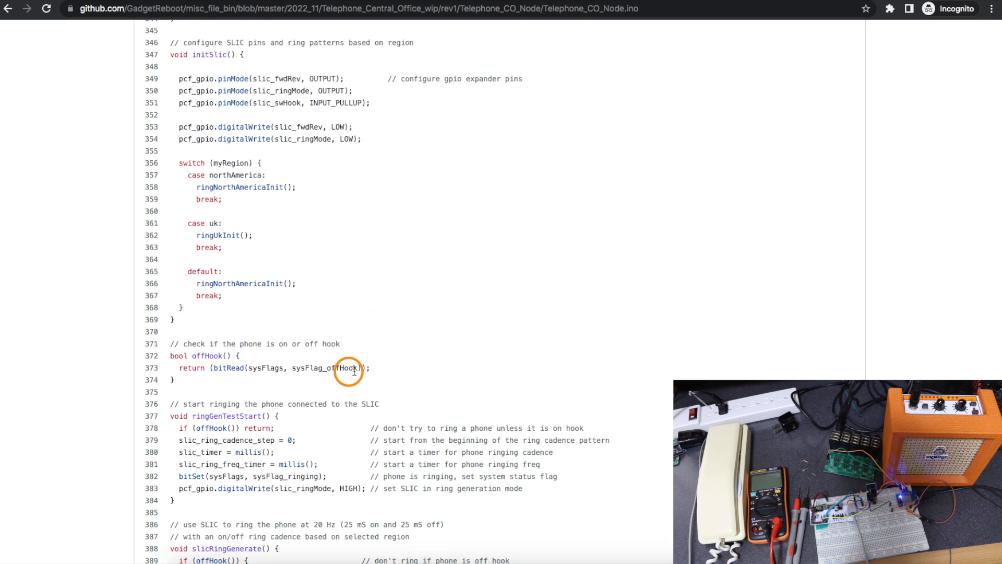
mouse_move(233, 371)
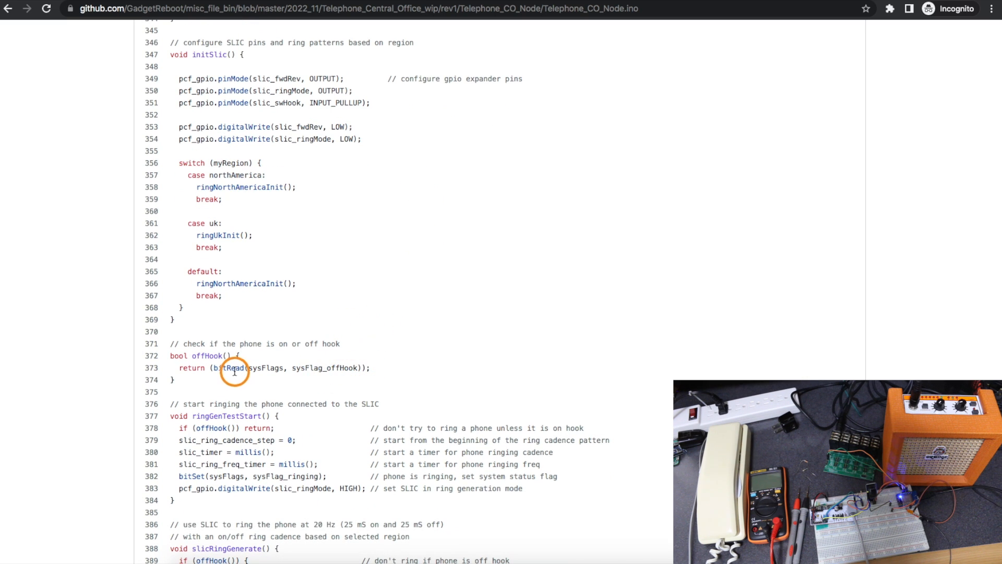
scroll("down", 3)
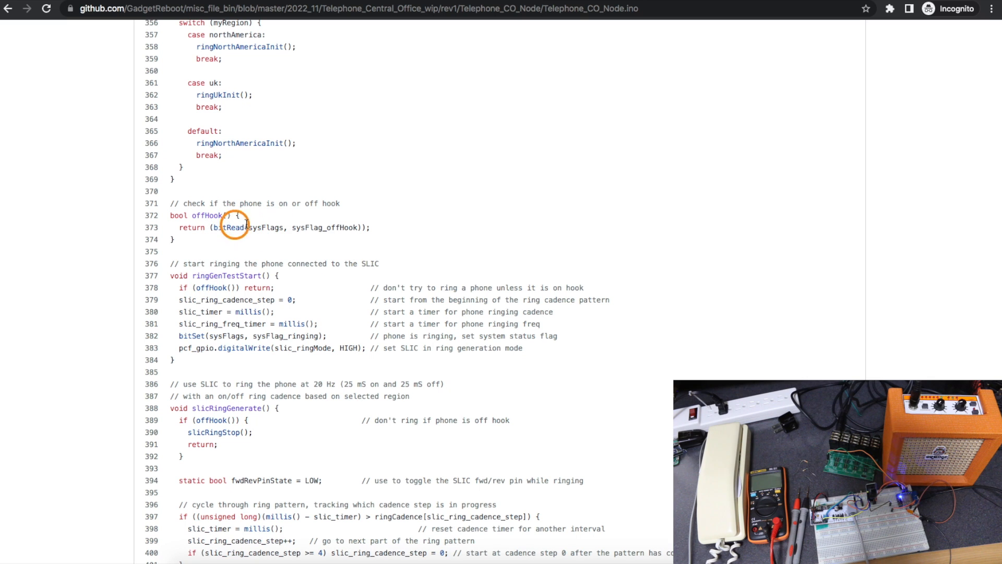
scroll("down", 3)
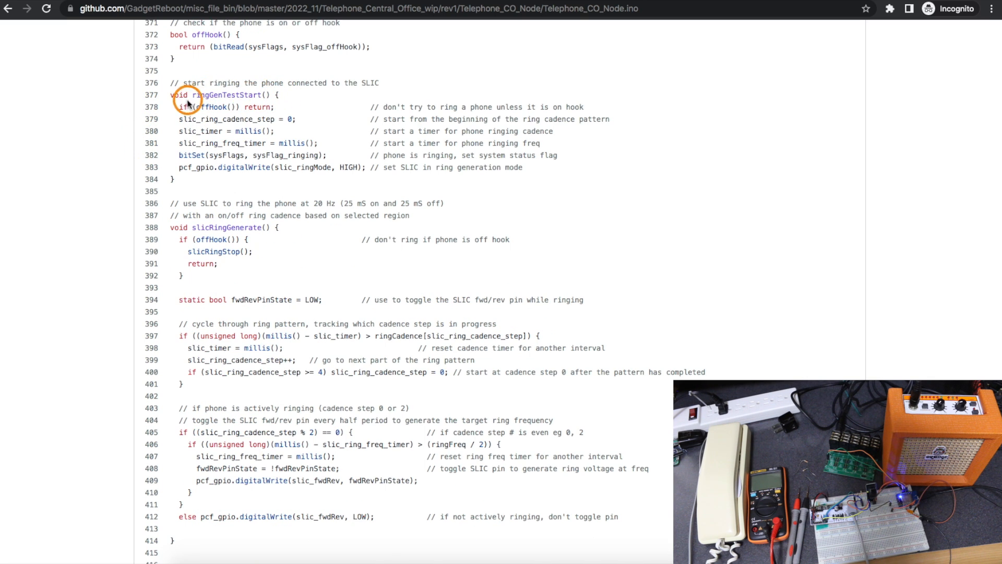
mouse_move(200, 263)
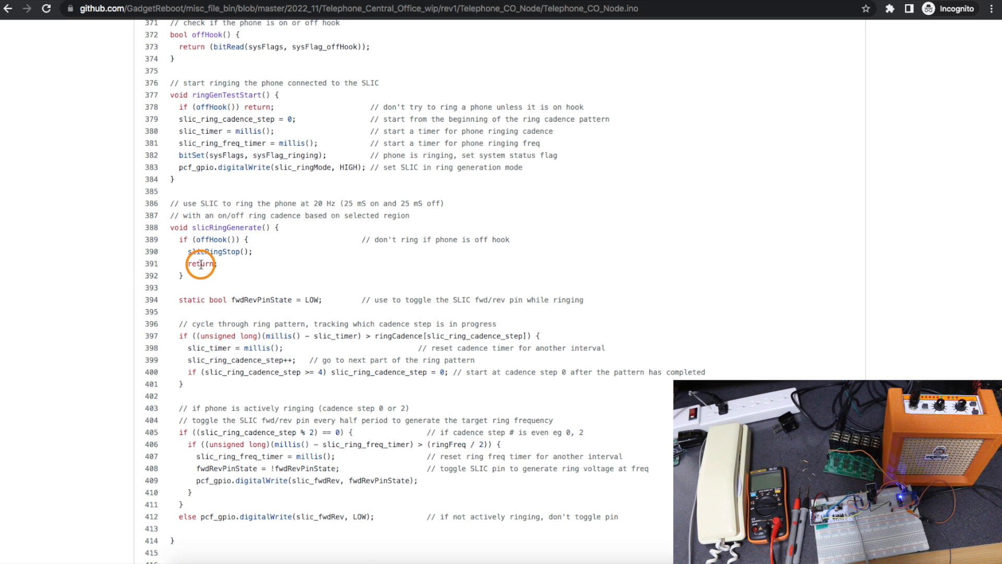
Read through the ring generation functions, then return to the Telephone_CO_Node folder listing.
scroll("down", 3)
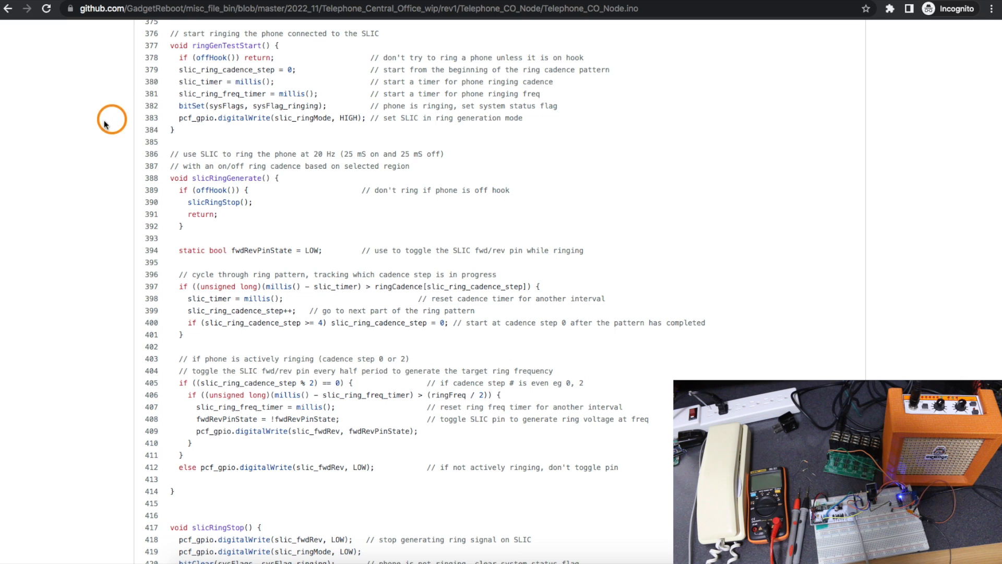
mouse_move(168, 275)
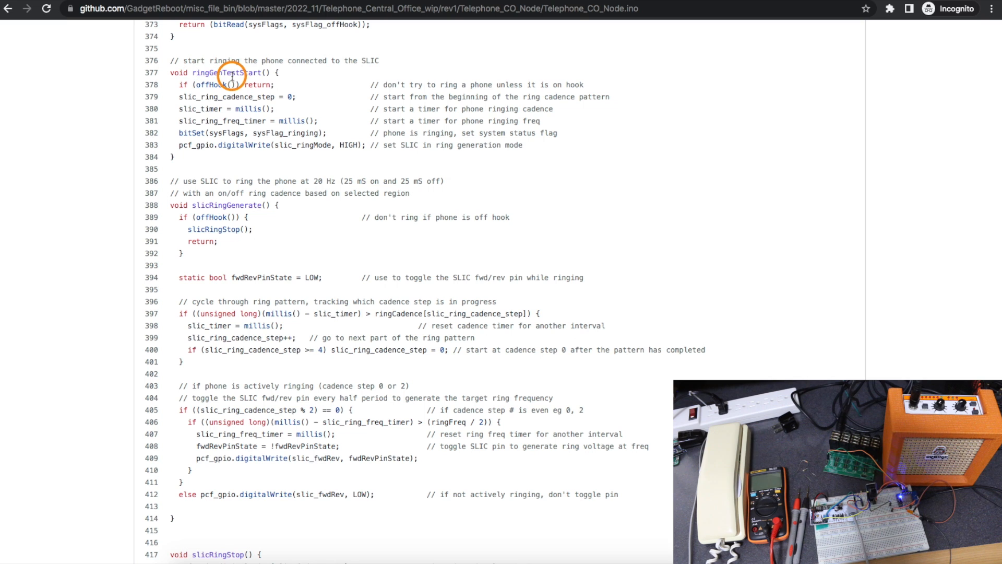
mouse_move(349, 131)
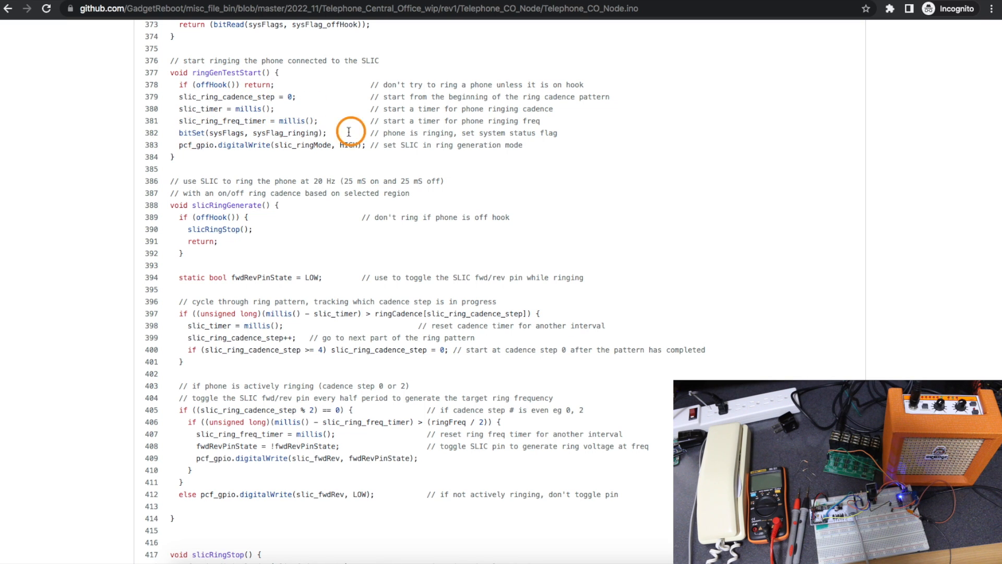
mouse_move(287, 131)
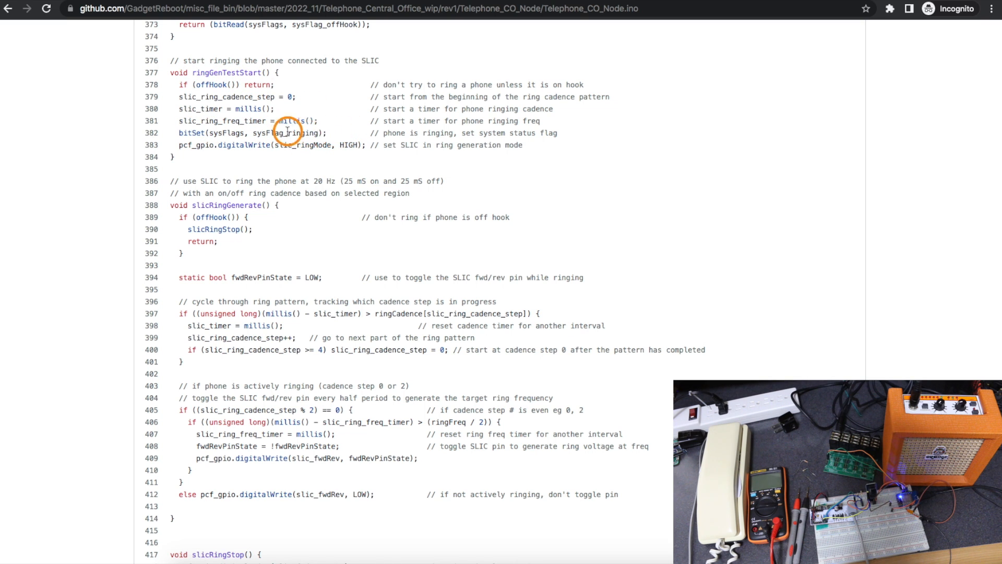
mouse_move(224, 120)
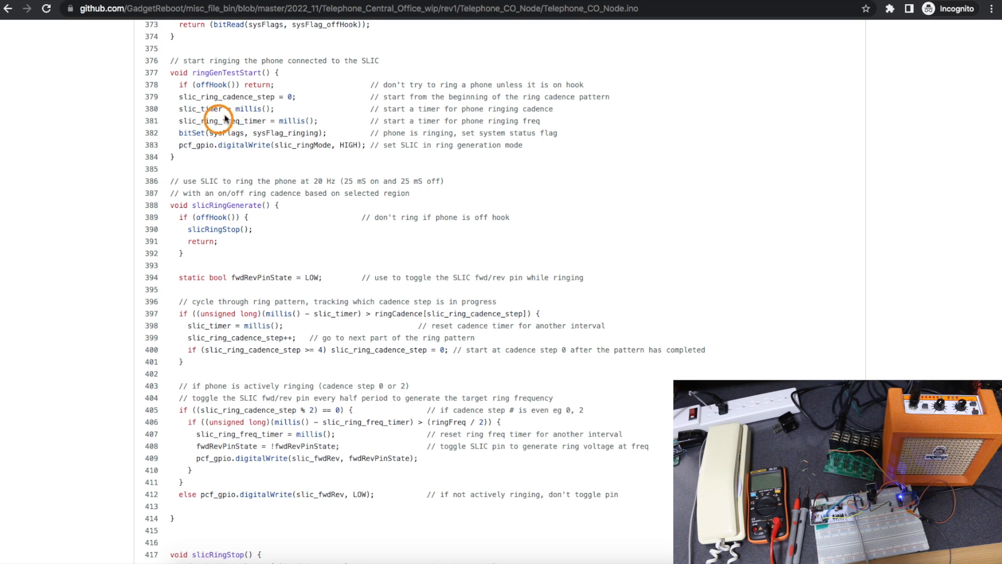
mouse_move(145, 365)
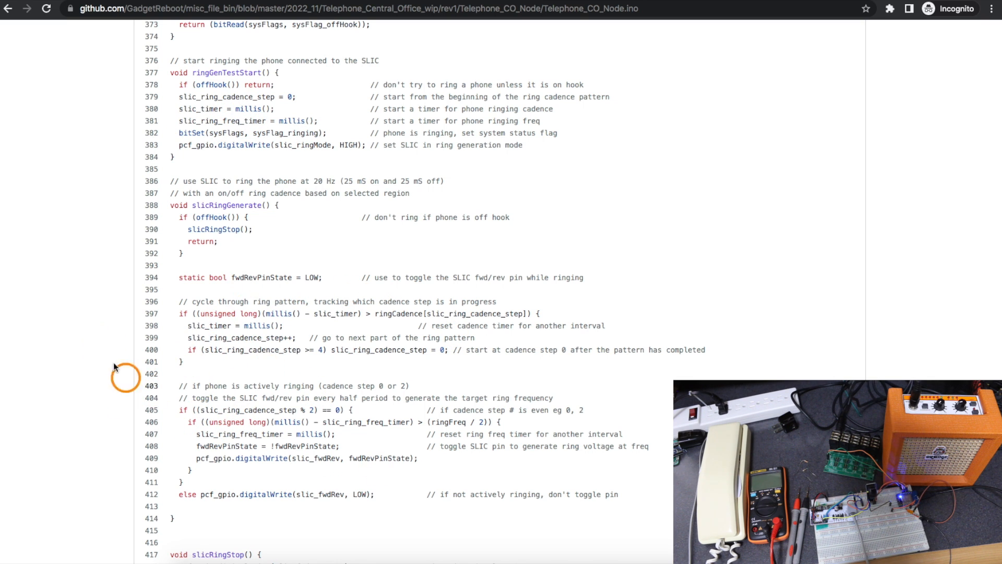
mouse_move(214, 347)
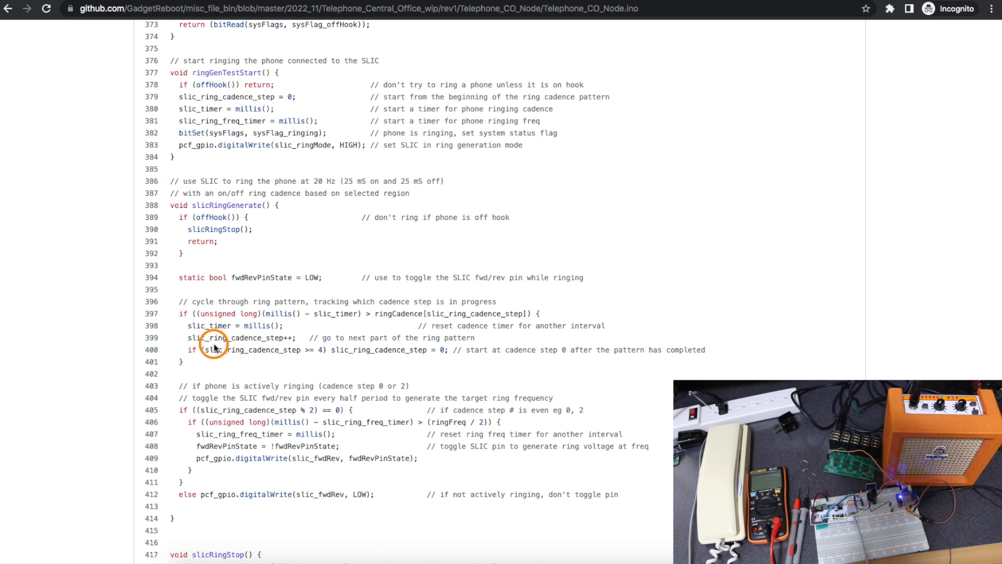
mouse_move(179, 328)
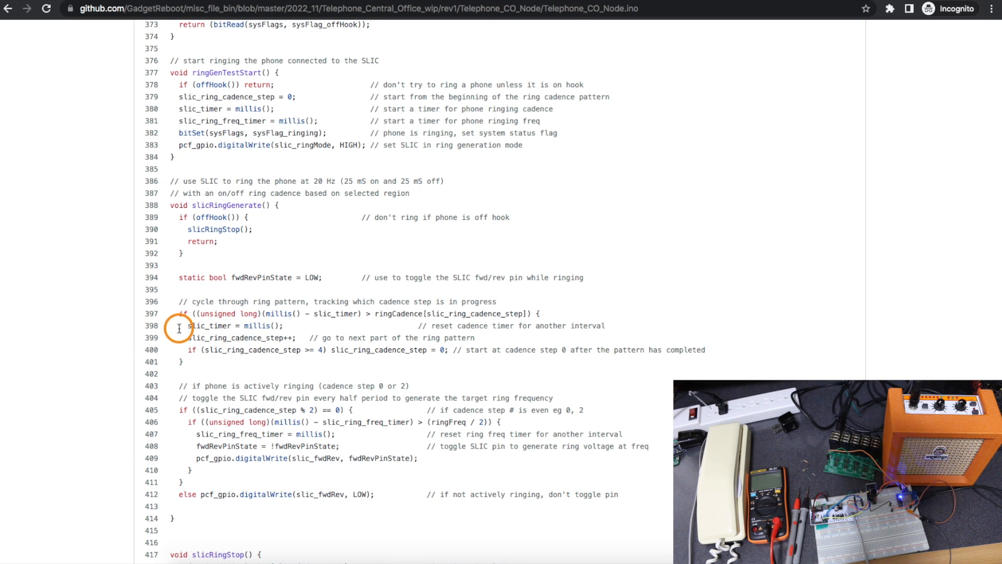
mouse_move(214, 410)
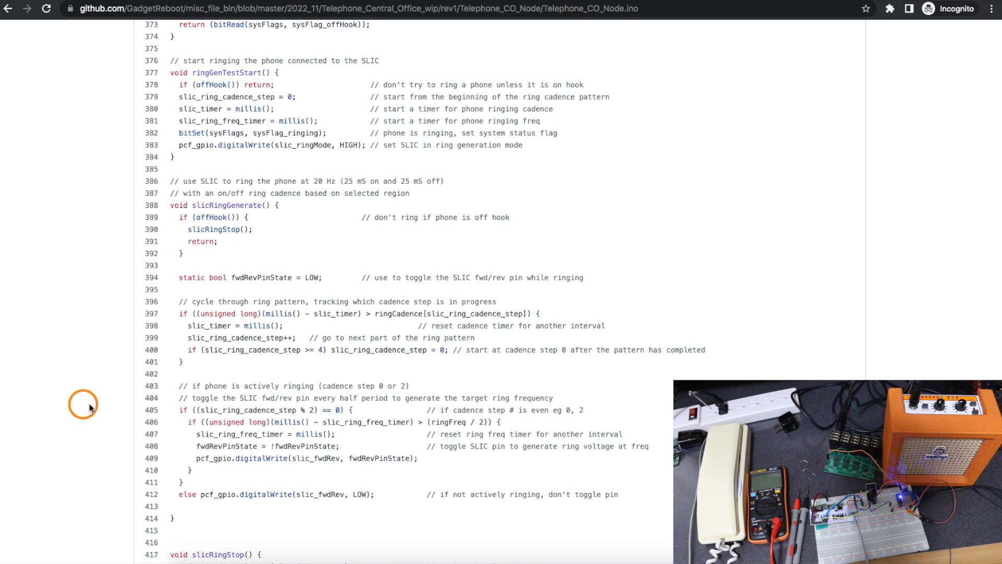
scroll("down", 3)
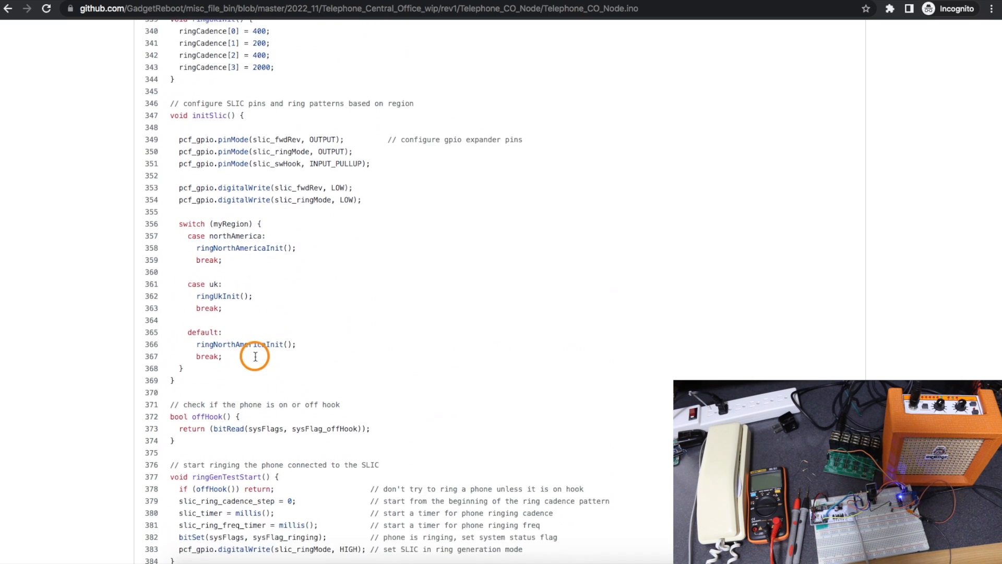
left_click(8, 8)
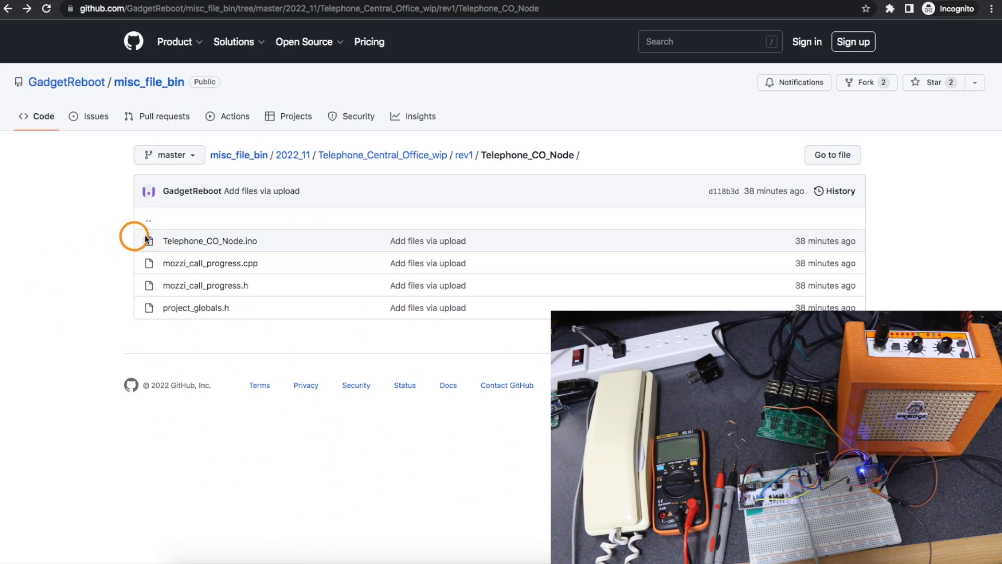
mouse_move(93, 242)
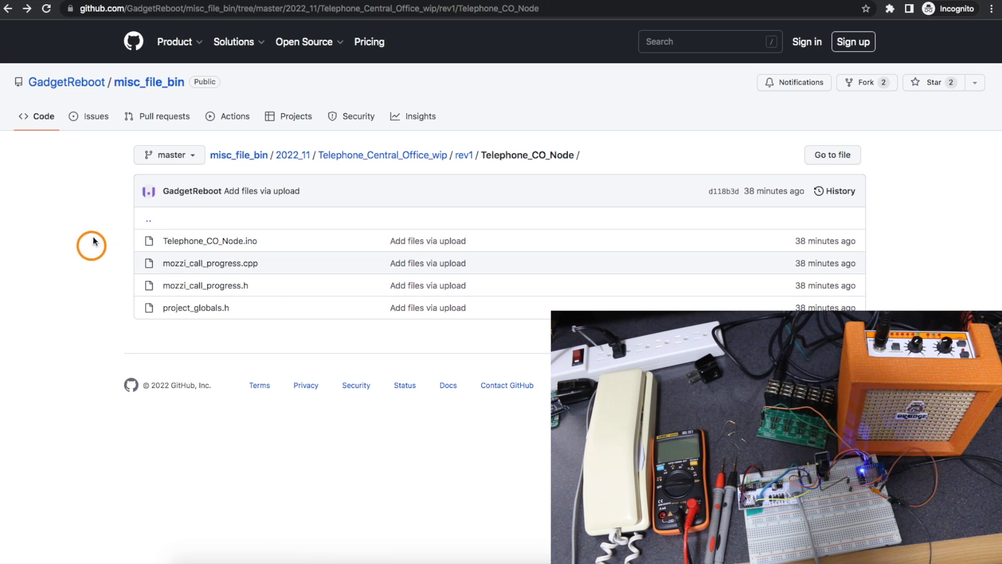